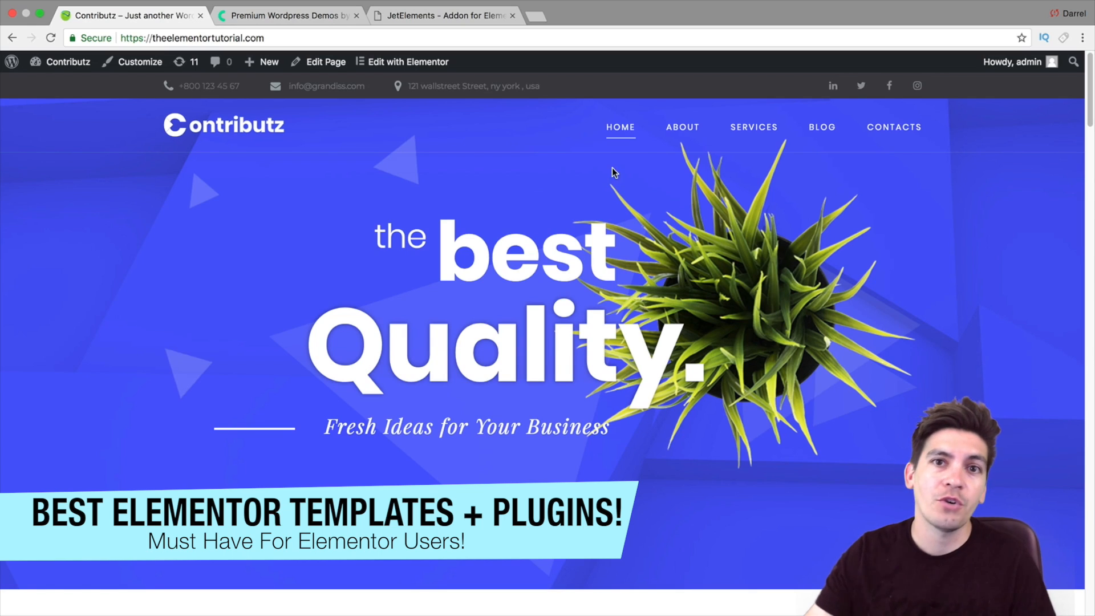
Scroll through the Contributz site's homepage.
scroll(down, 3)
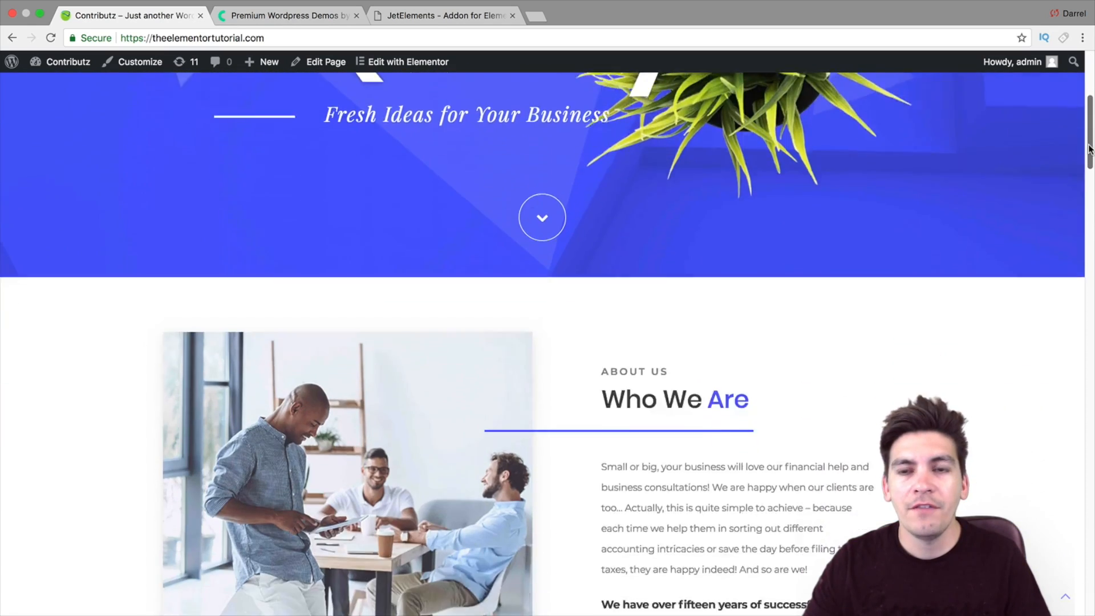
scroll(down, 3)
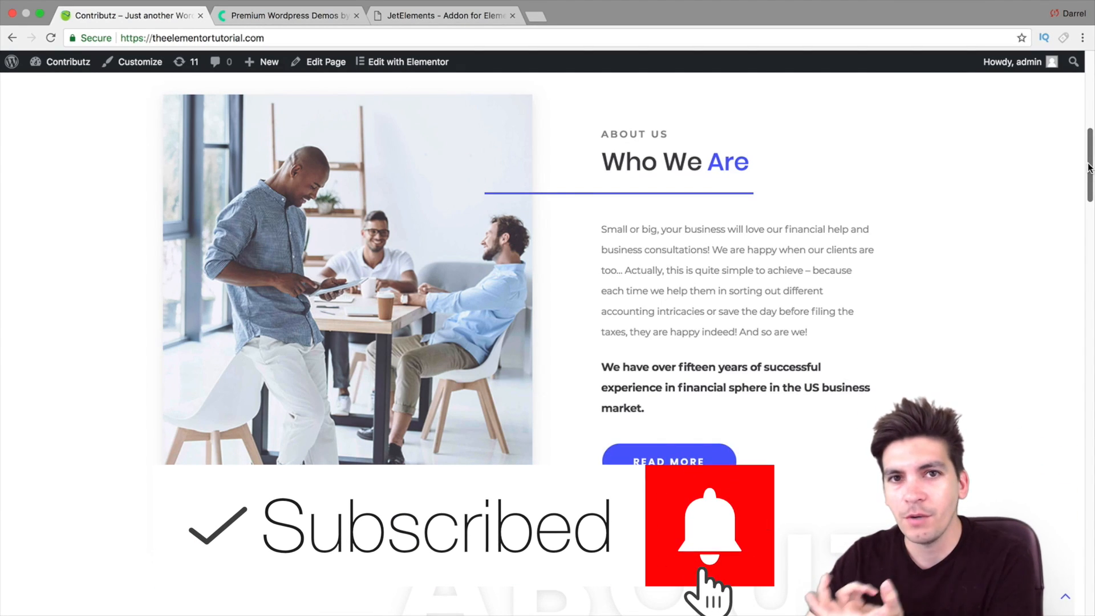
scroll(up, 3)
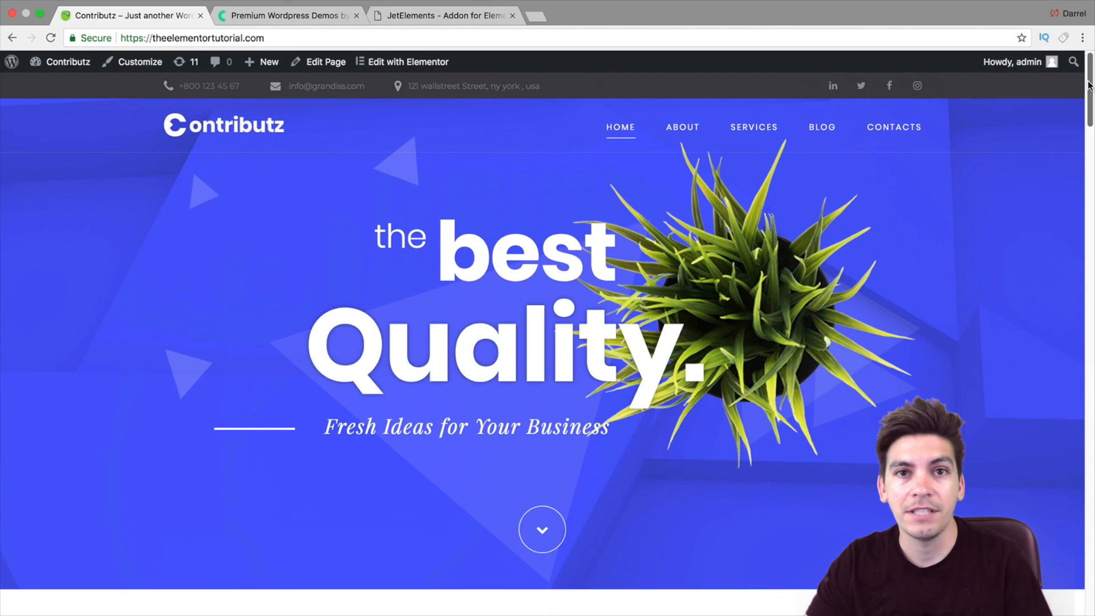
scroll(down, 3)
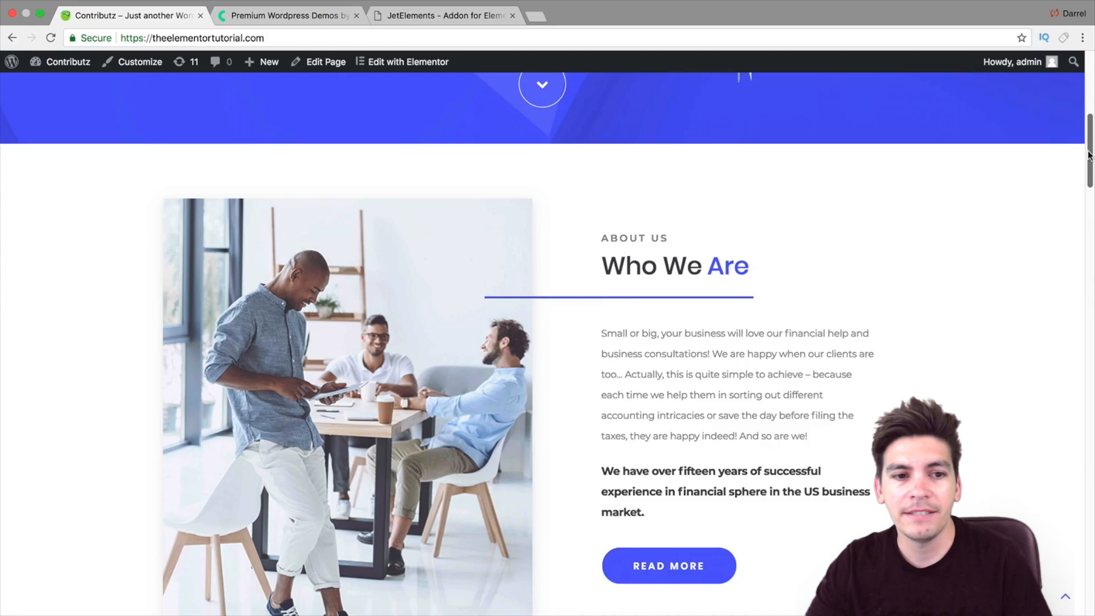
scroll(down, 3)
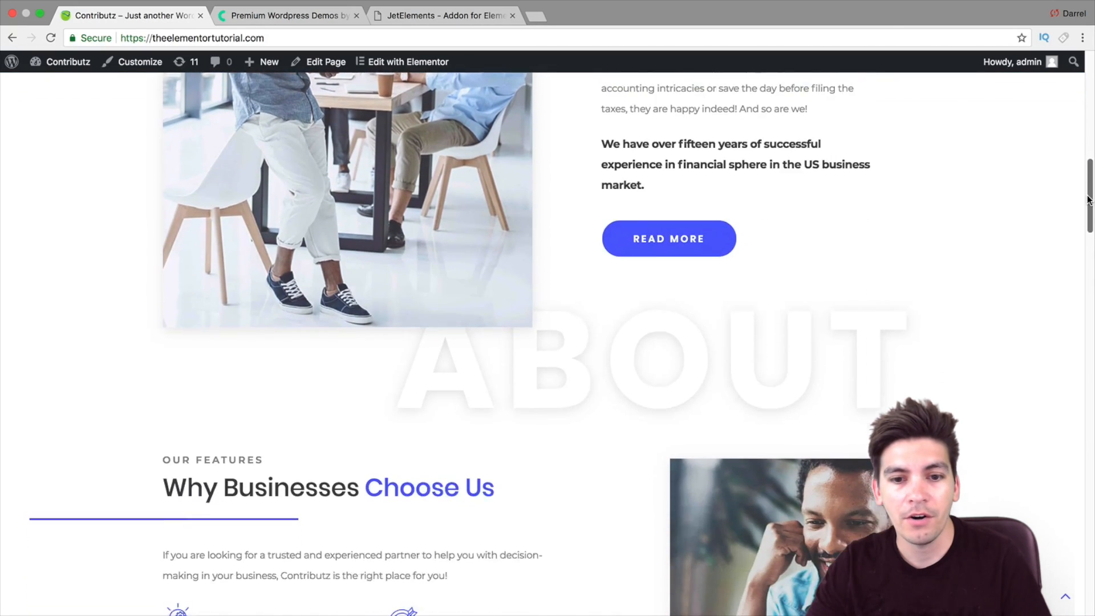
scroll(down, 3)
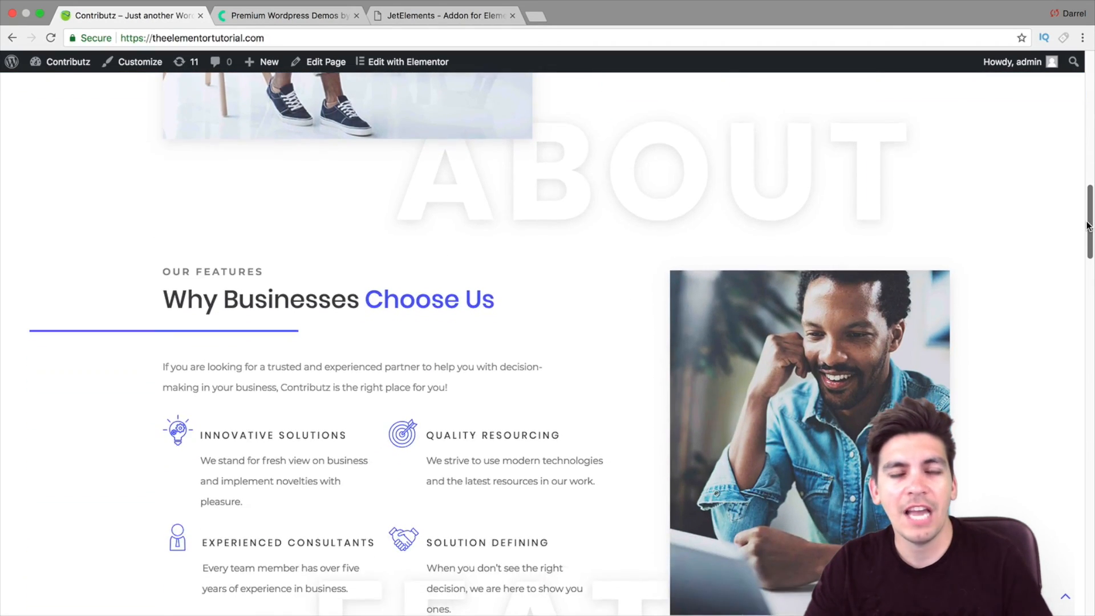
scroll(down, 3)
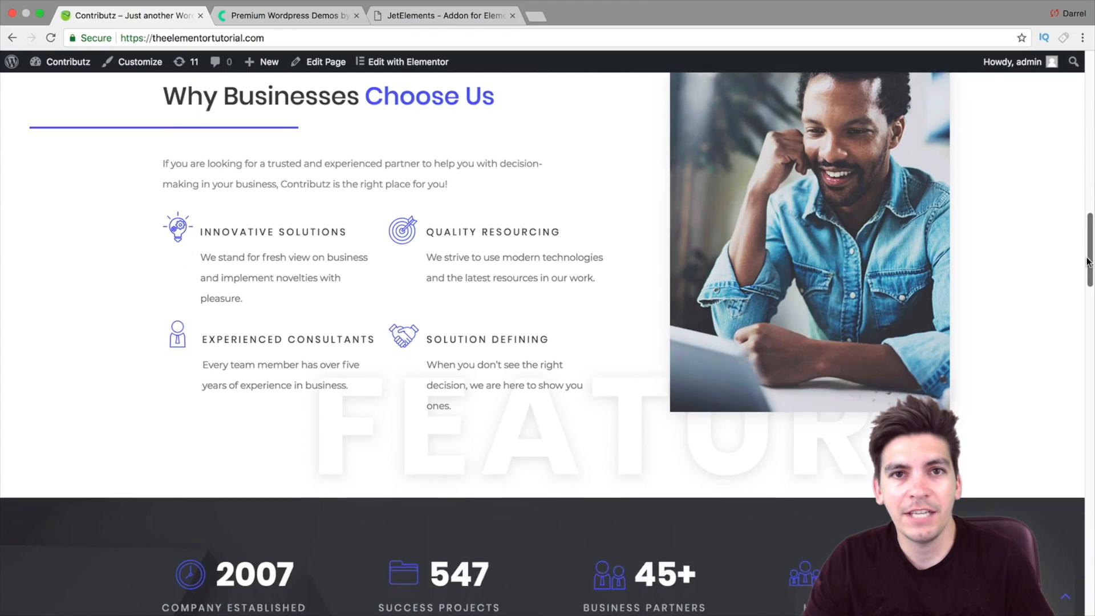
scroll(down, 3)
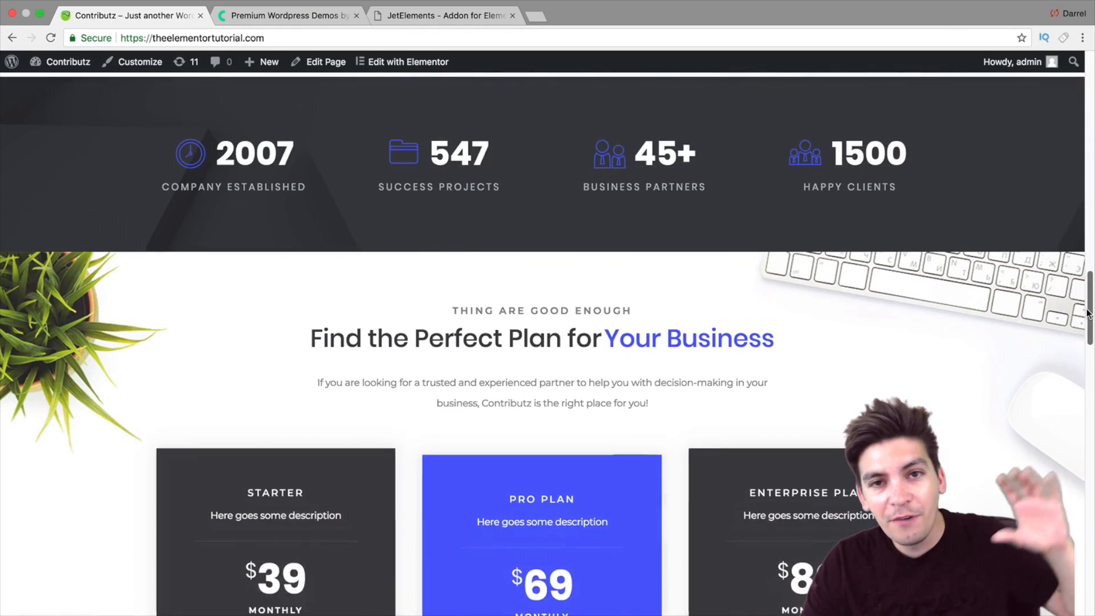
scroll(down, 3)
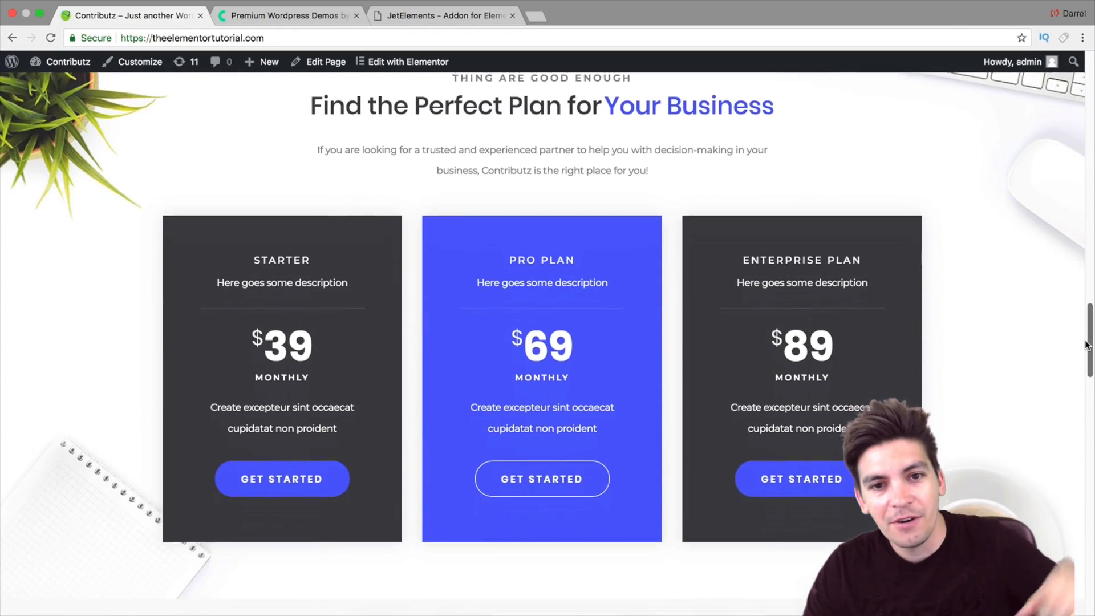
scroll(down, 3)
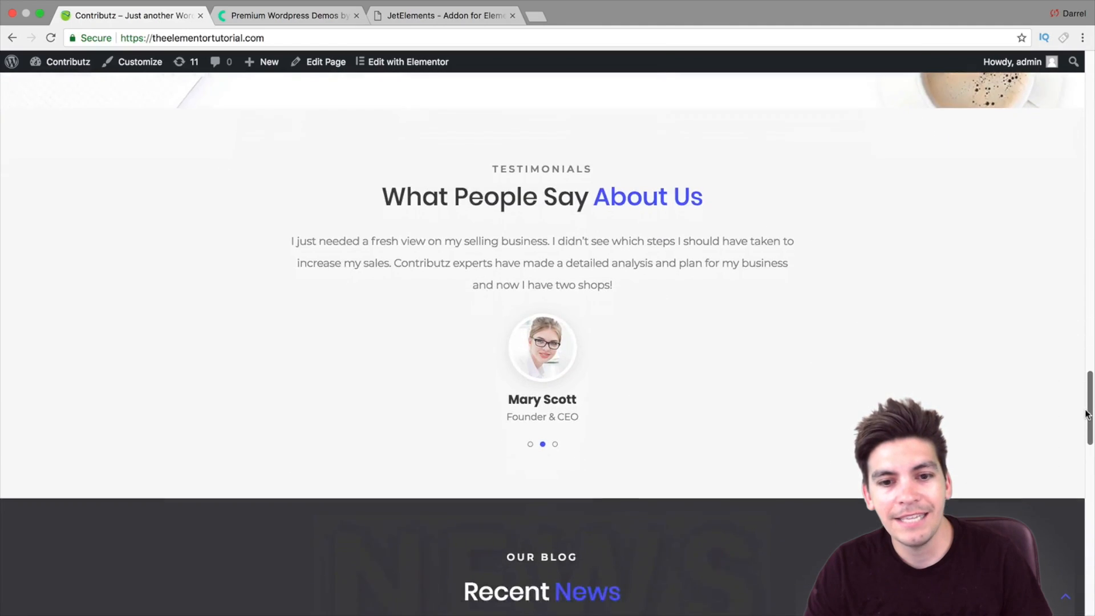
scroll(down, 3)
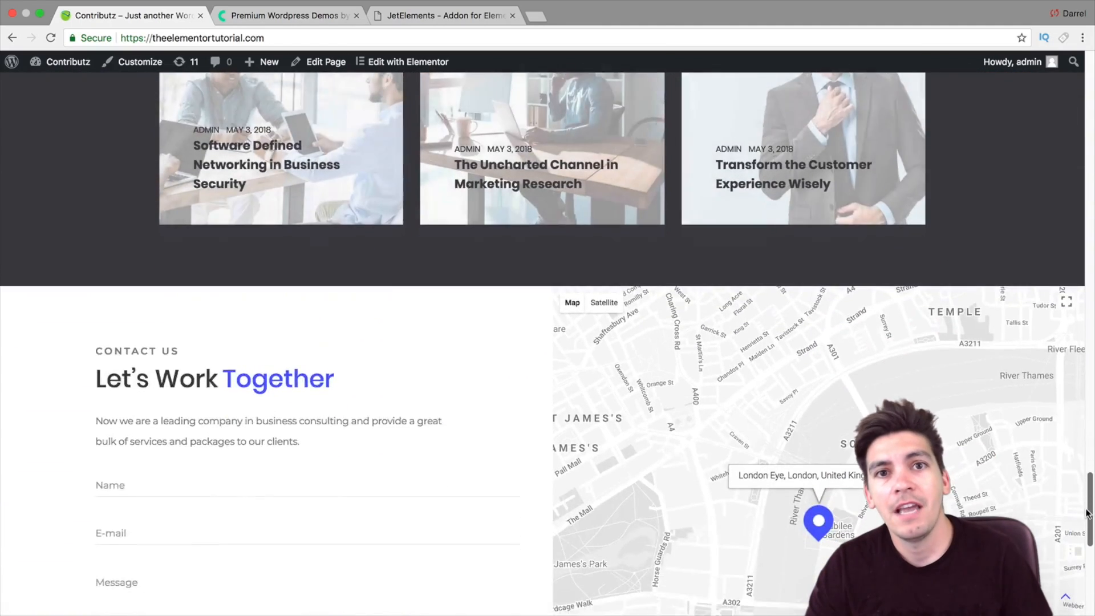
scroll(down, 3)
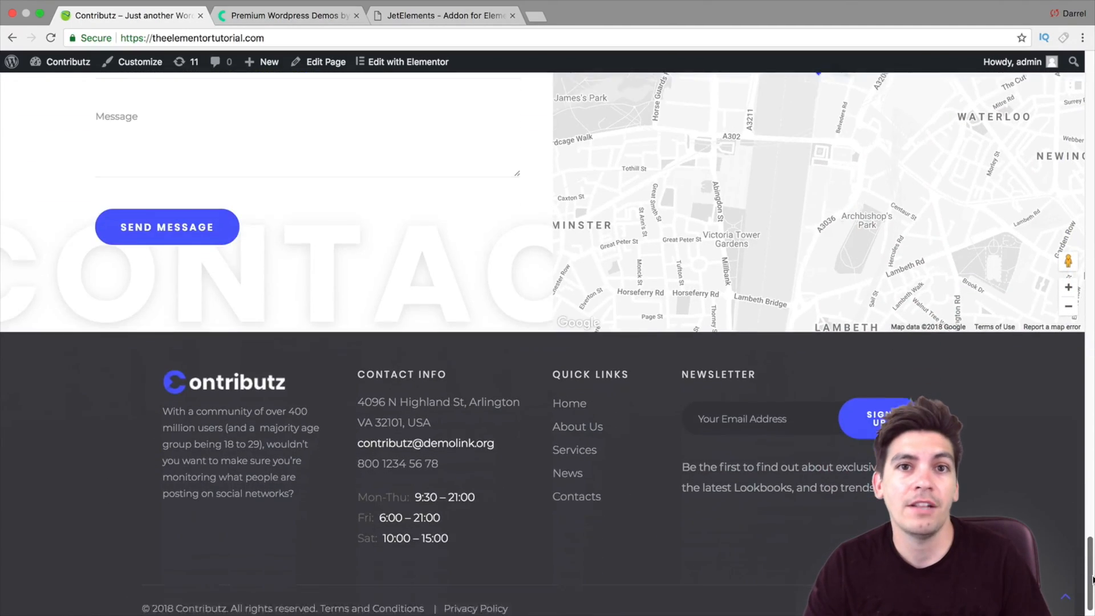
scroll(up, 3)
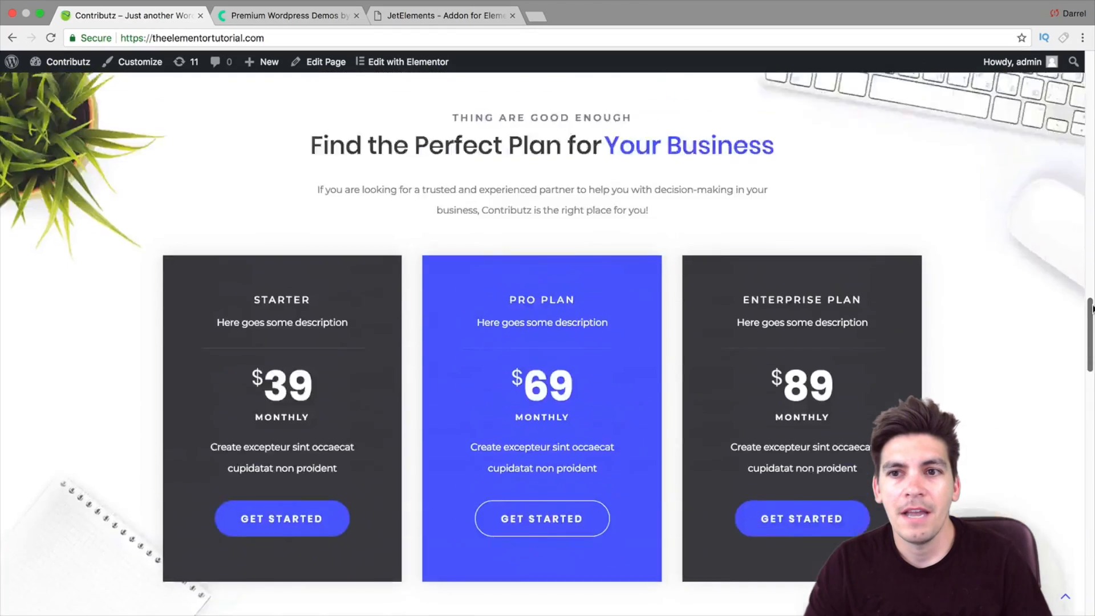
scroll(up, 3)
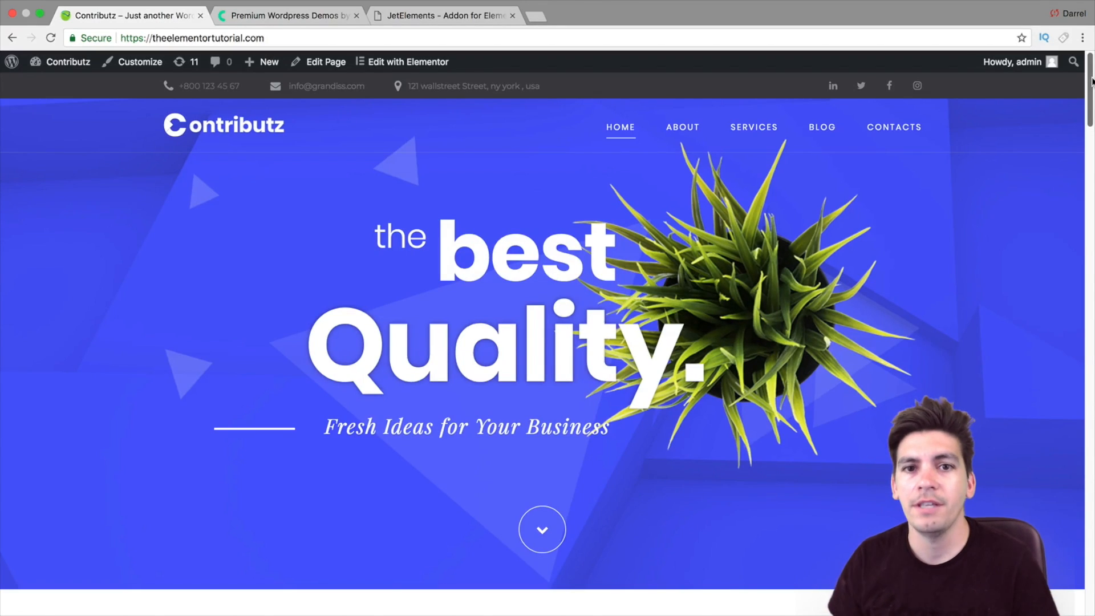
Open the ABOUT page and scroll down to view the team members.
click(683, 127)
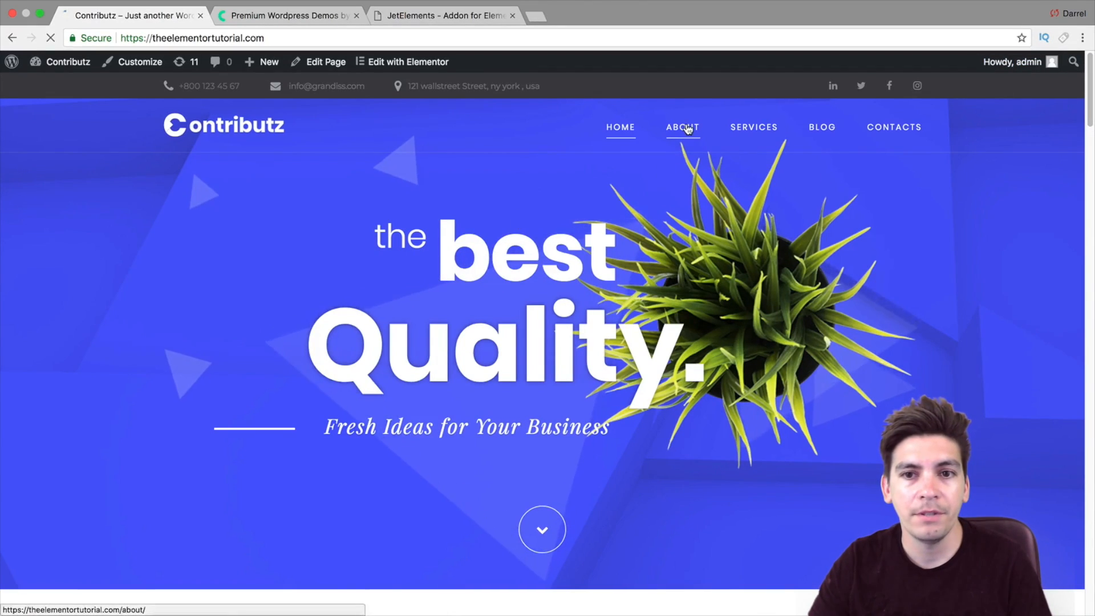
click(681, 128)
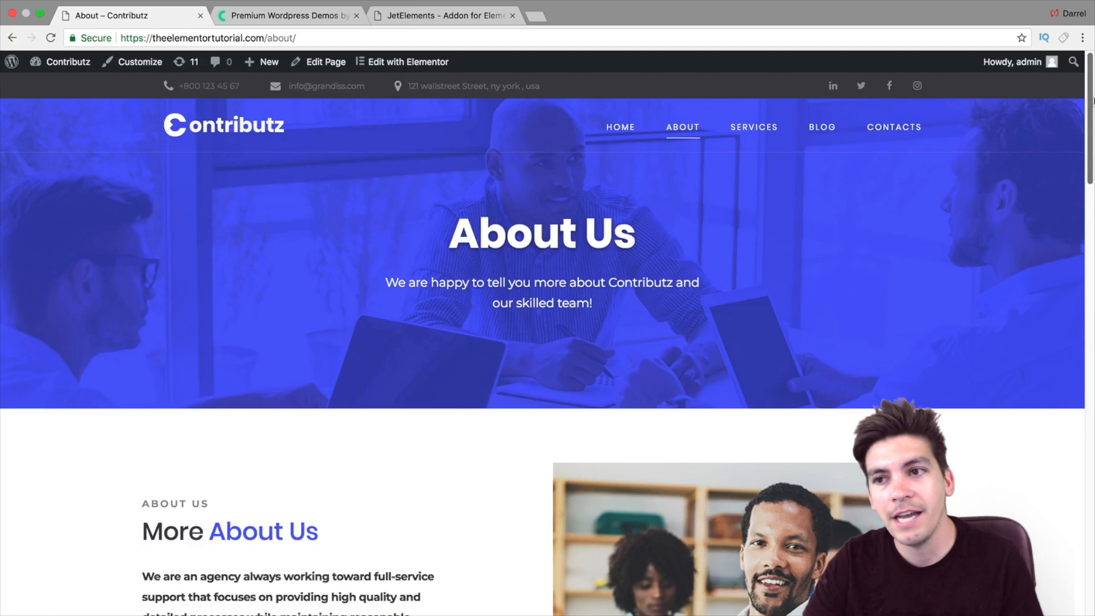
scroll(down, 3)
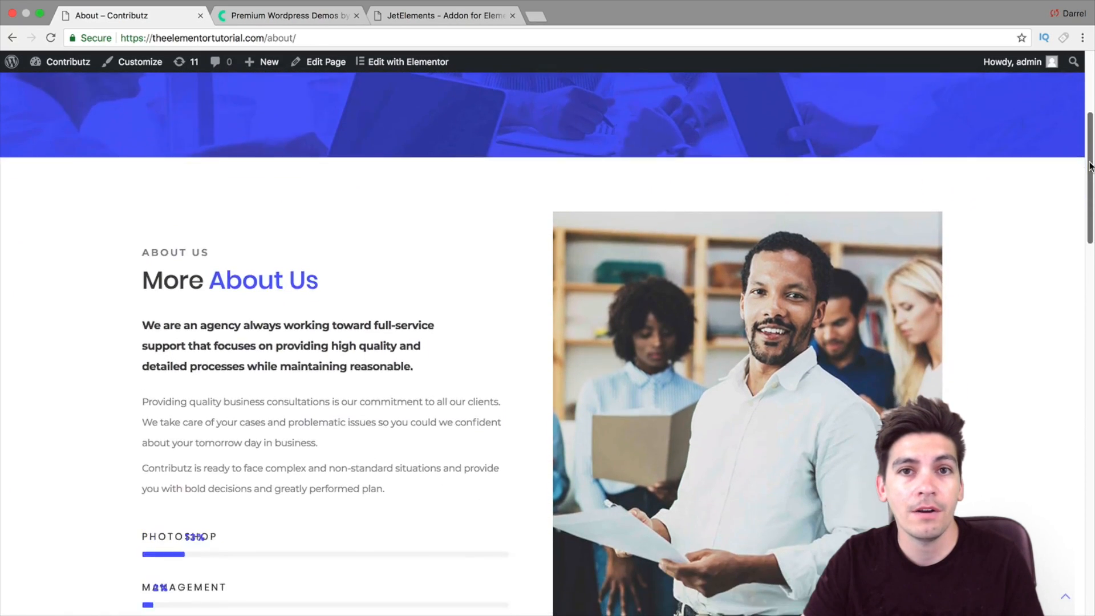
scroll(down, 3)
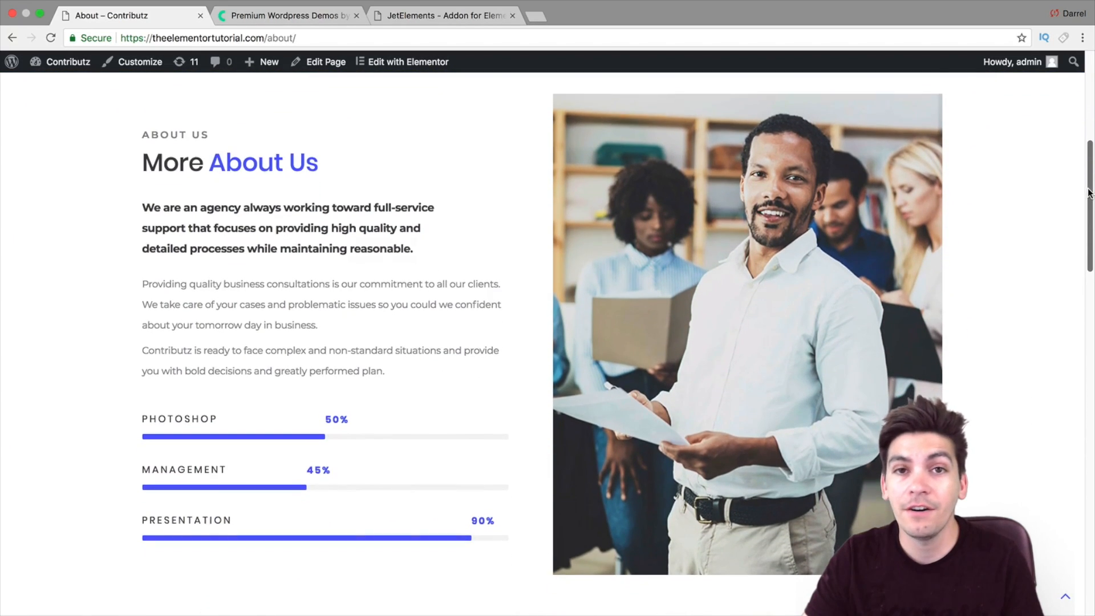
scroll(down, 3)
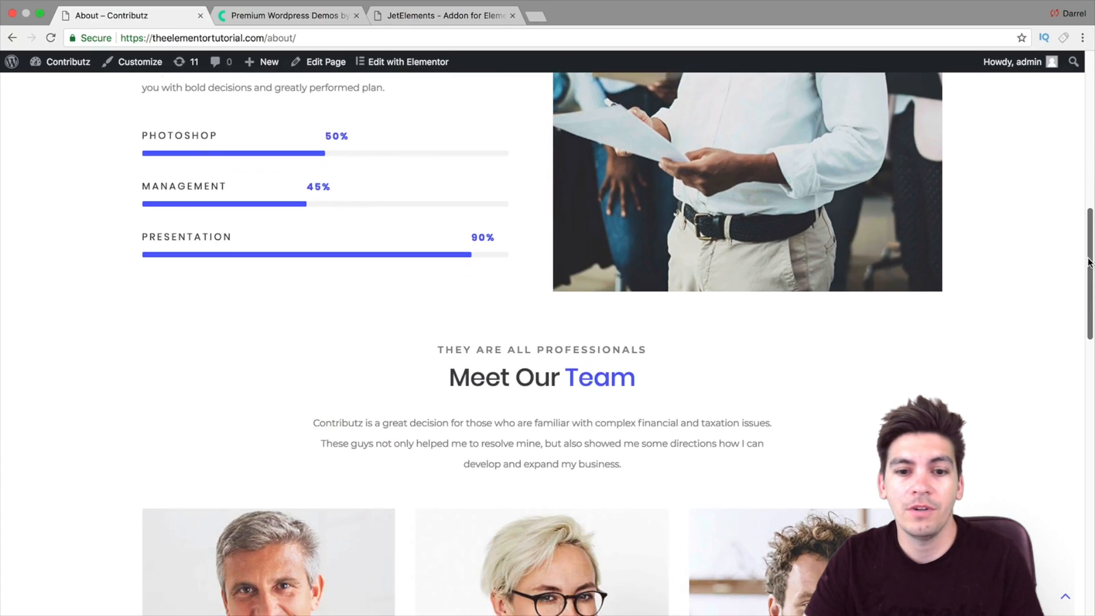
scroll(down, 3)
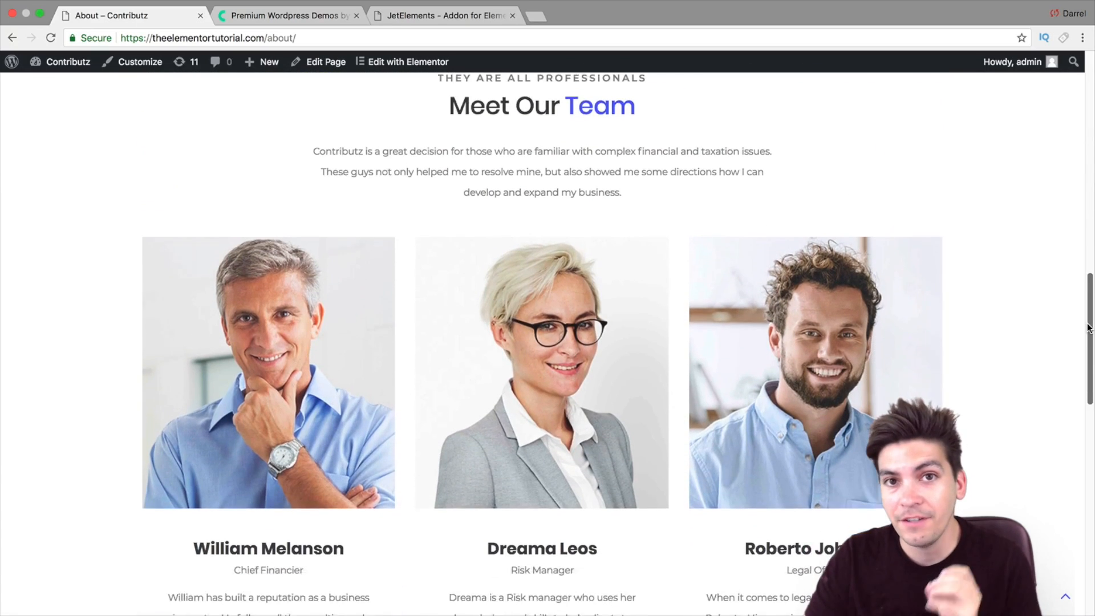
scroll(down, 3)
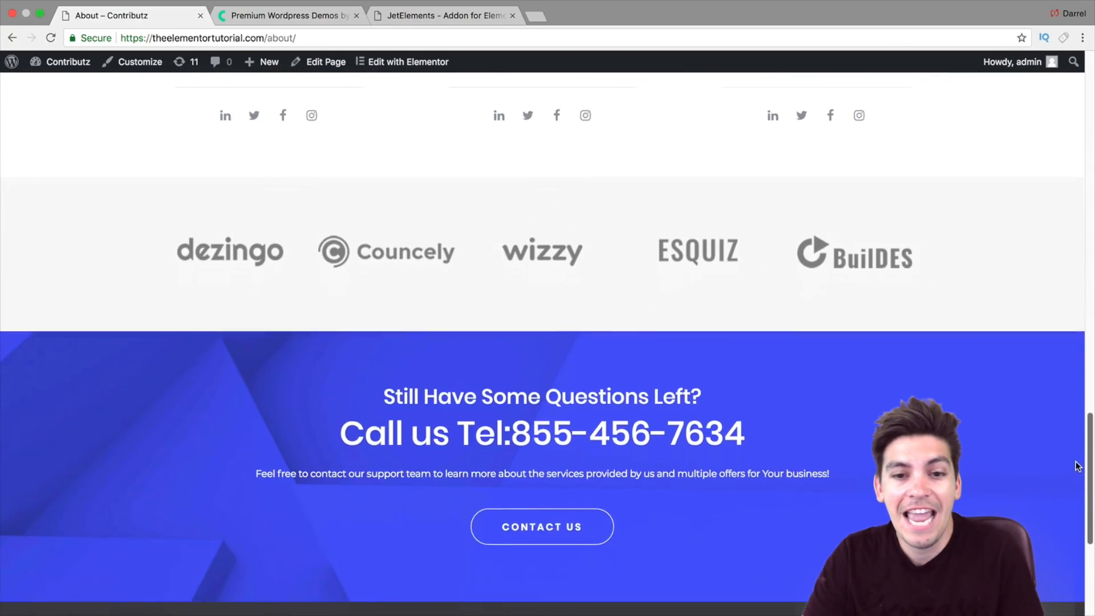
scroll(up, 3)
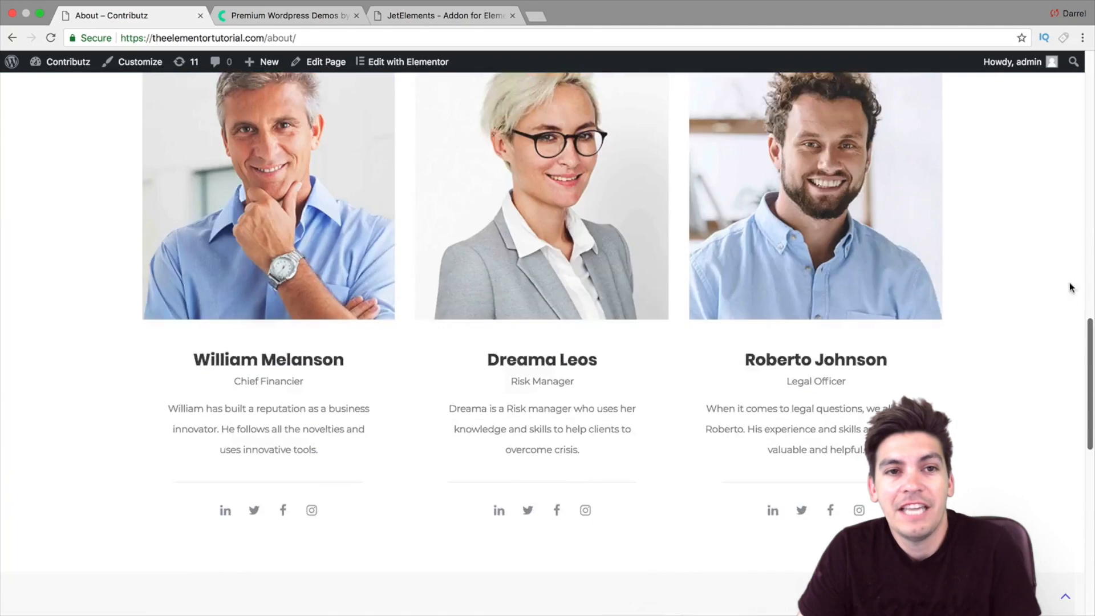
click(286, 15)
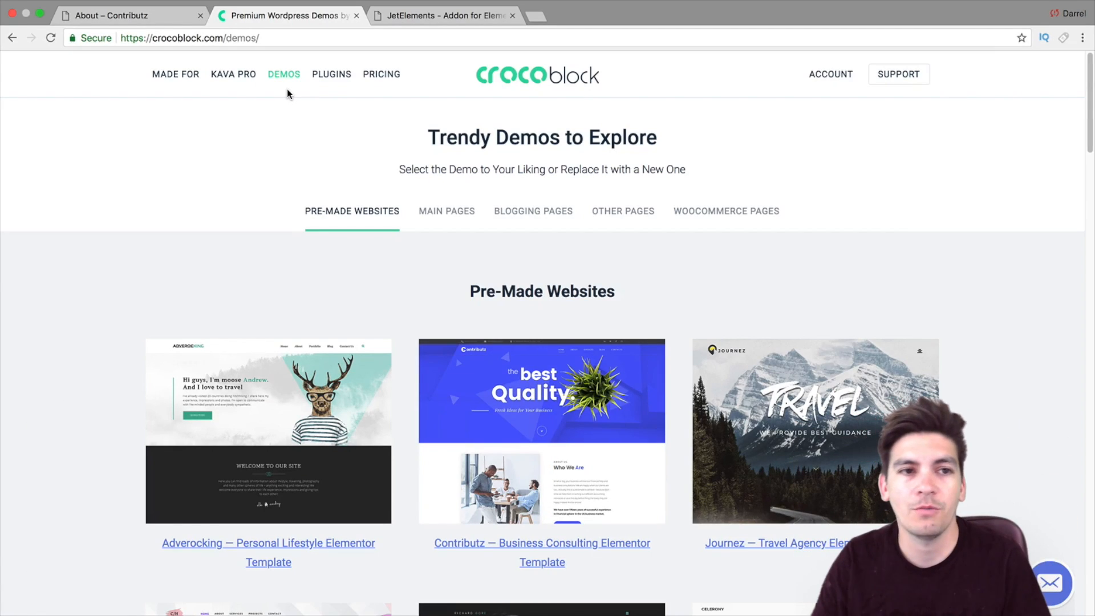
mouse_move(264, 82)
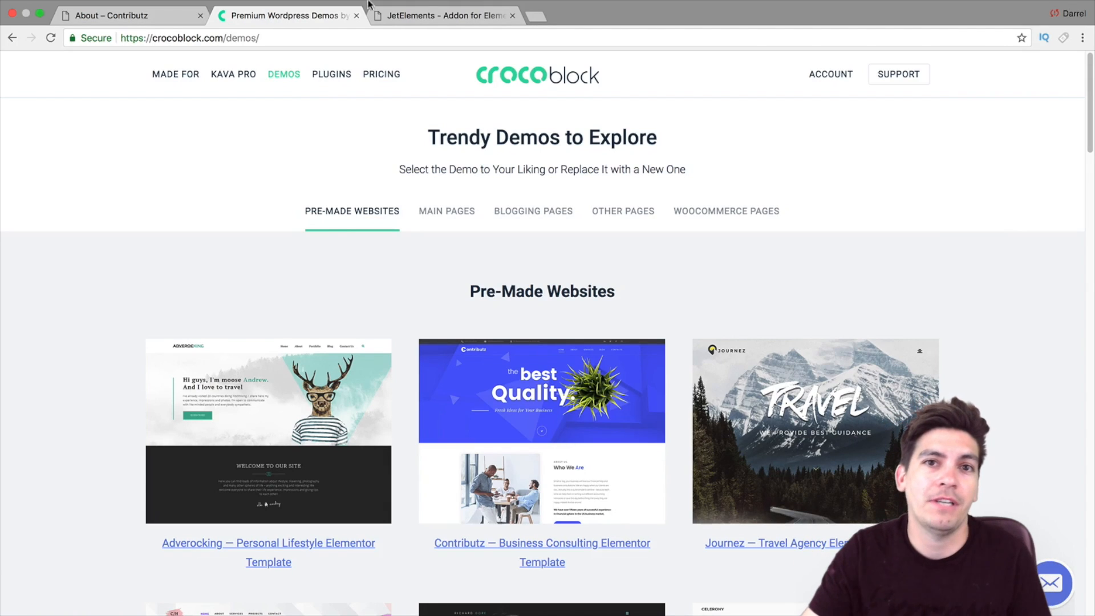
Scroll the Pre-Made Websites grid to reveal the Metricon, Upmine and Plasta Medical templates.
scroll(down, 3)
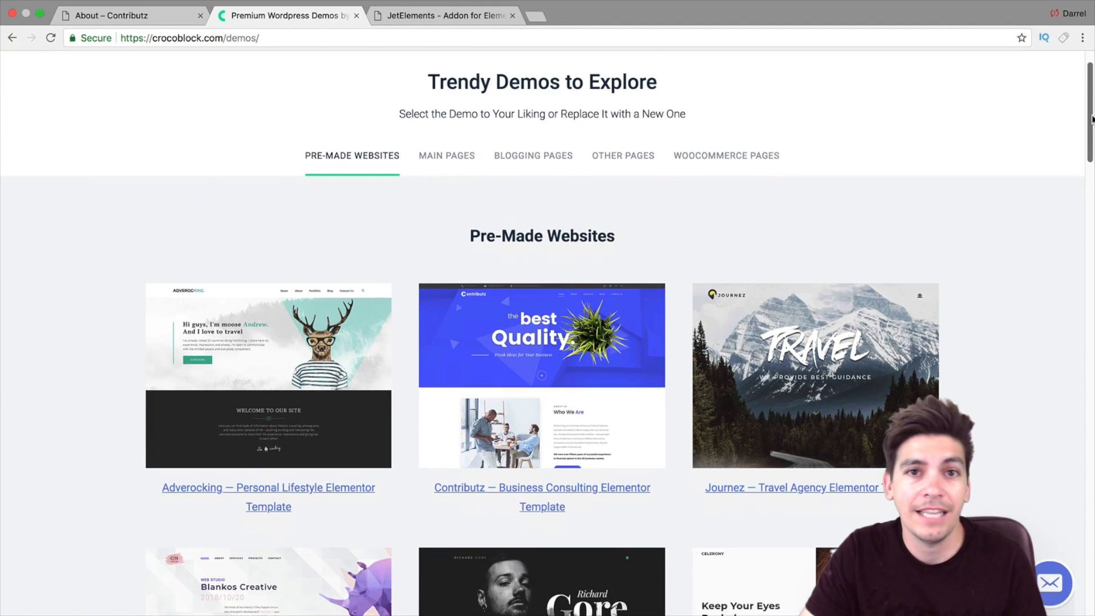
scroll(down, 3)
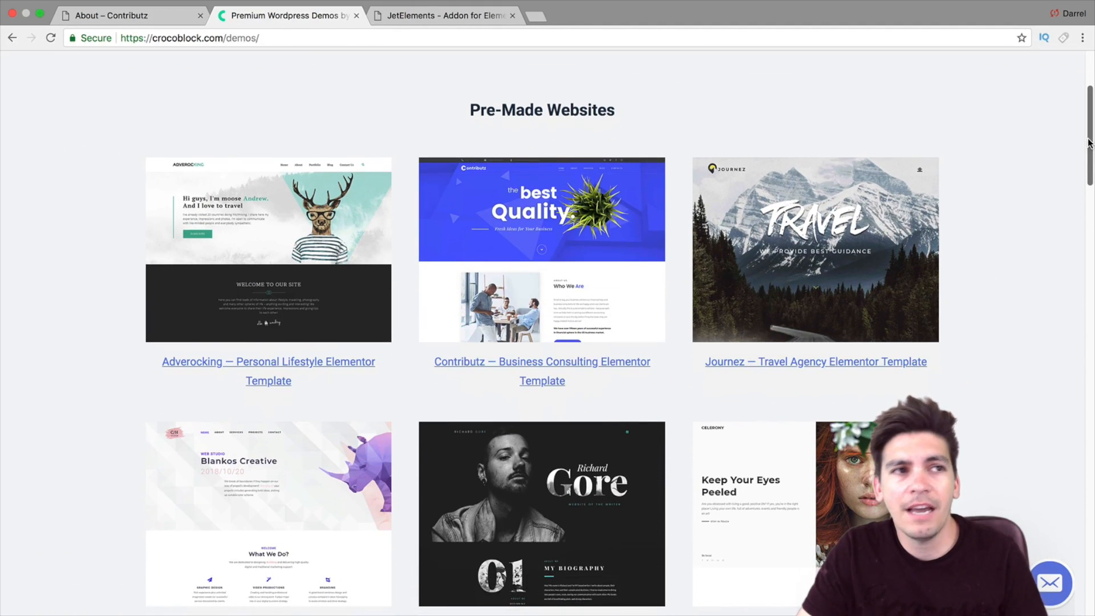
scroll(down, 3)
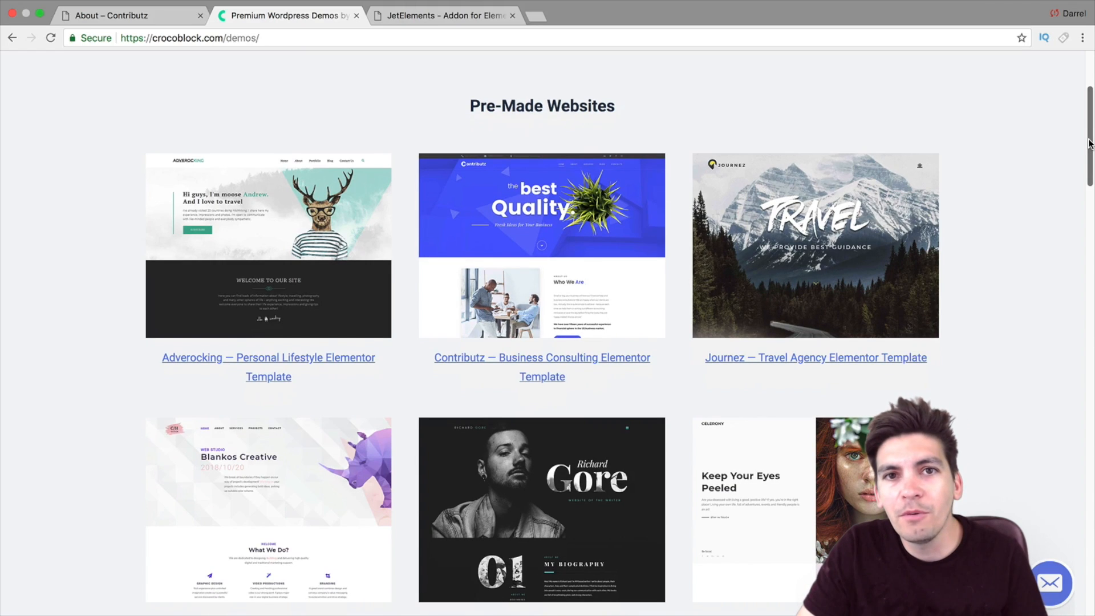
scroll(down, 3)
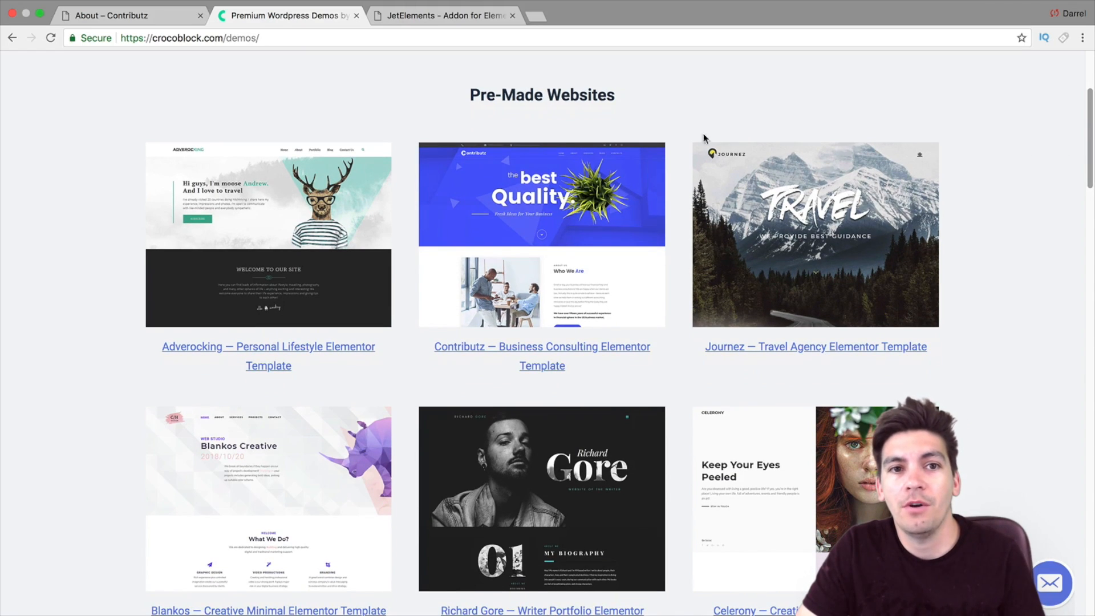
click(444, 15)
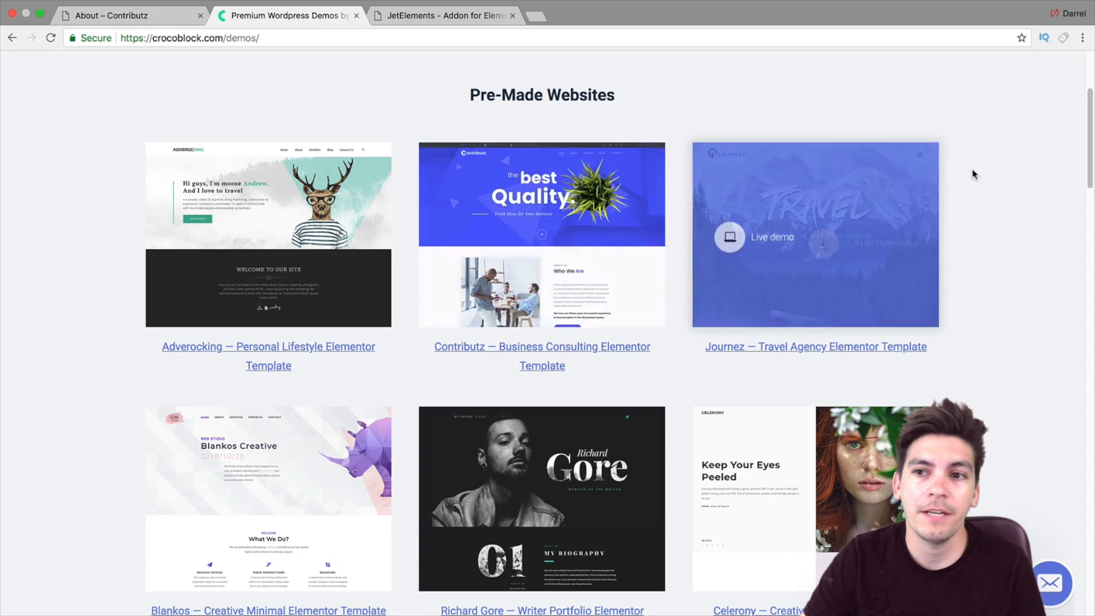
scroll(down, 3)
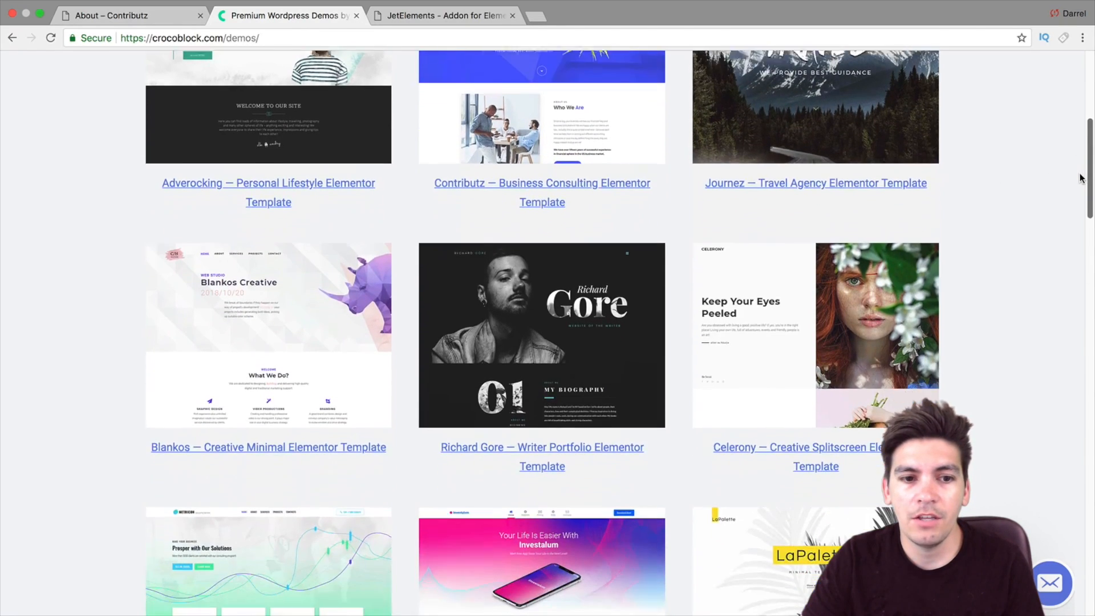
scroll(down, 3)
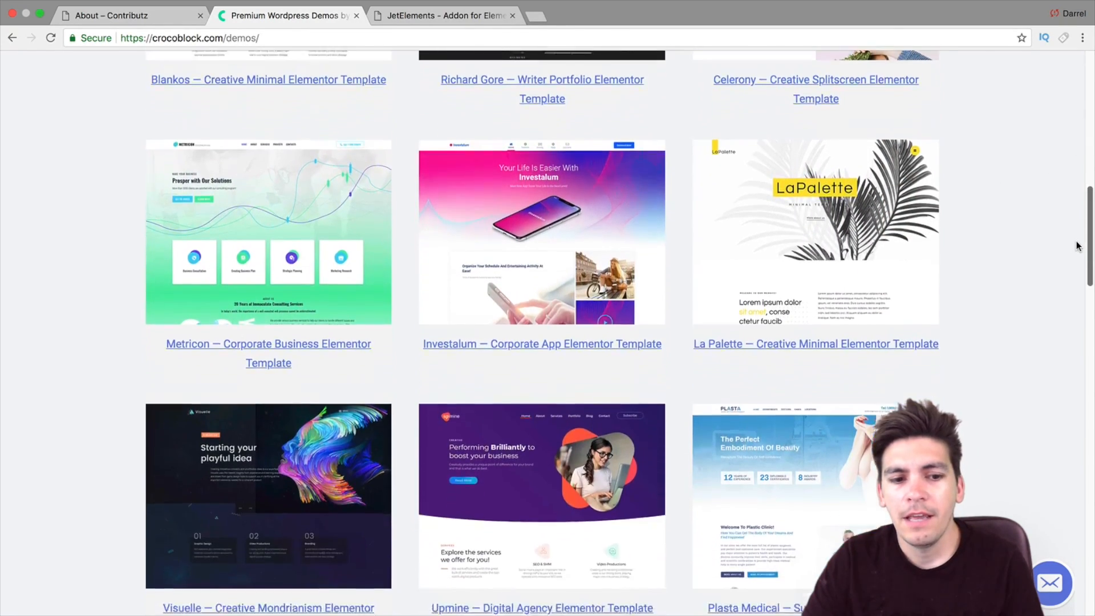
scroll(down, 3)
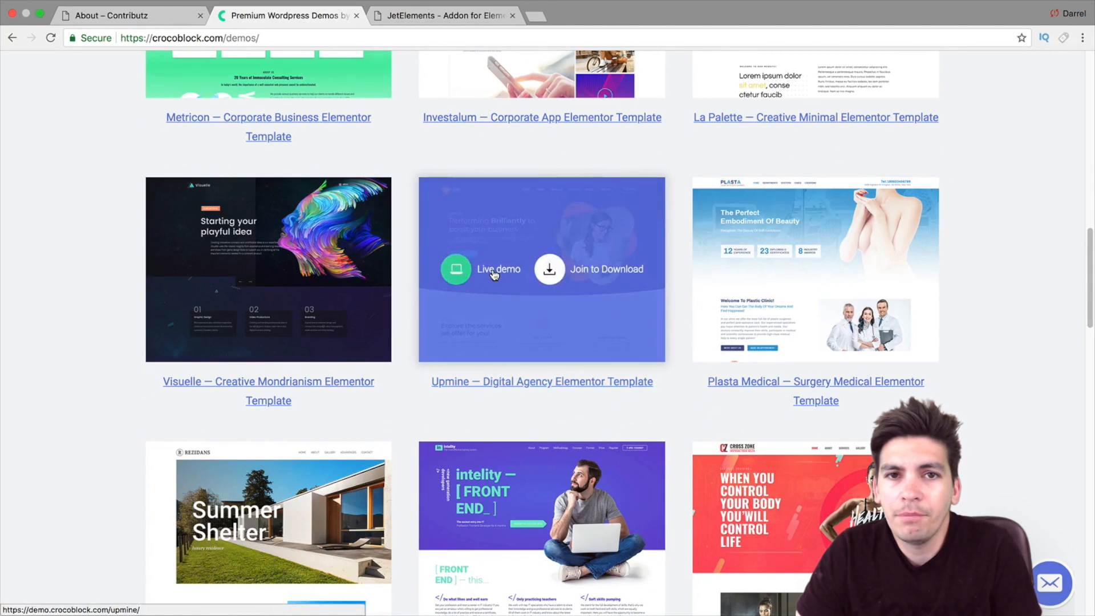
Open the Upmine live demo and scroll through its homepage.
click(455, 268)
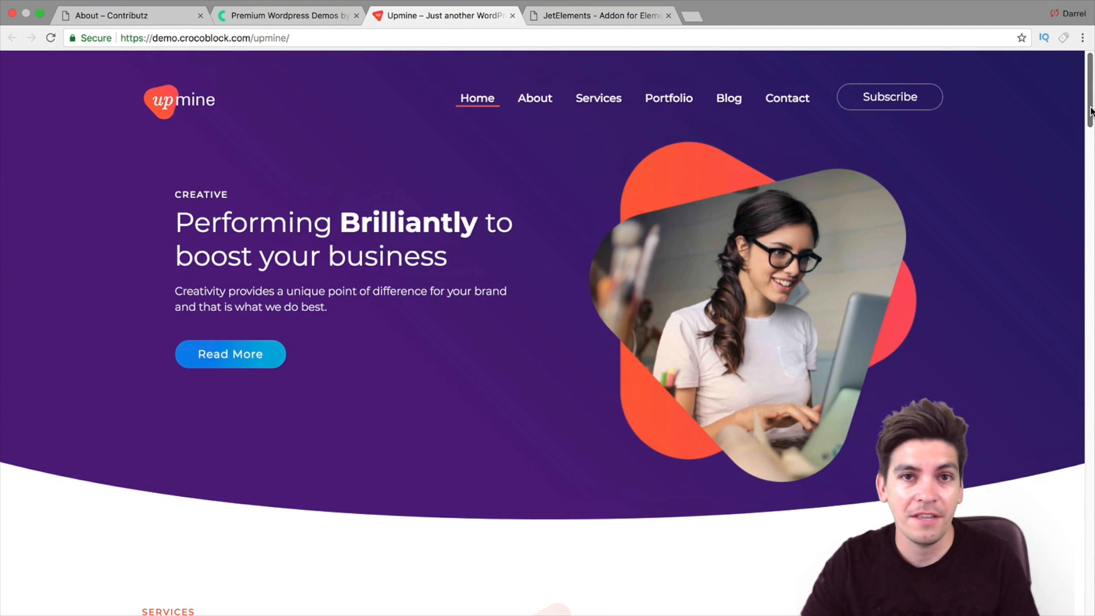
scroll(down, 3)
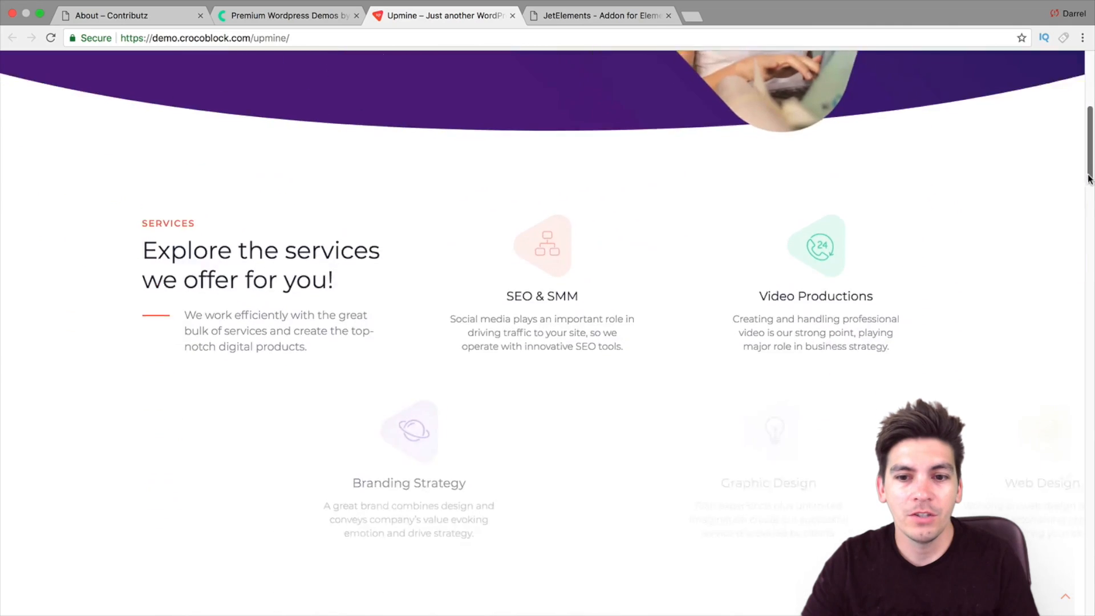
scroll(down, 3)
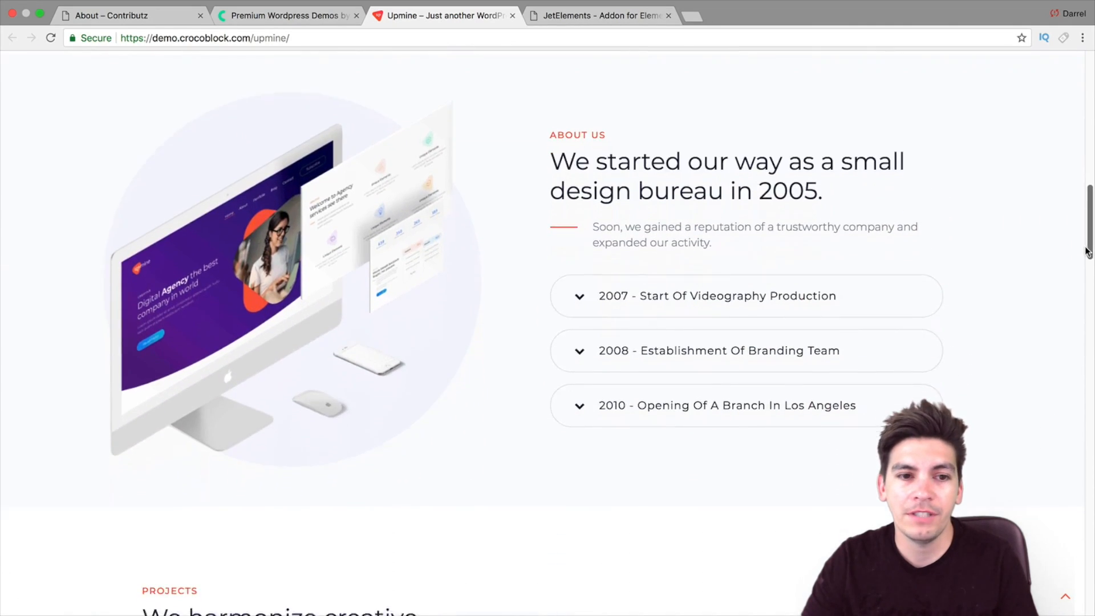
scroll(down, 3)
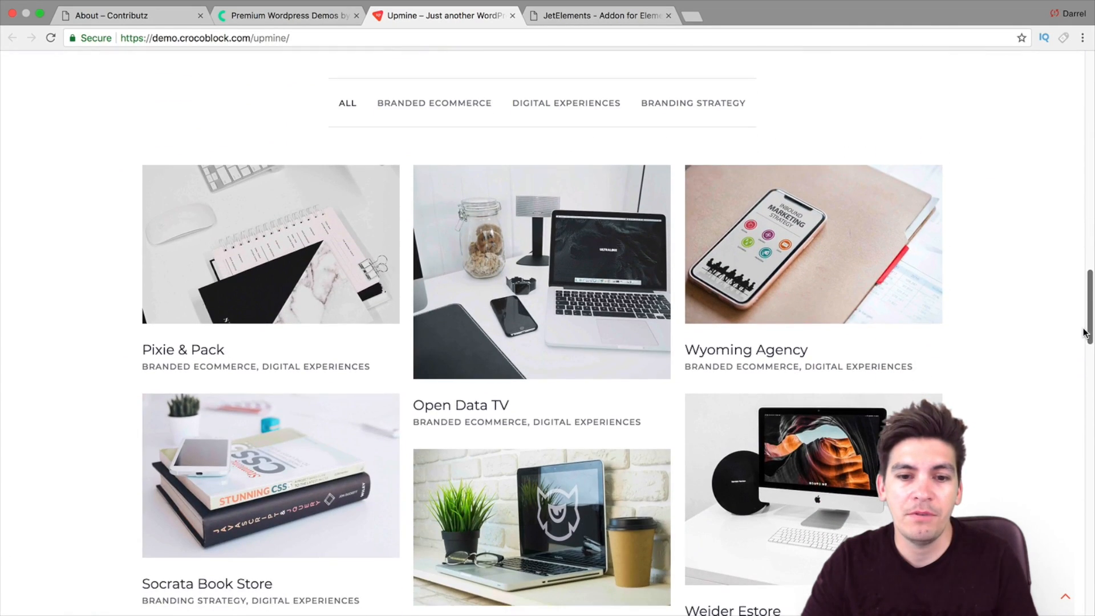
scroll(down, 3)
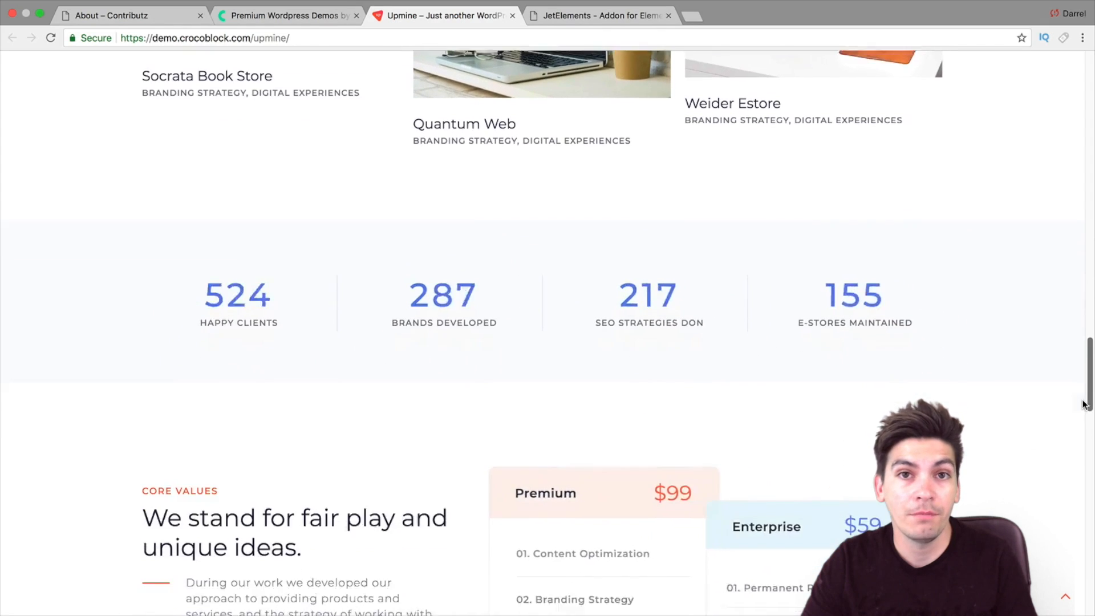
scroll(down, 3)
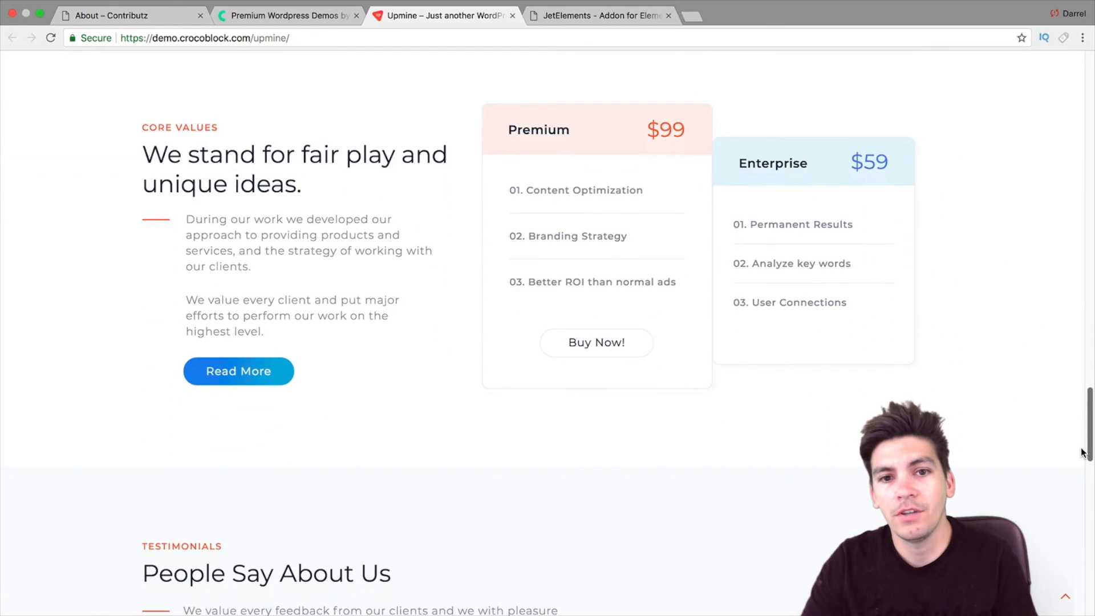
scroll(down, 3)
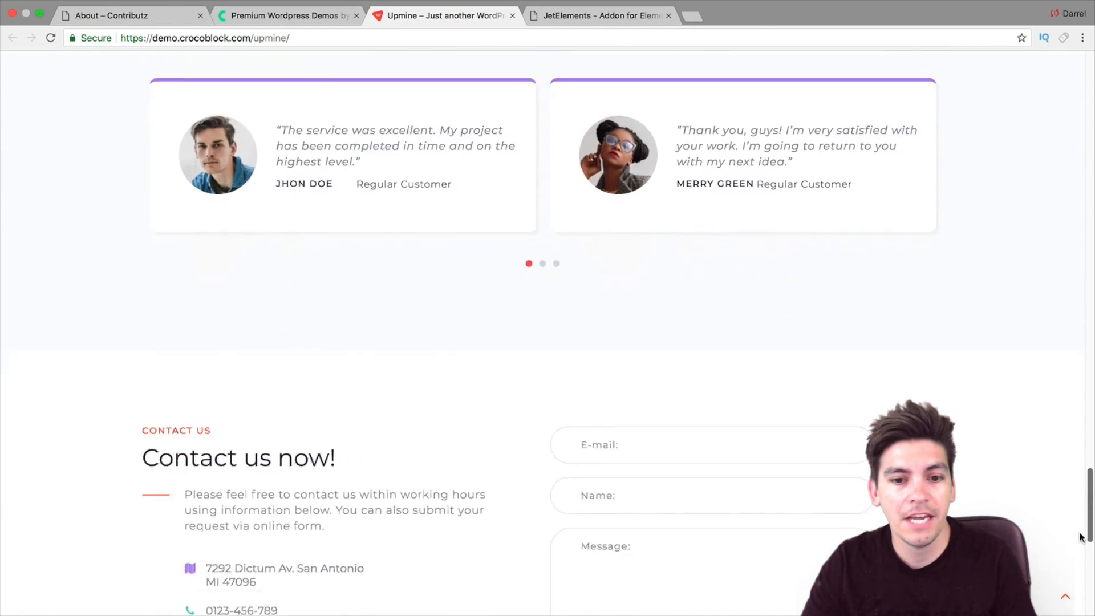
scroll(down, 3)
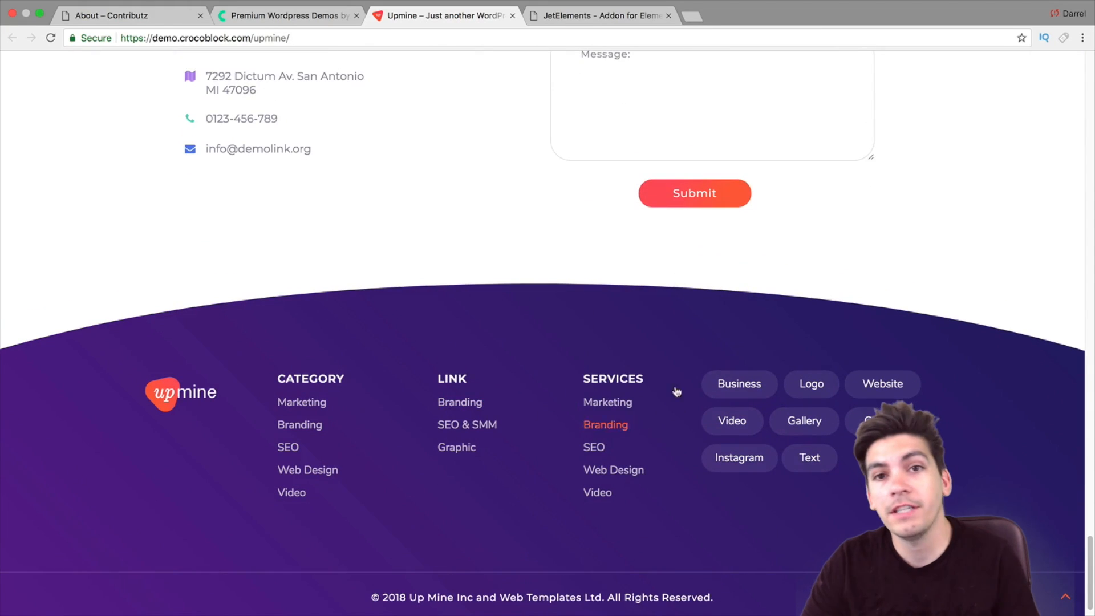
scroll(up, 3)
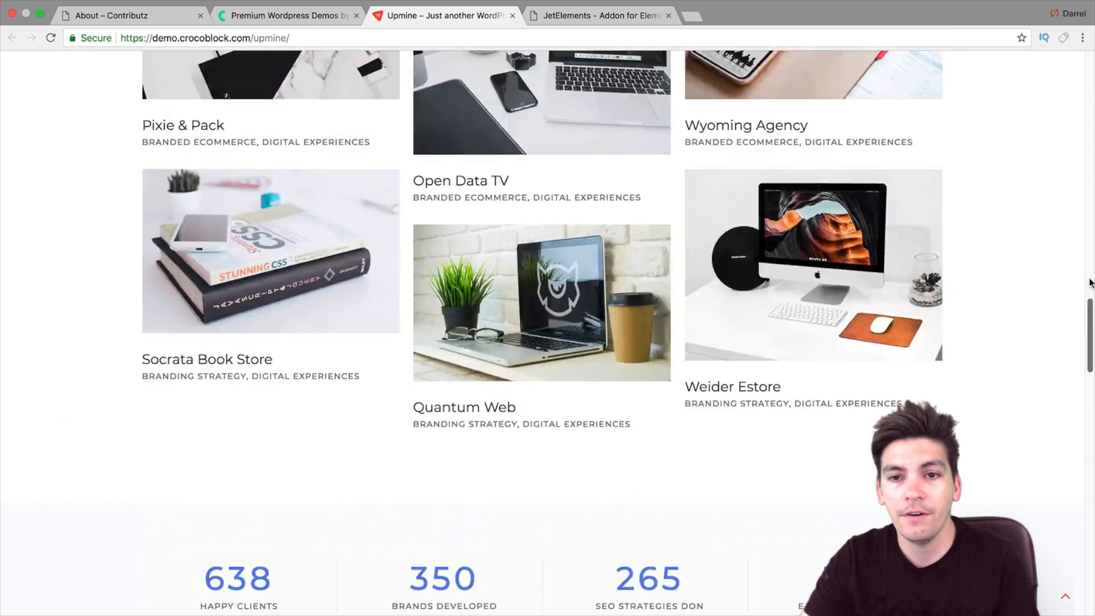
Visit the Upmine demo's About and Contact Us pages.
click(535, 98)
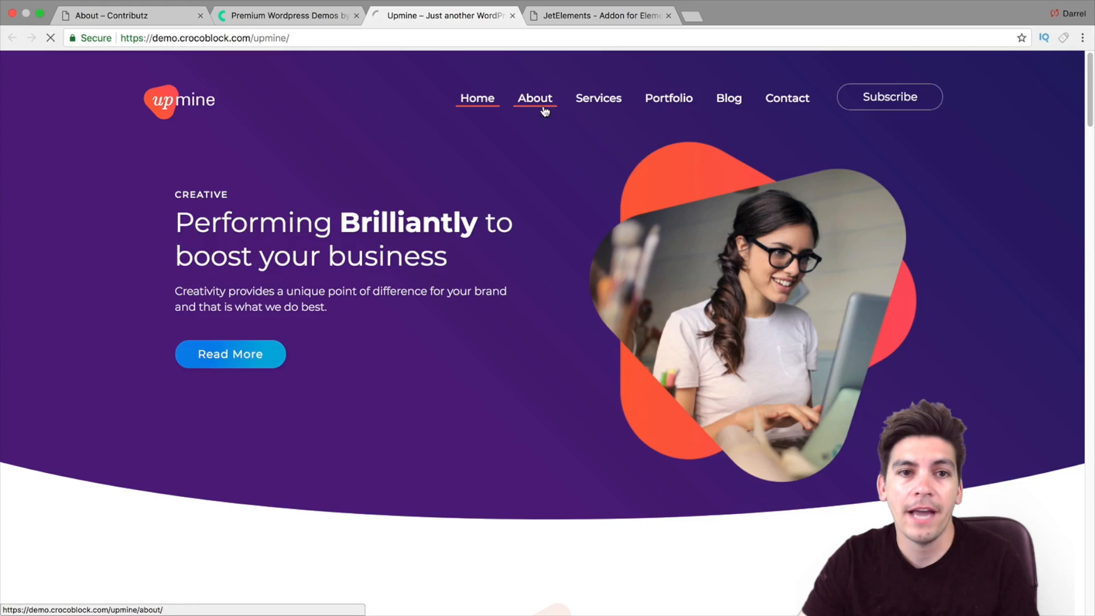
click(535, 98)
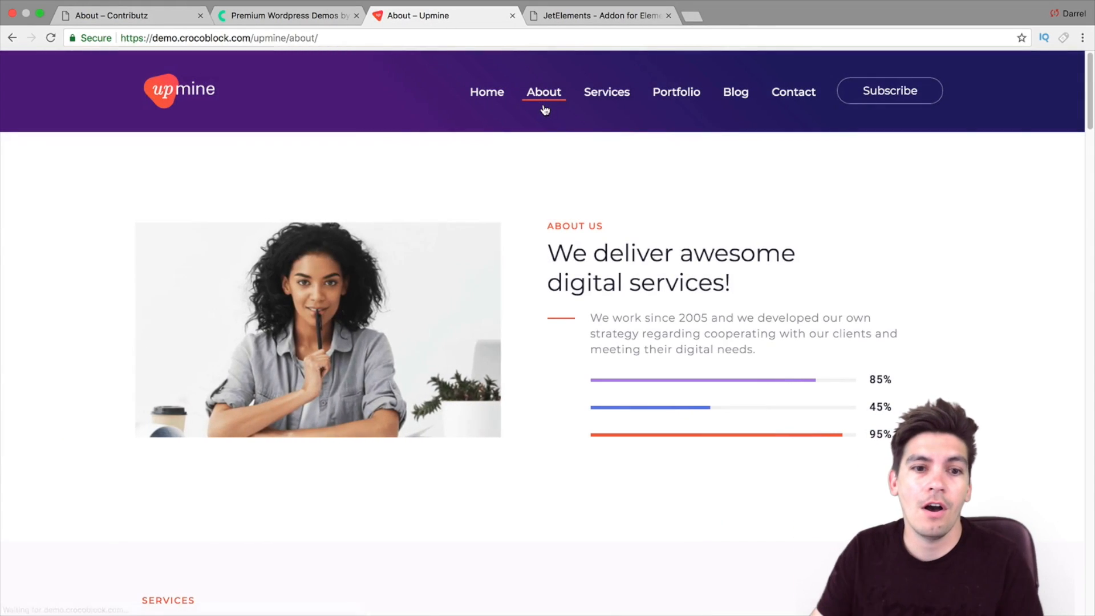
click(792, 91)
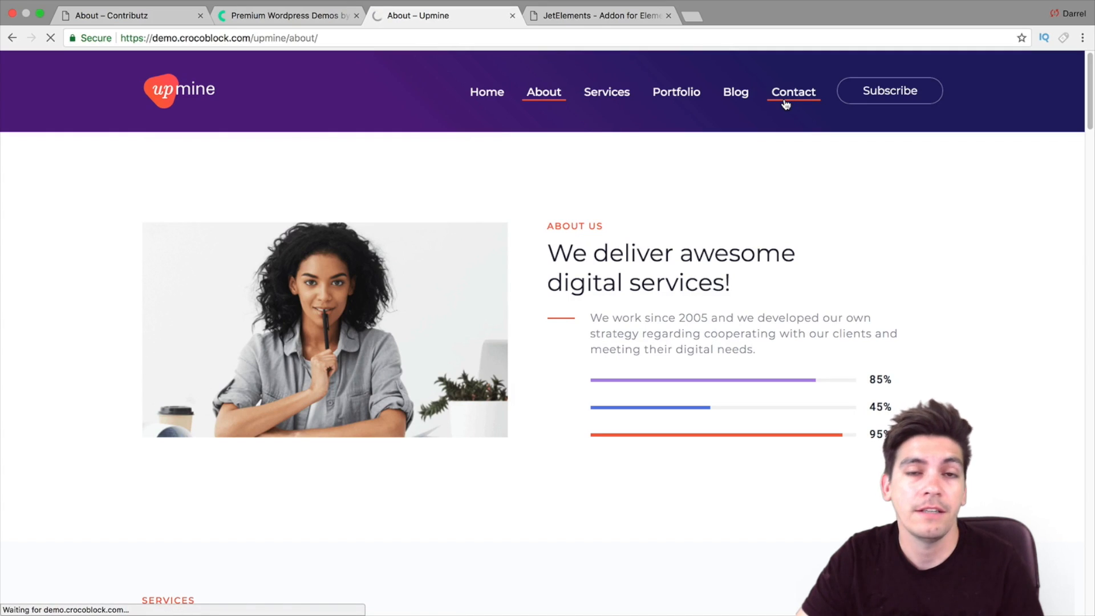
click(792, 91)
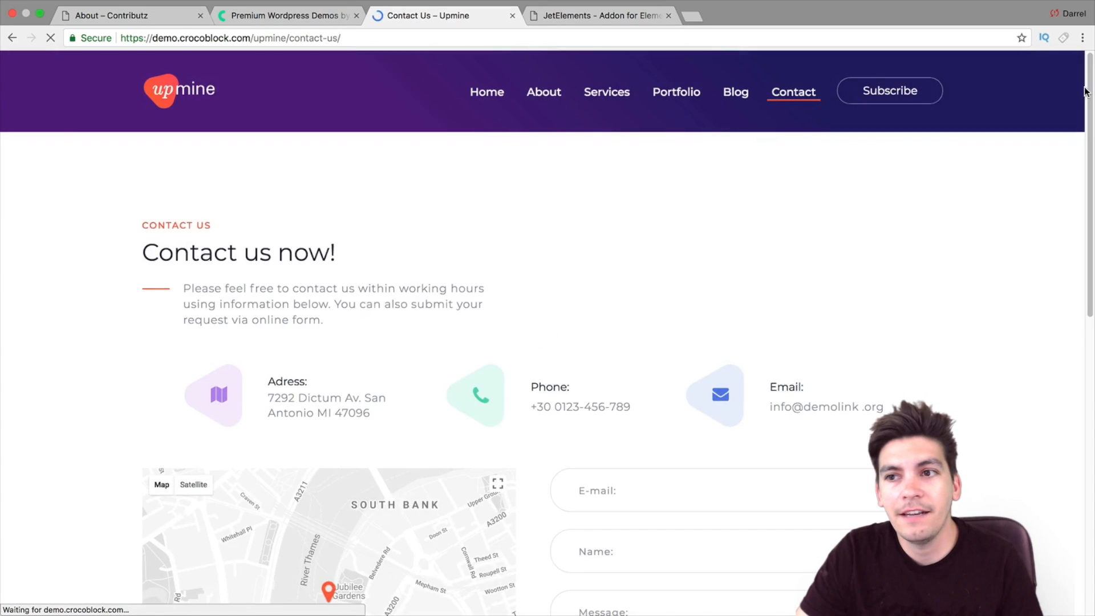
scroll(down, 3)
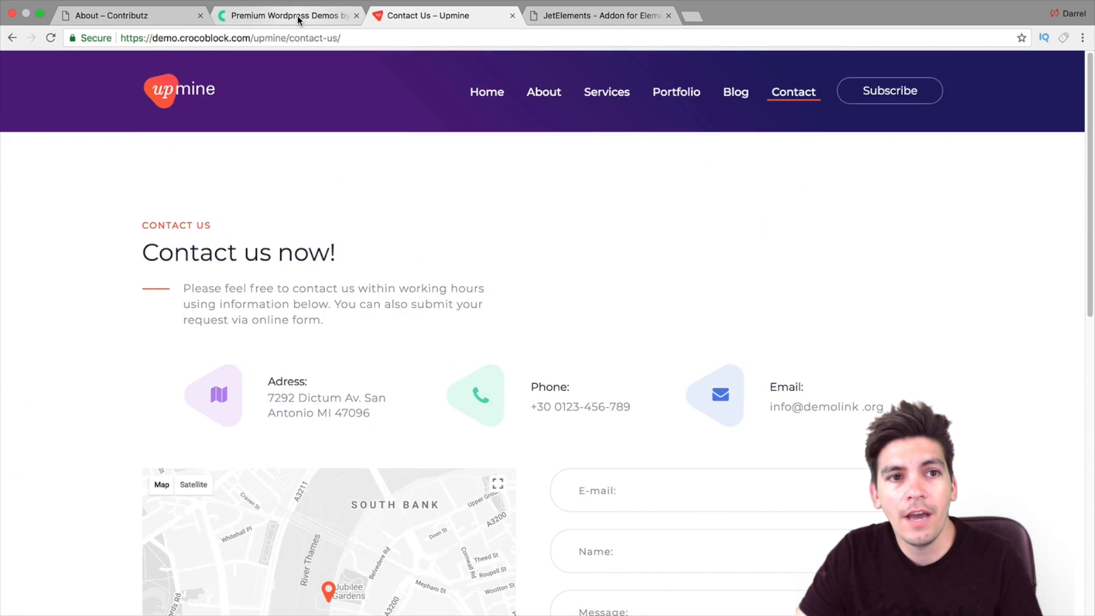
Return to the Crocoblock demos page and view the Trendy Demos to Explore header.
click(286, 15)
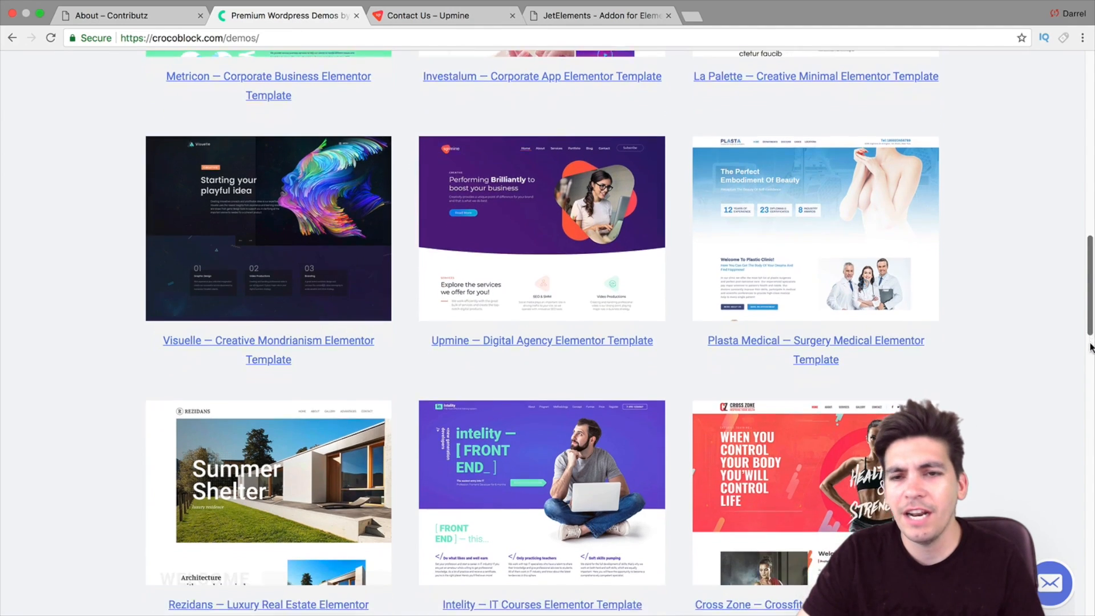
scroll(down, 3)
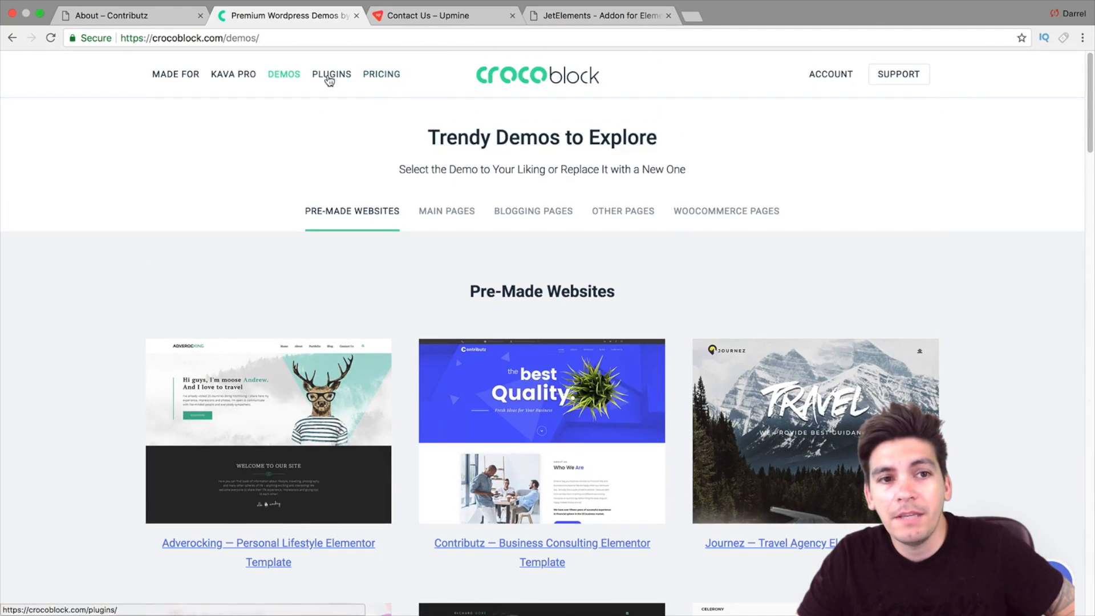
On the plugins page, preview JetReviews, JetBlocks, JetThemeCore, then JetElements.
click(331, 74)
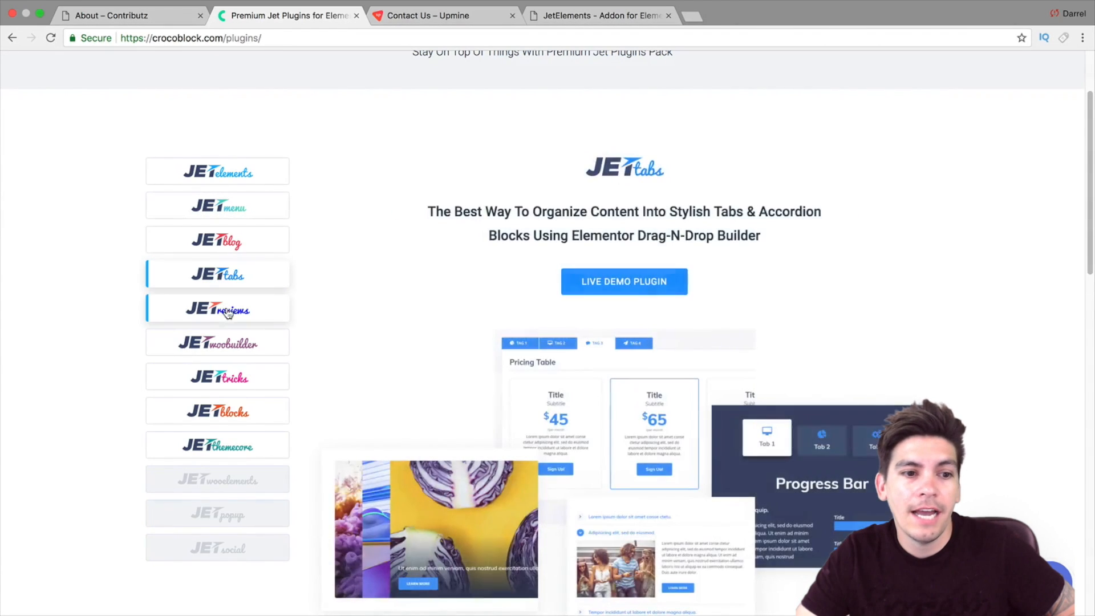
click(217, 342)
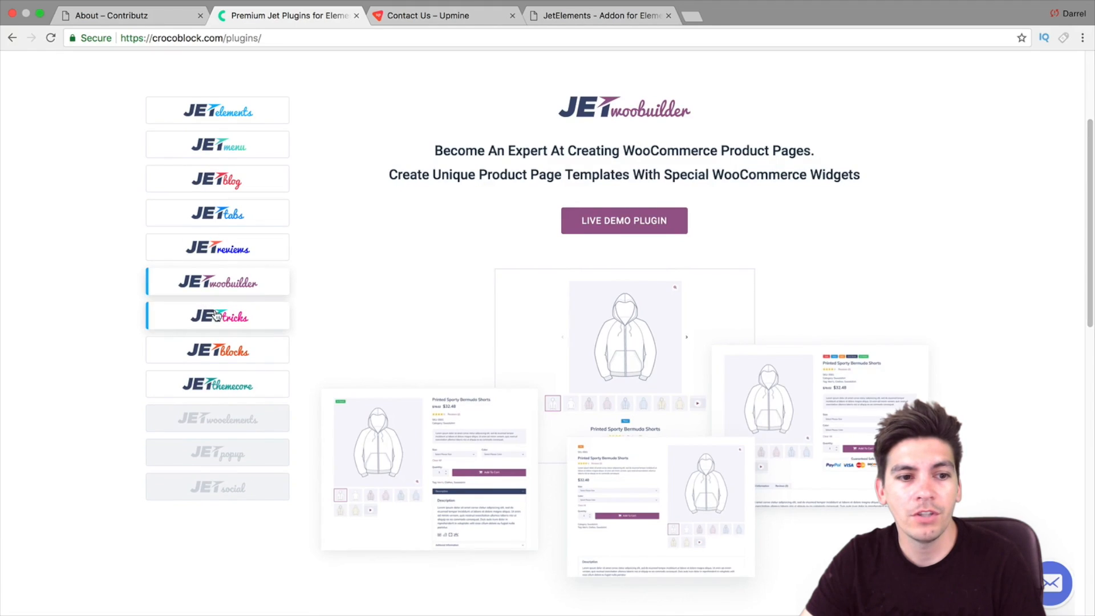
click(217, 349)
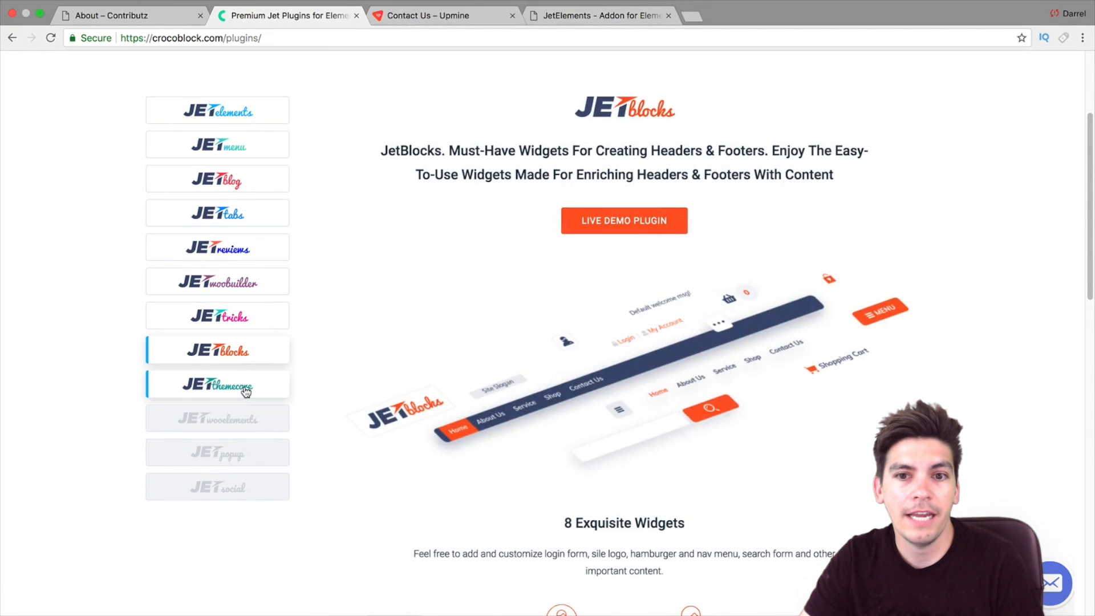
click(217, 385)
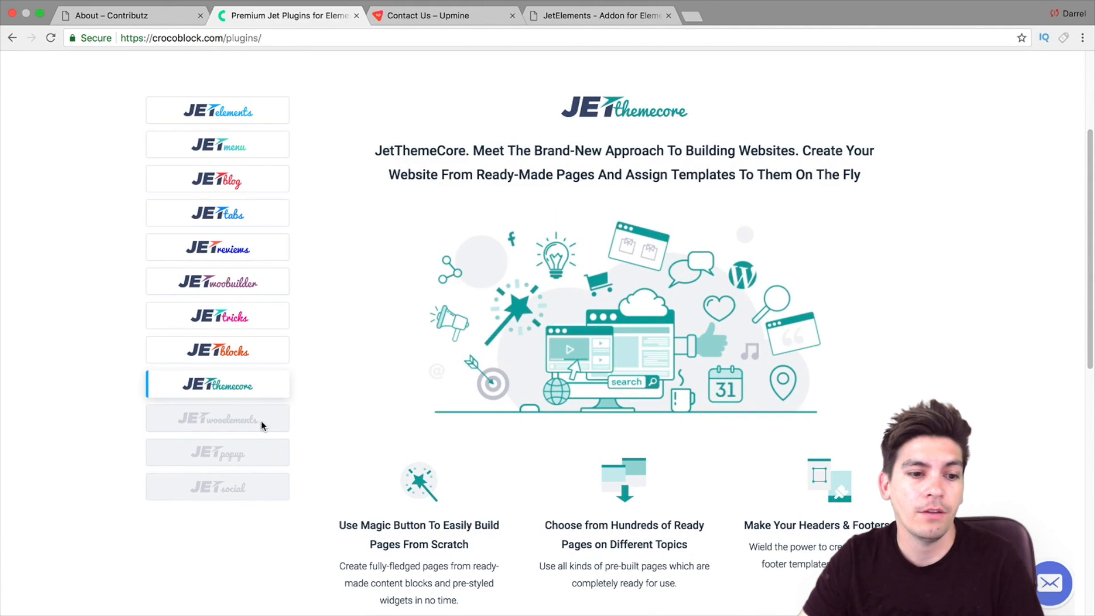
mouse_move(295, 398)
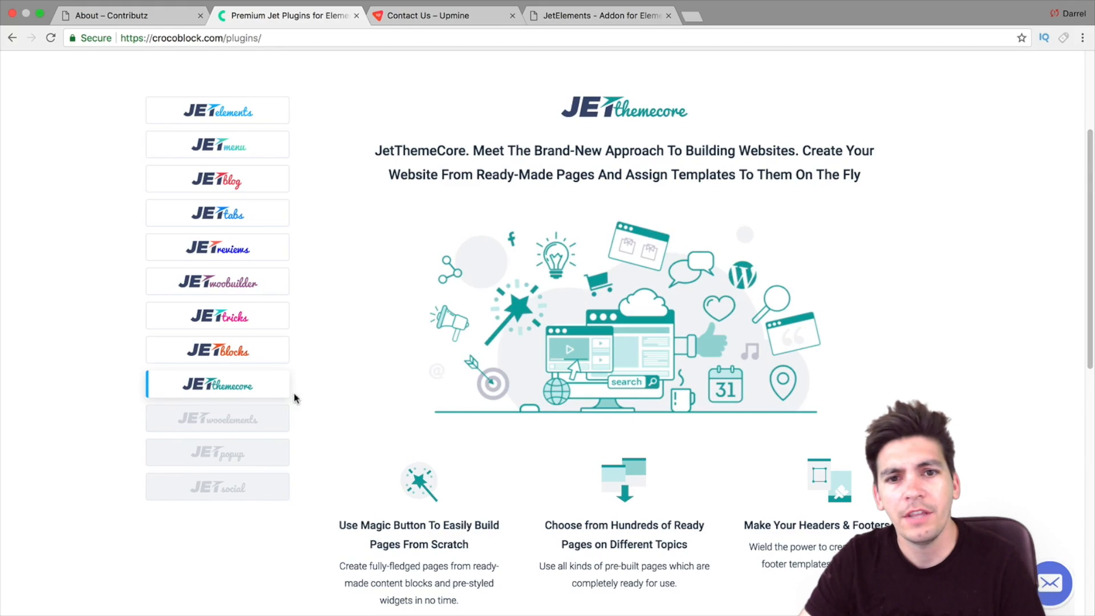
click(217, 110)
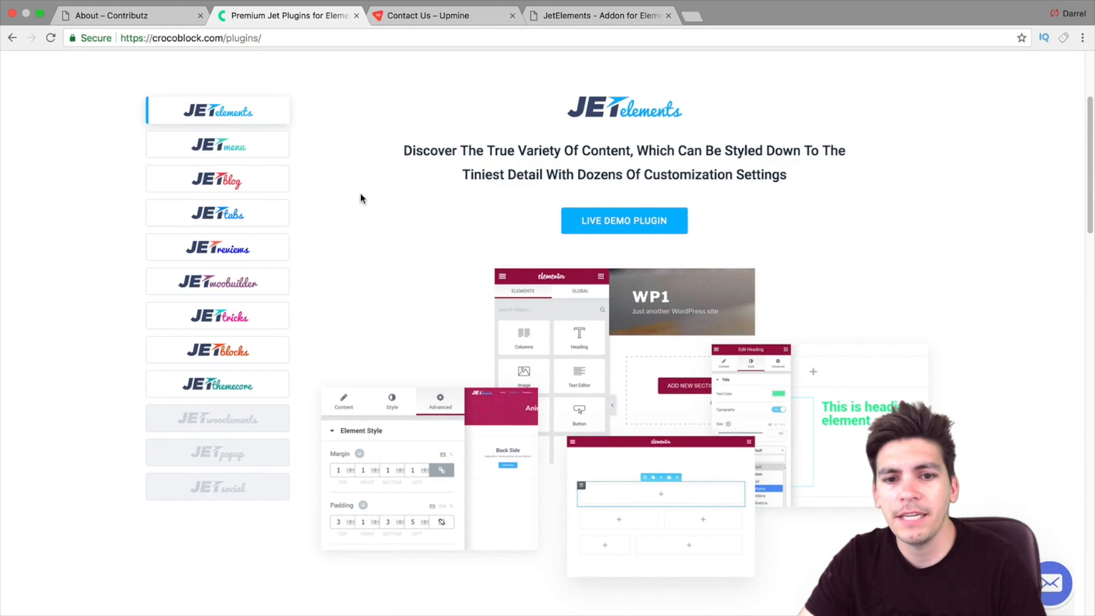
mouse_move(623, 220)
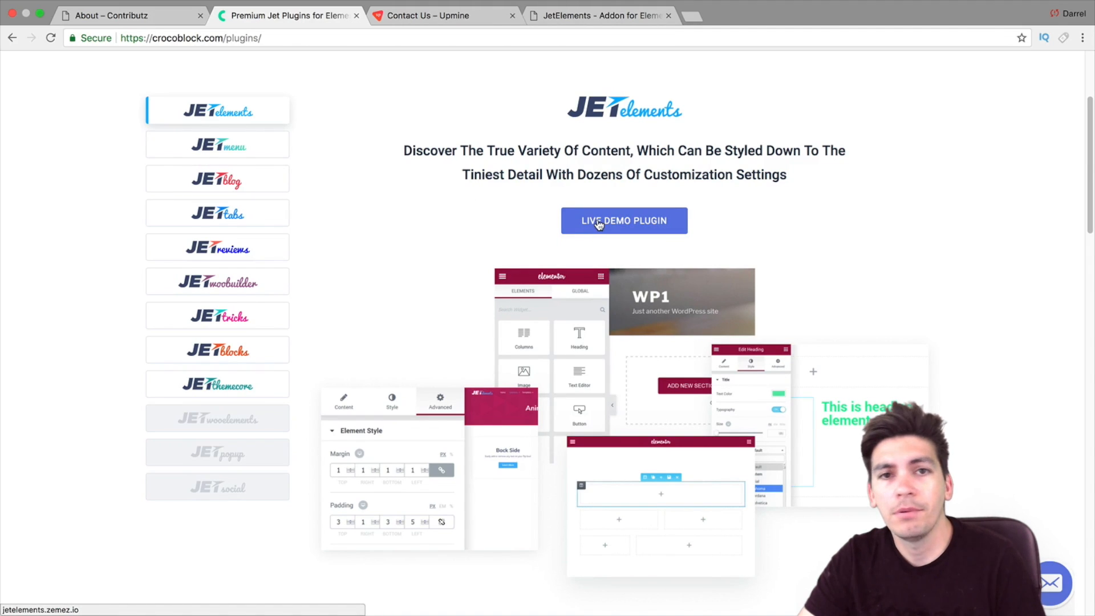
Browse the JetElements live demo widget grid, then return to the Crocoblock plugins page.
click(623, 221)
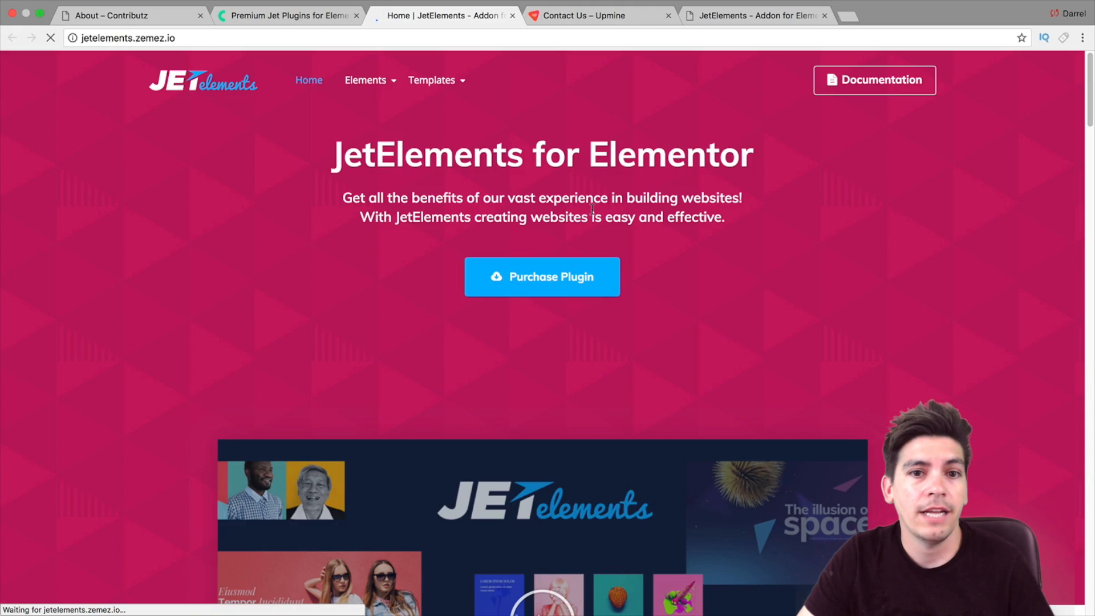
scroll(down, 3)
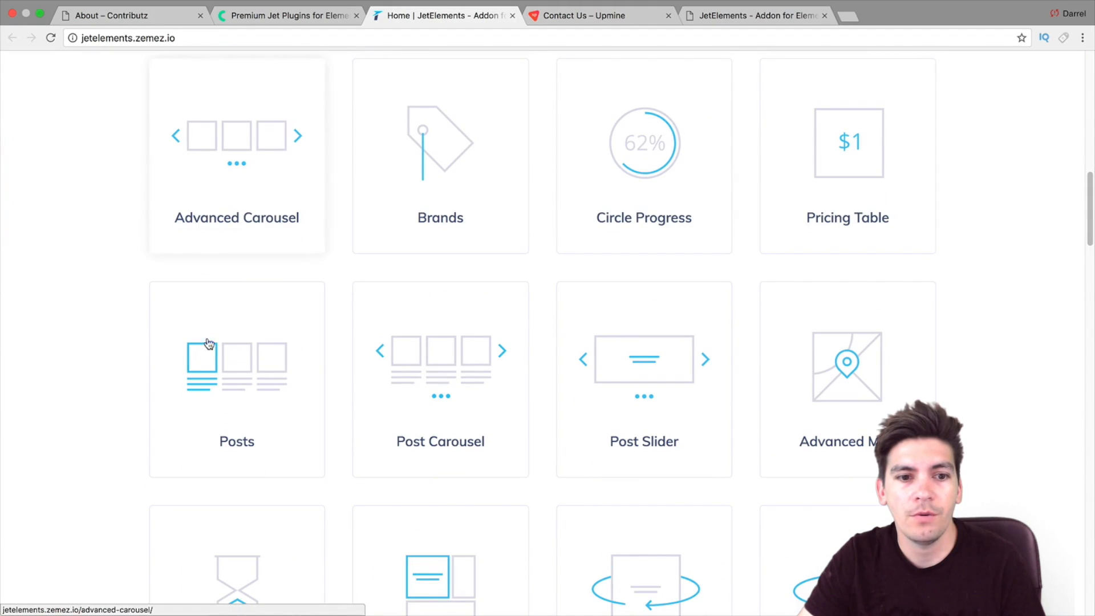
scroll(down, 3)
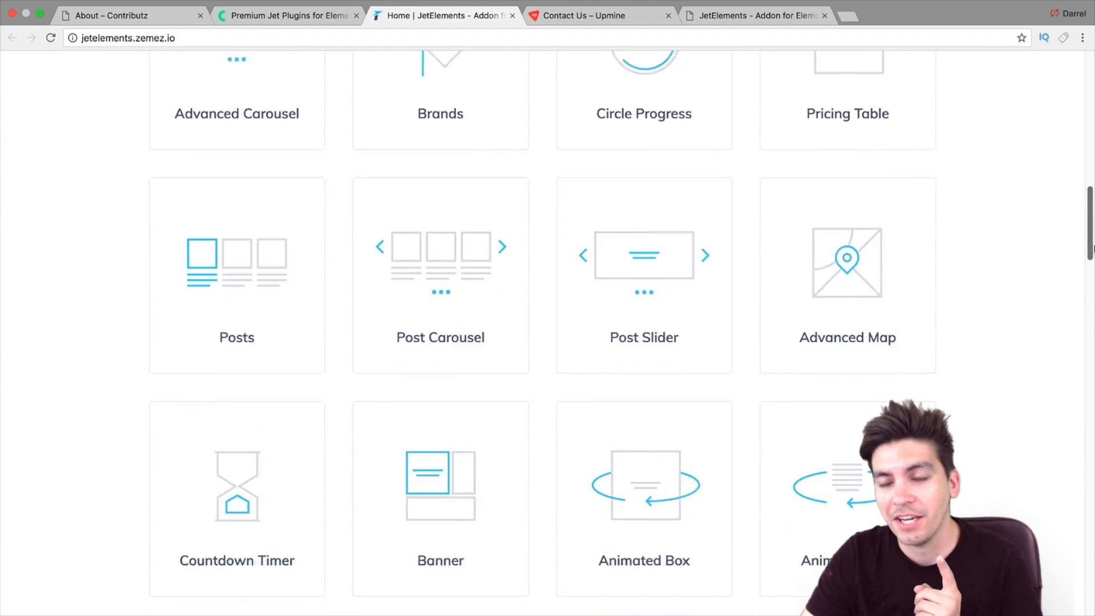
scroll(down, 3)
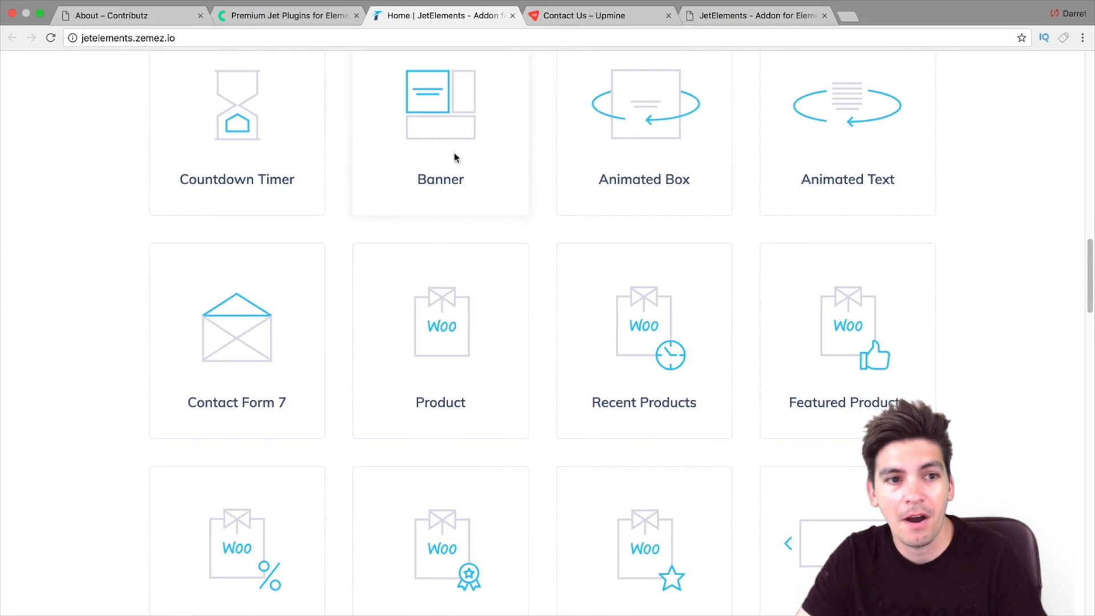
click(286, 15)
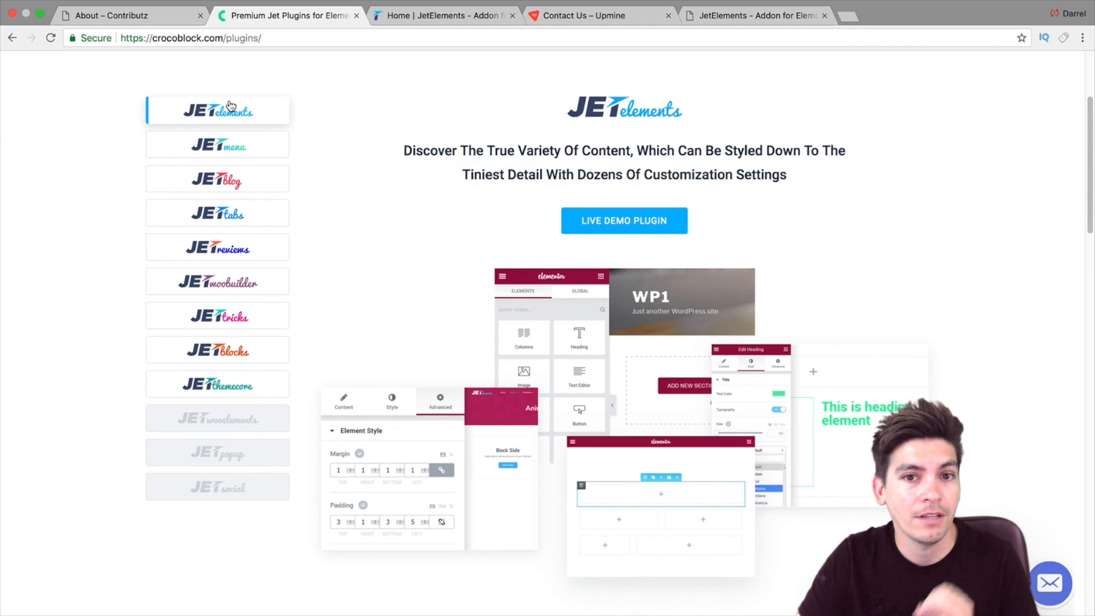
Preview the JetMenu and JetBlog descriptions, then load the pricing page.
click(218, 144)
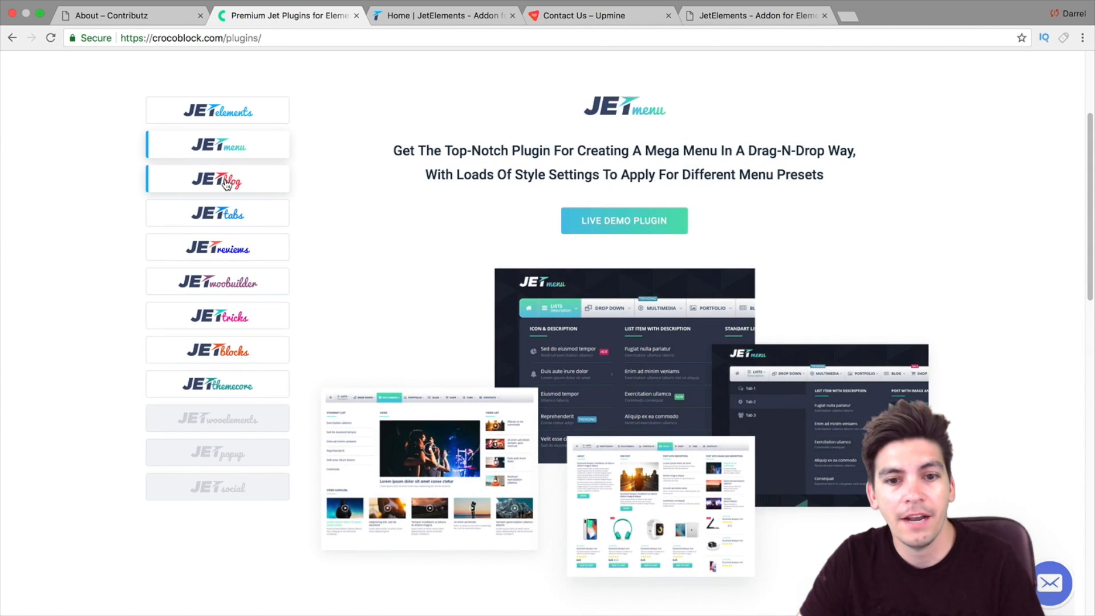
click(218, 213)
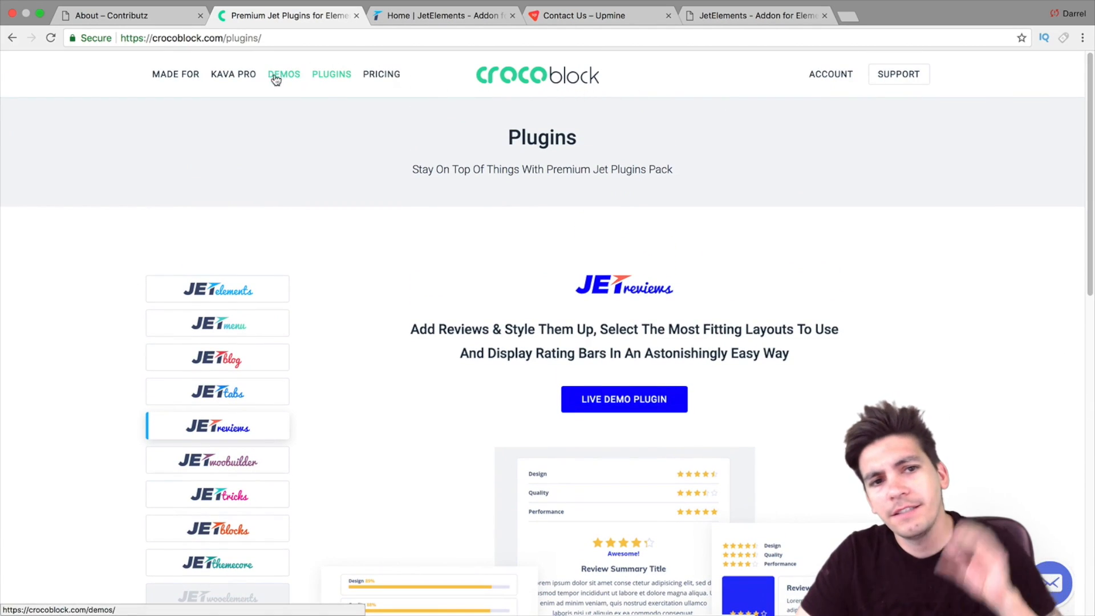
click(382, 74)
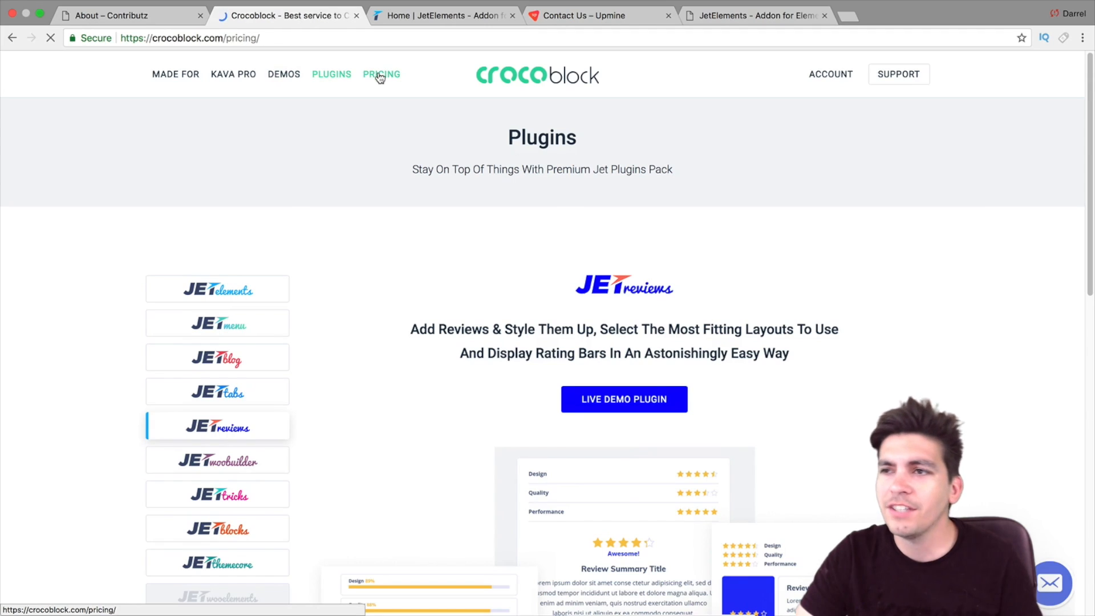
Set the Annual plan to Unlimited websites on the pricing page.
click(382, 74)
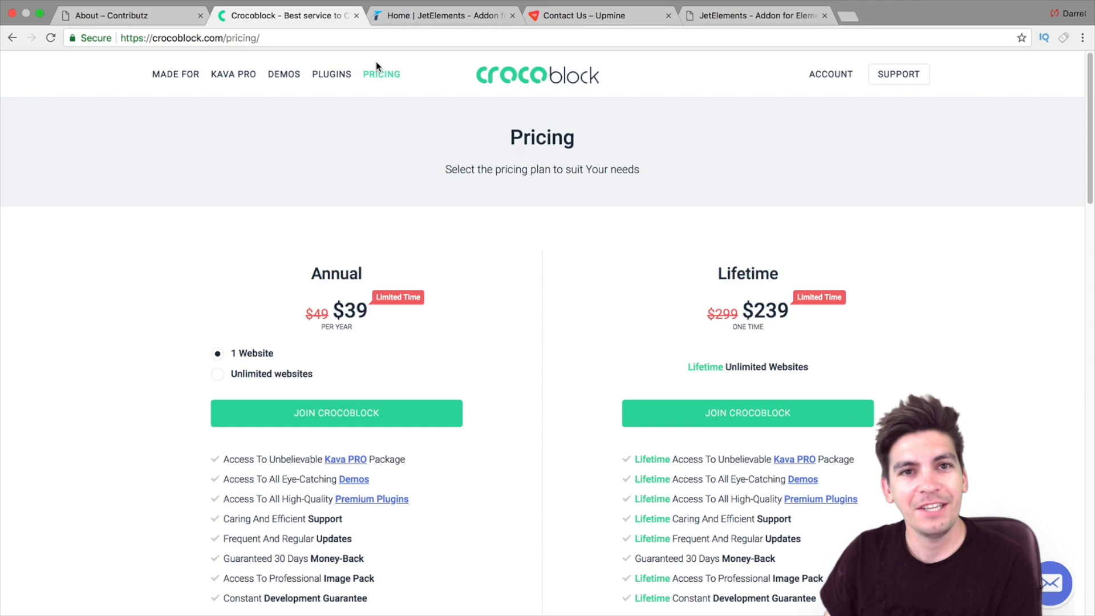
mouse_move(488, 224)
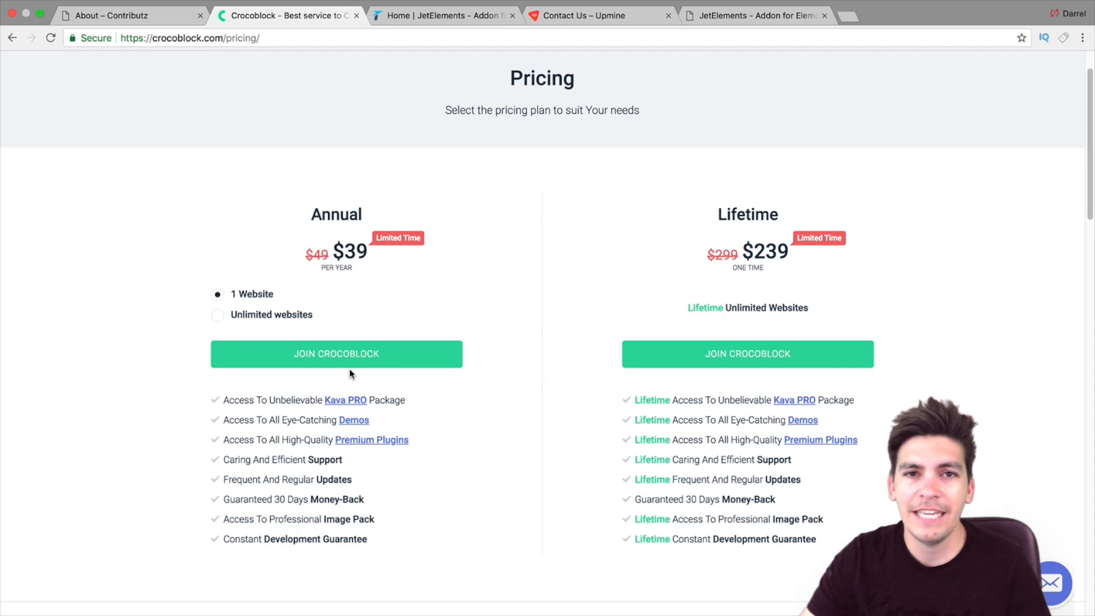
click(217, 315)
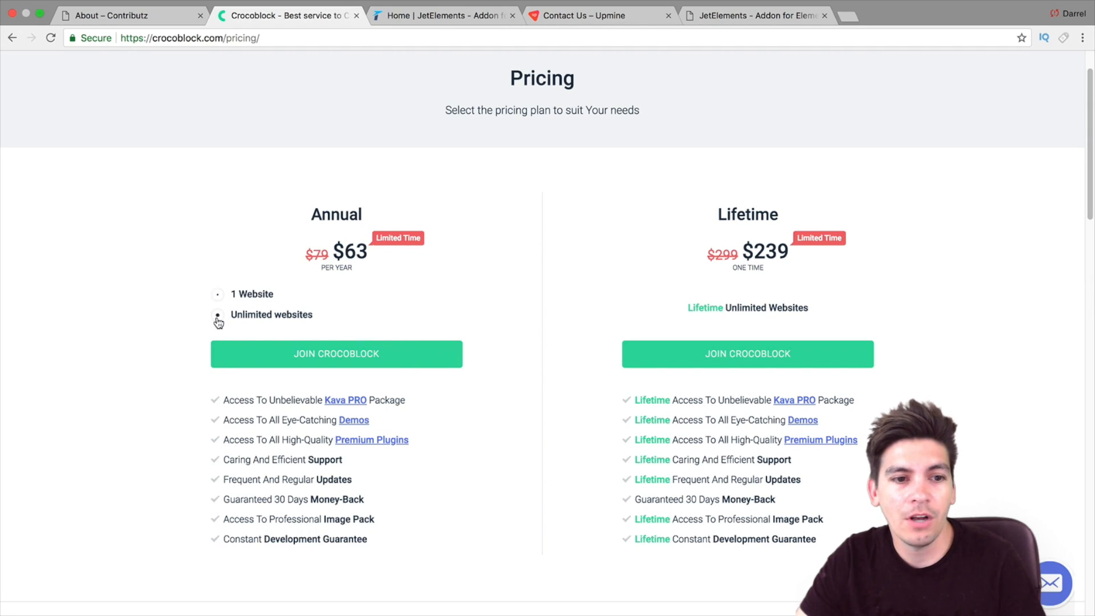
click(218, 314)
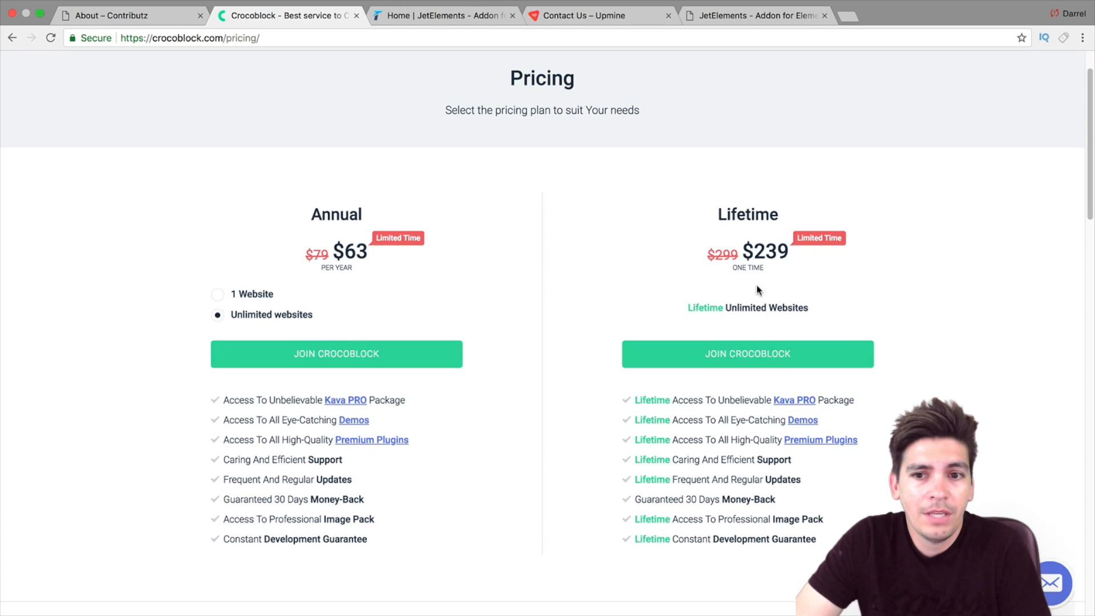
Highlight the $239 lifetime and $63 annual prices, then open and close live chat.
double_click(766, 252)
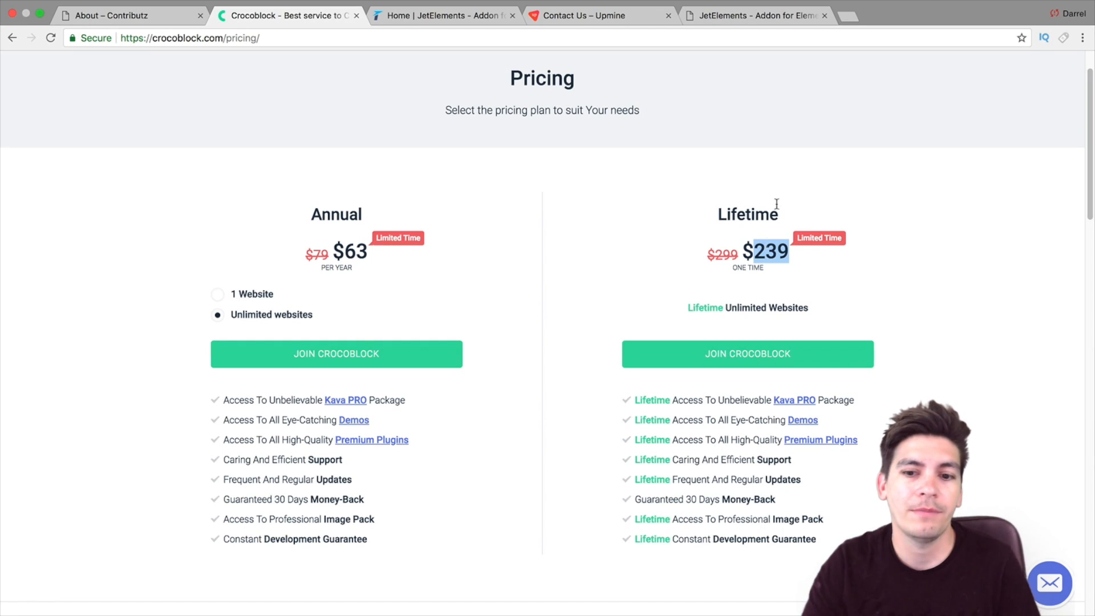
scroll(down, 3)
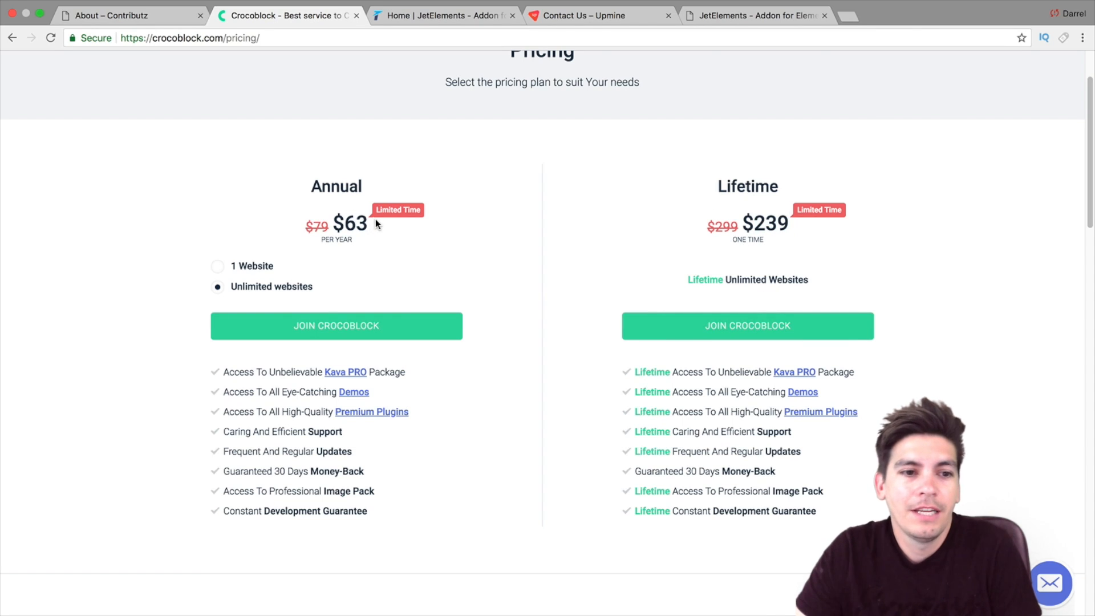
double_click(353, 223)
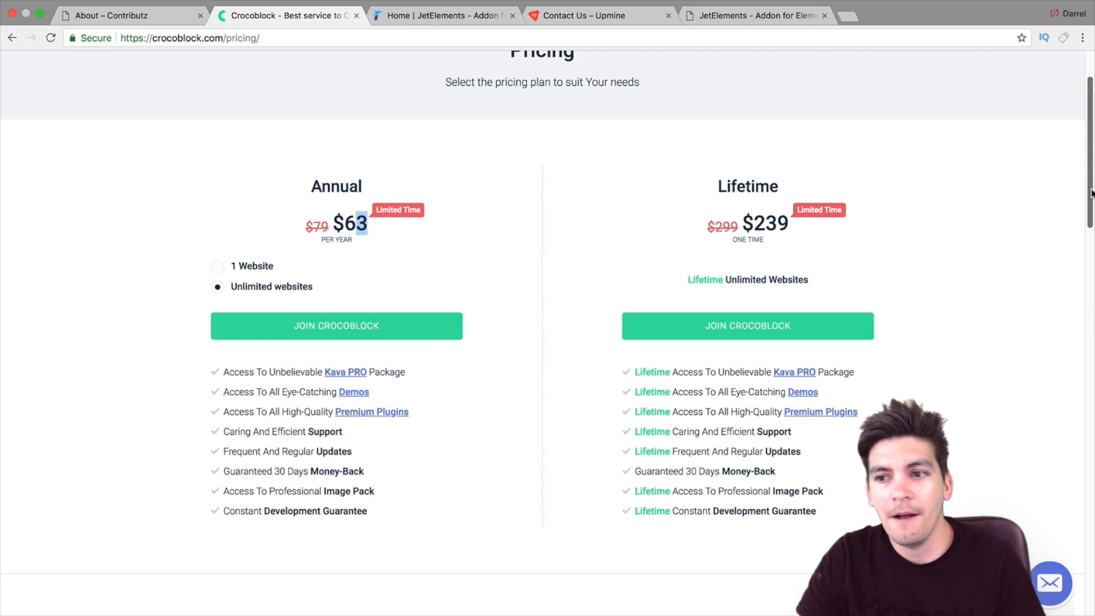
scroll(down, 3)
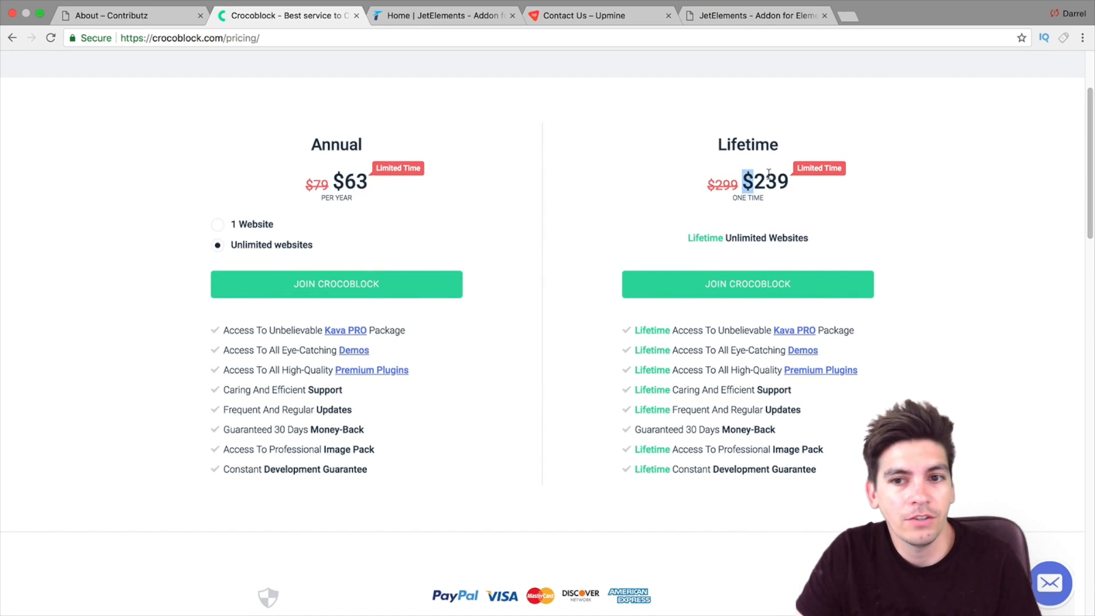
click(1050, 584)
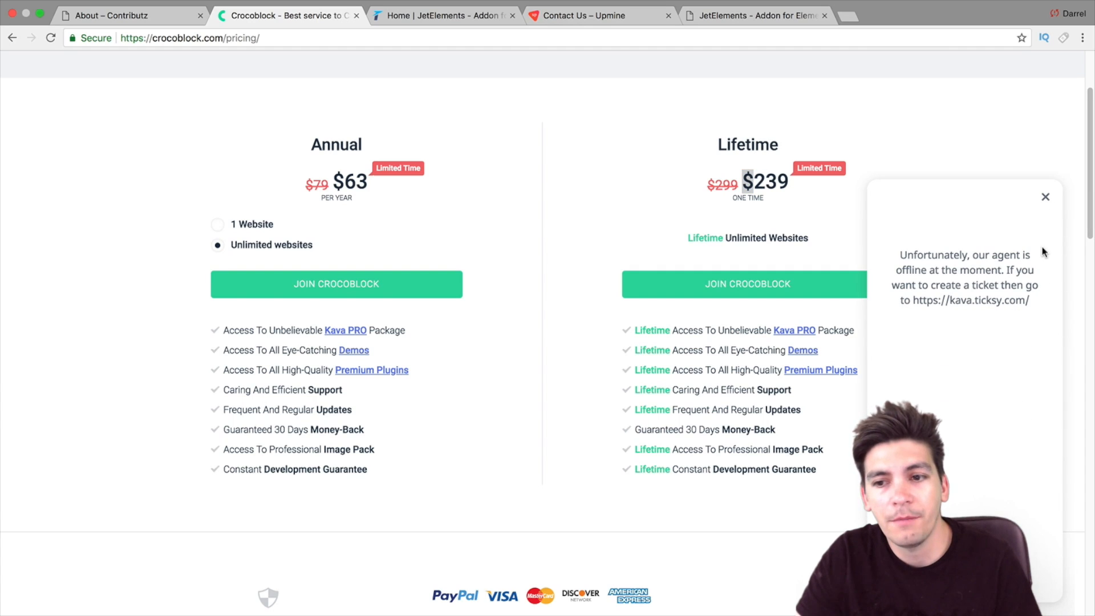
click(1046, 197)
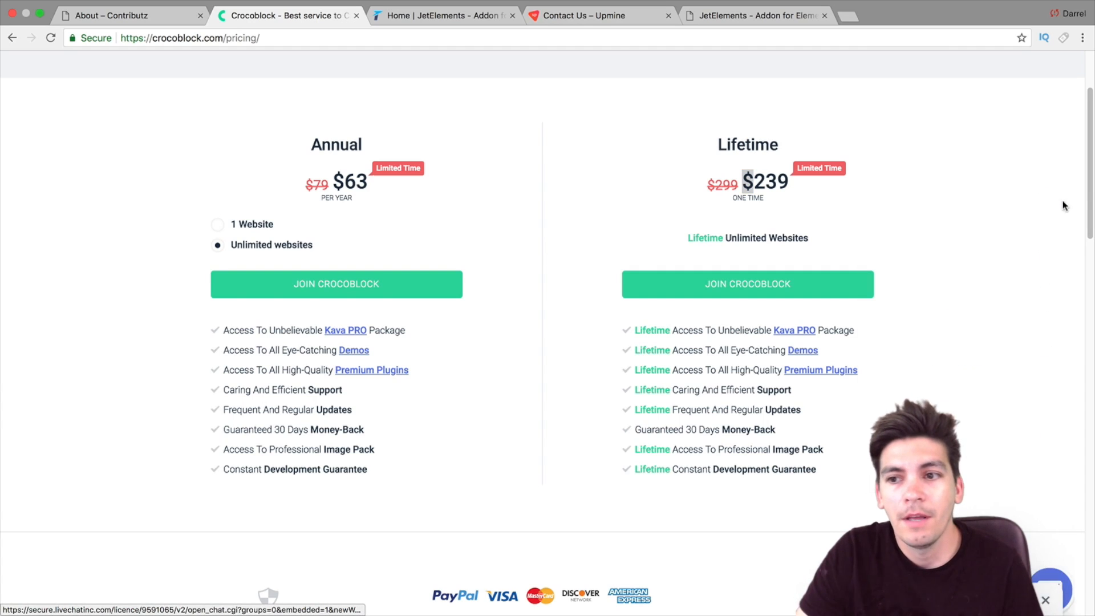
scroll(down, 3)
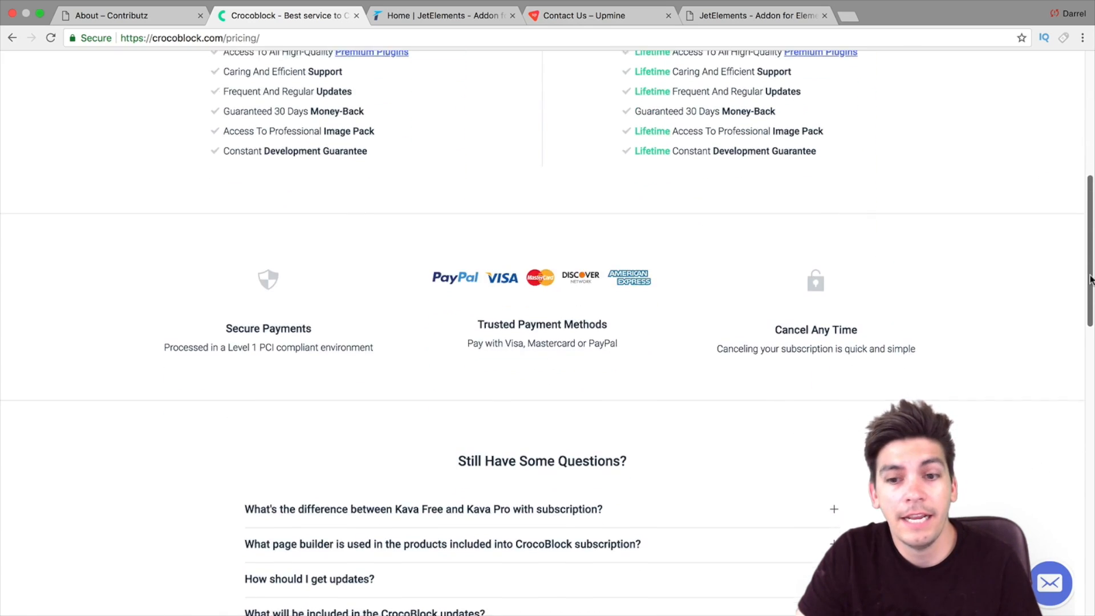
scroll(down, 3)
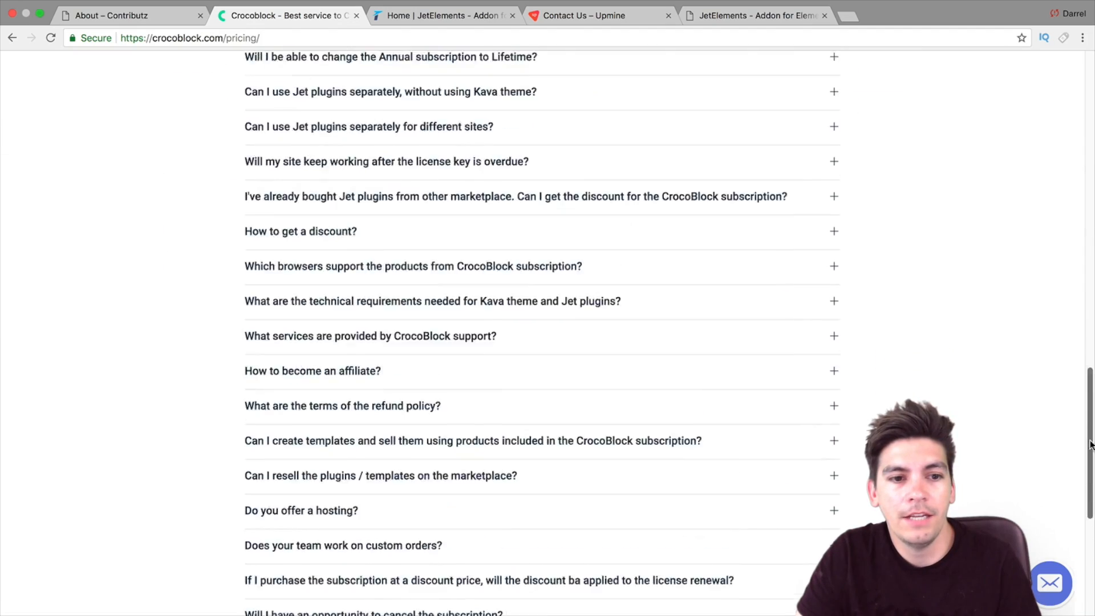
scroll(up, 3)
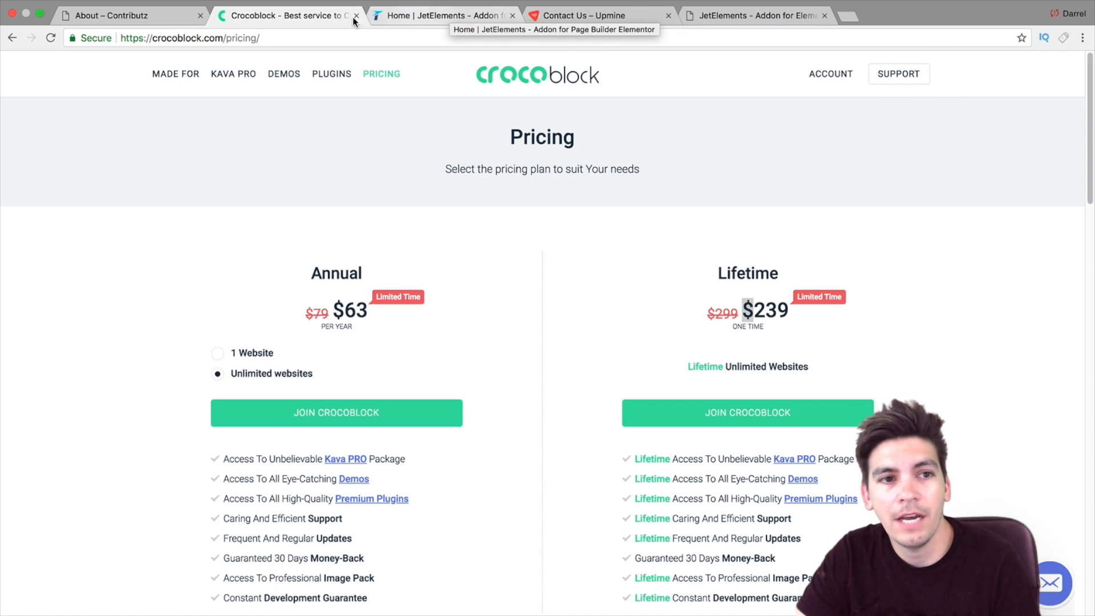
Open the Contributz WordPress dashboard from the site menu.
click(130, 15)
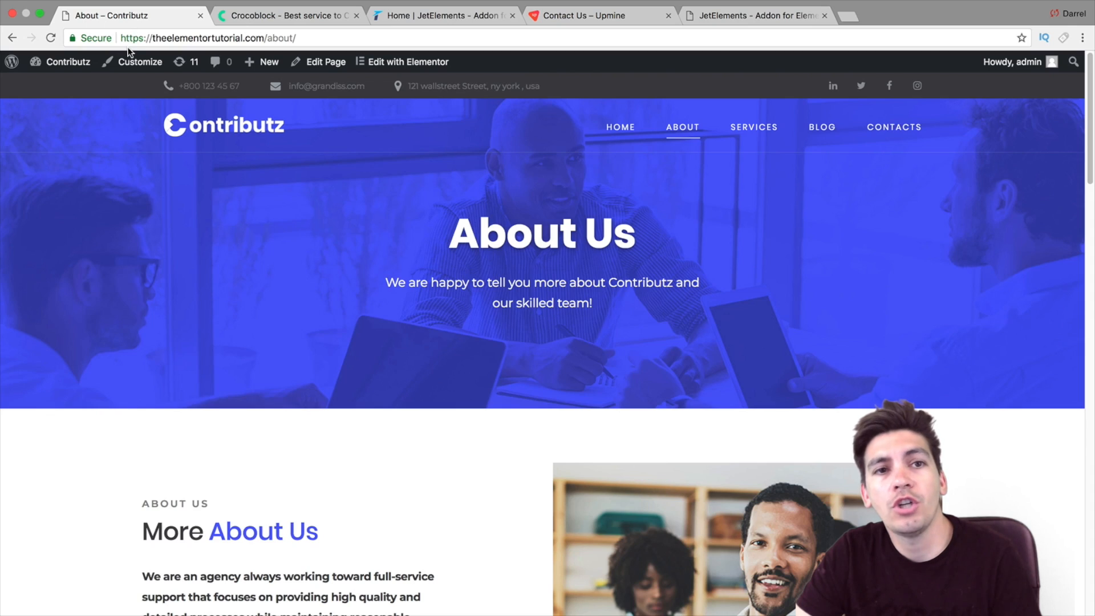
click(67, 62)
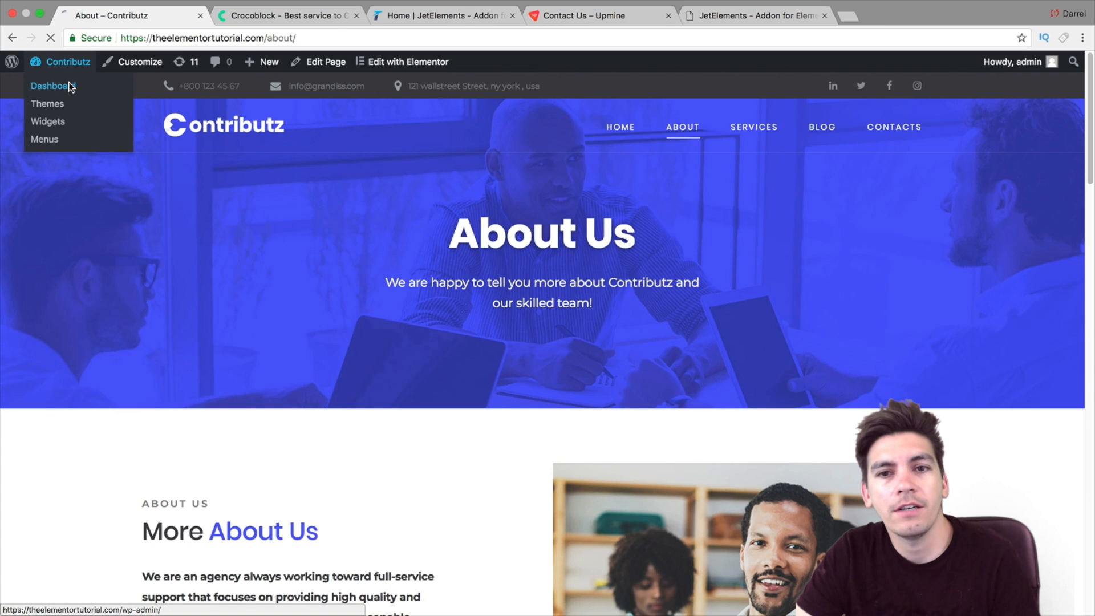
click(49, 86)
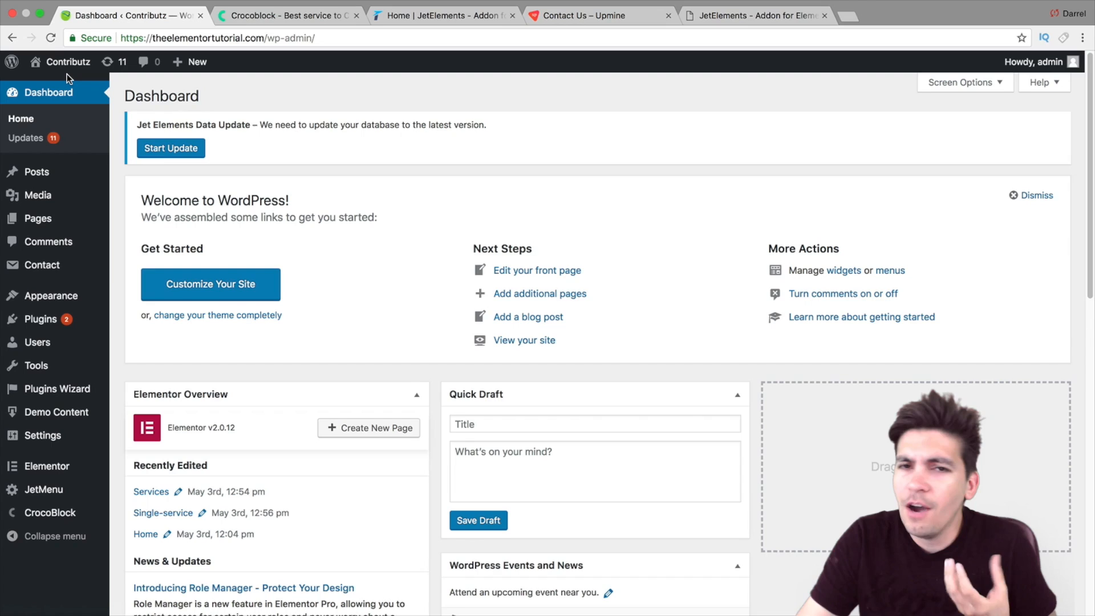
click(67, 61)
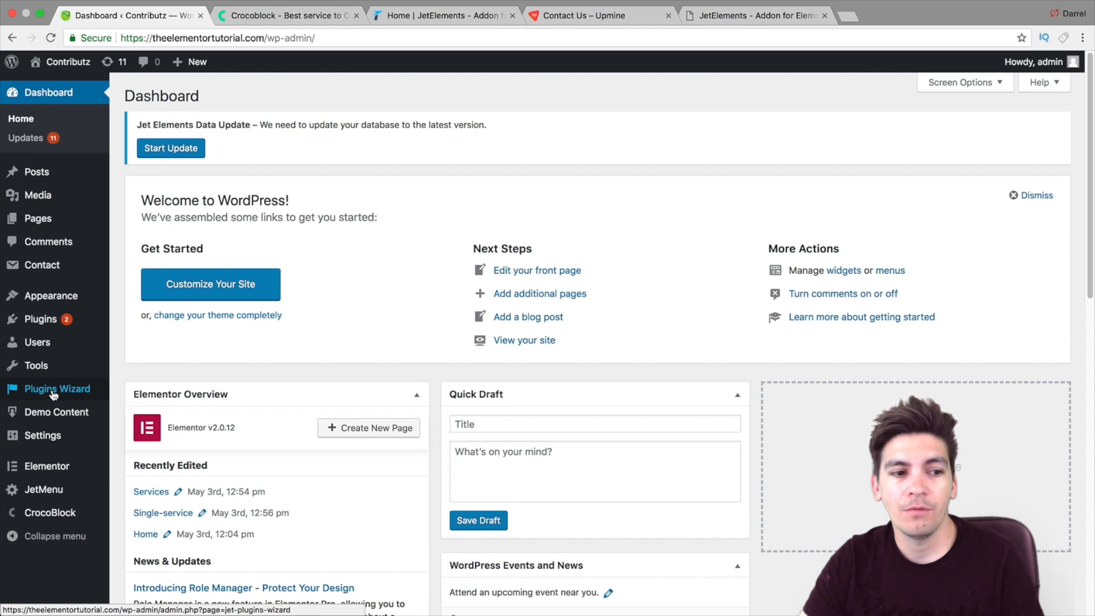
Launch the Plugins Installation Wizard and scroll the skin list to Upmine.
click(58, 389)
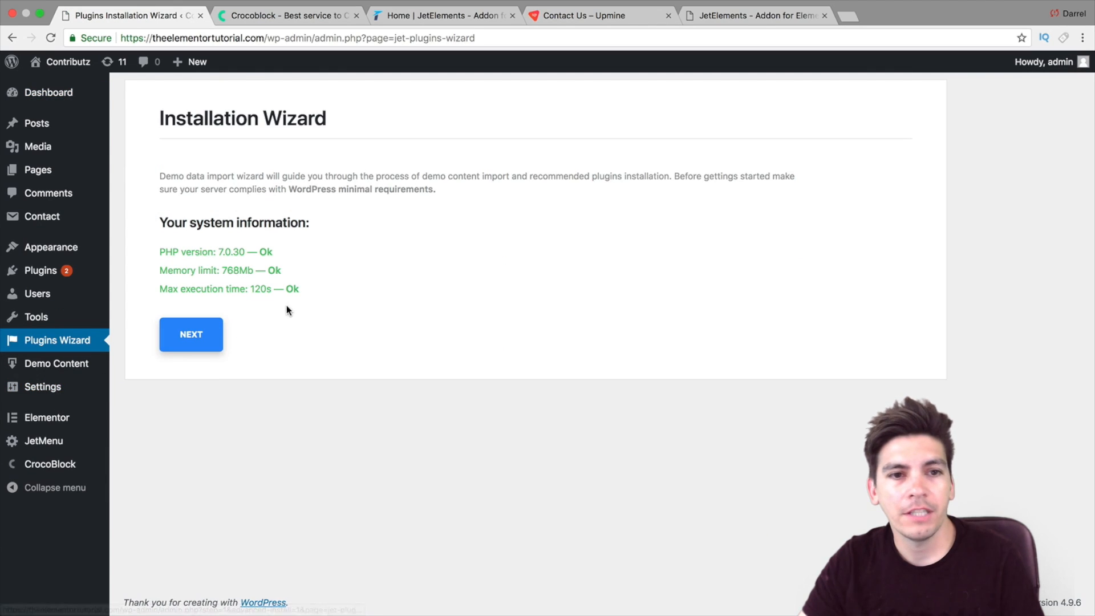
click(191, 333)
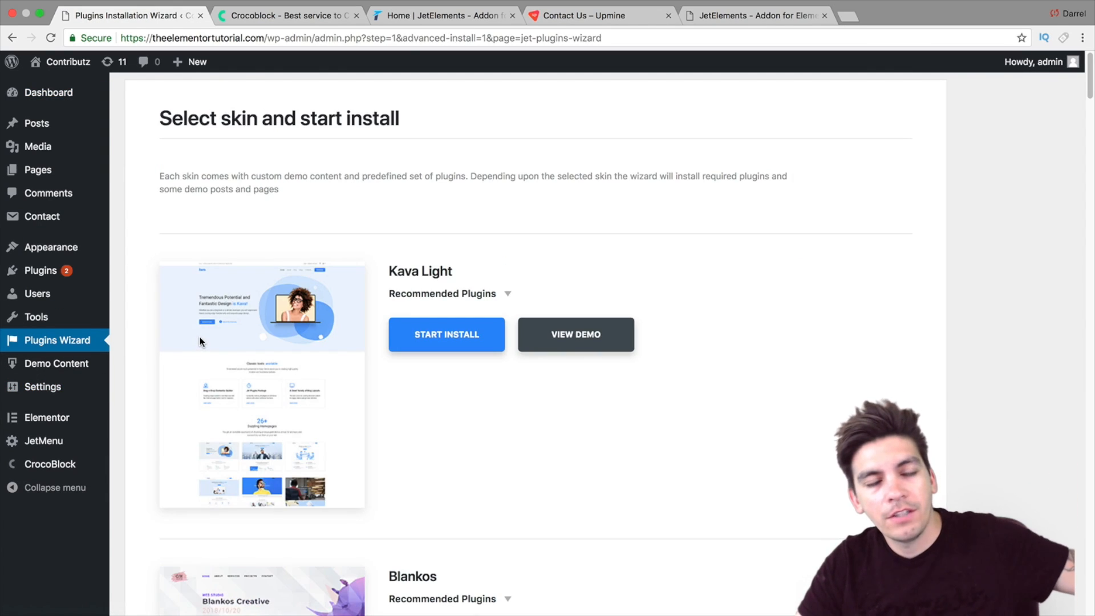
scroll(down, 3)
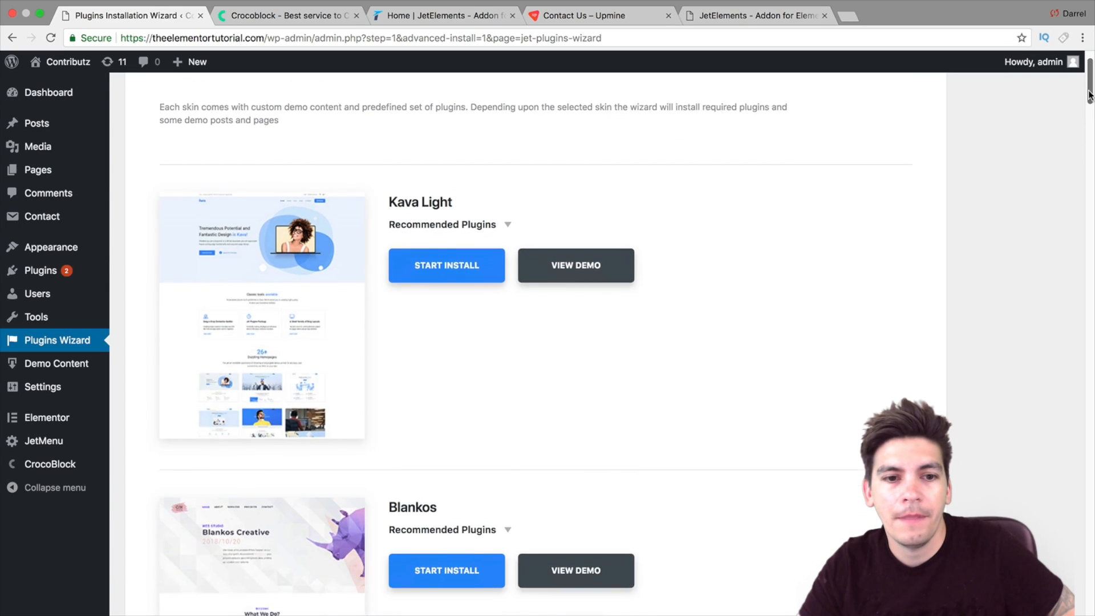
scroll(down, 3)
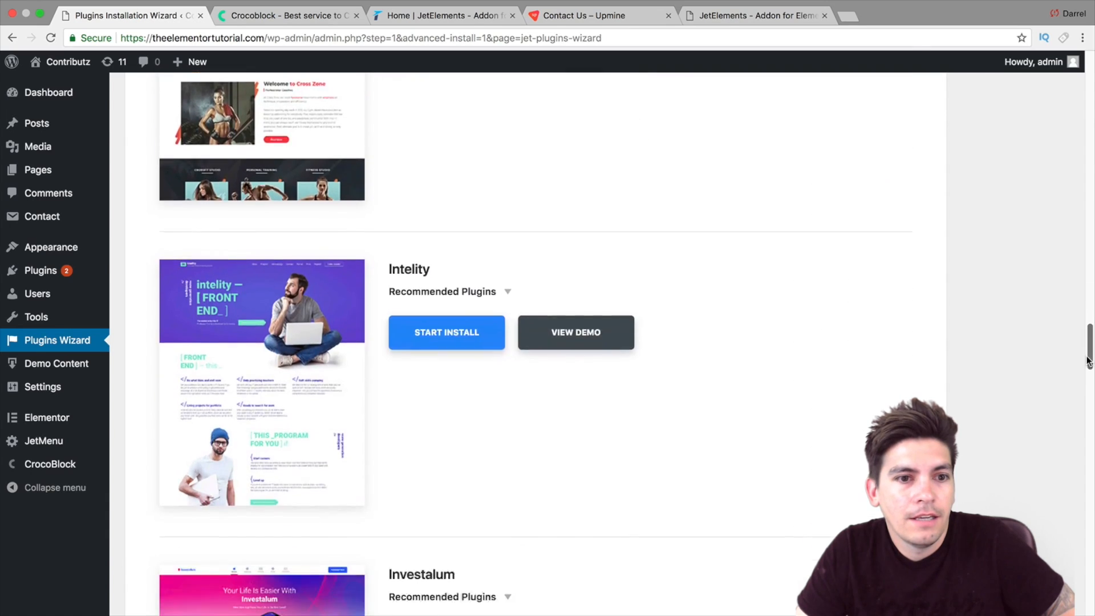
scroll(down, 3)
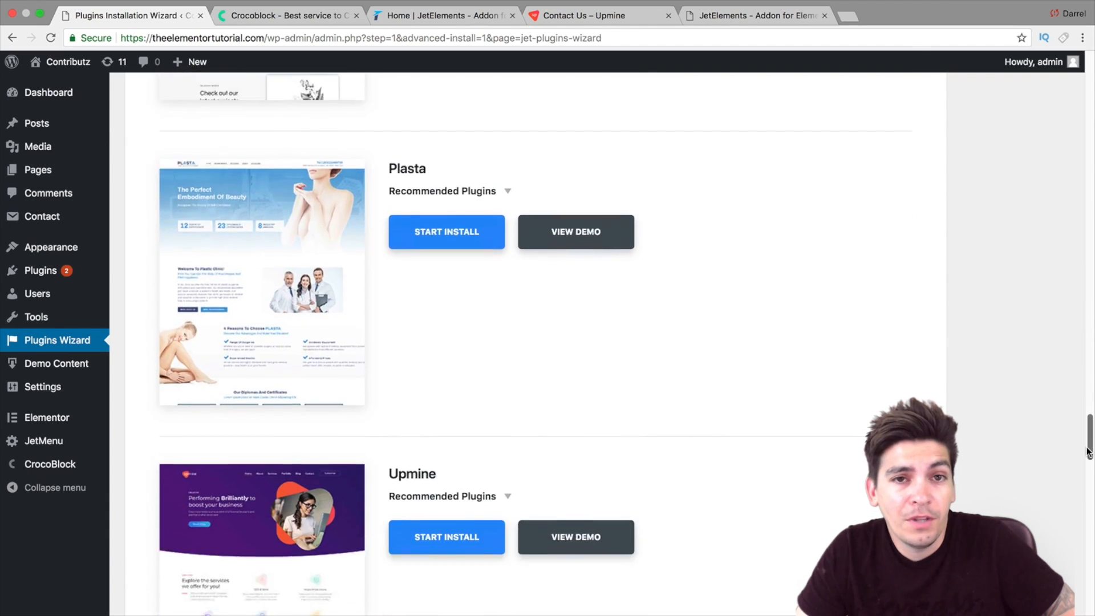
scroll(down, 3)
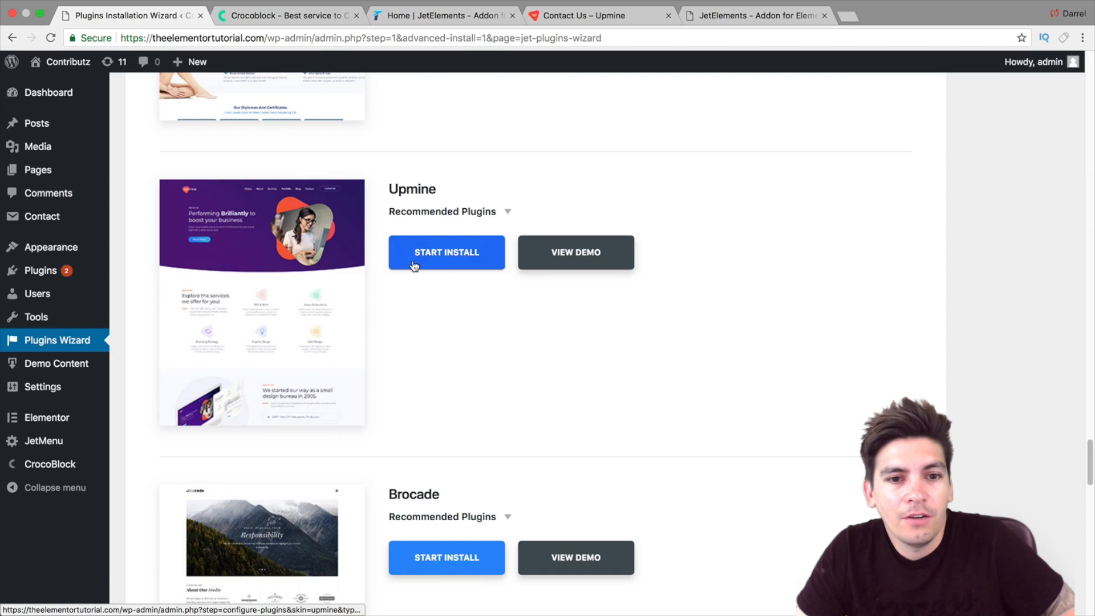
Tick JetMenu For Elementor under Extra Plugins and start the Upmine plugin installation.
click(446, 252)
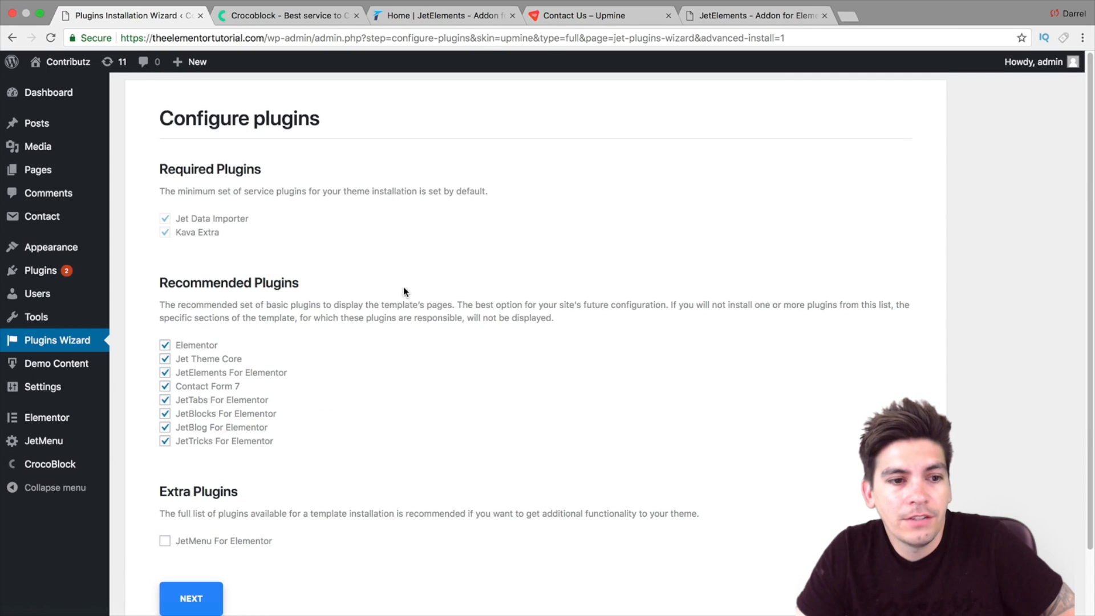
scroll(down, 3)
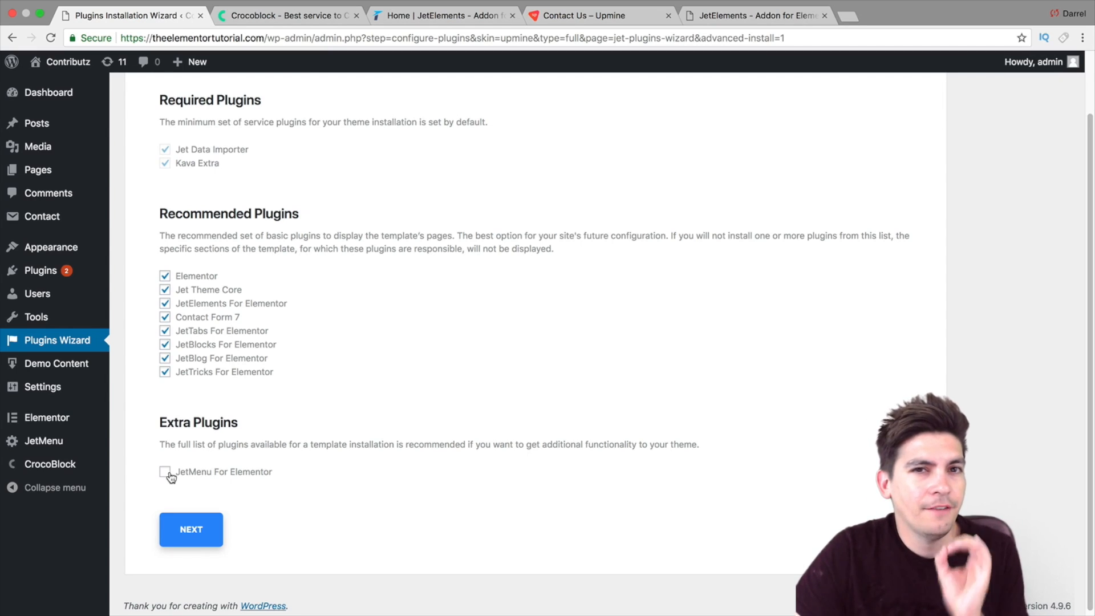
click(165, 471)
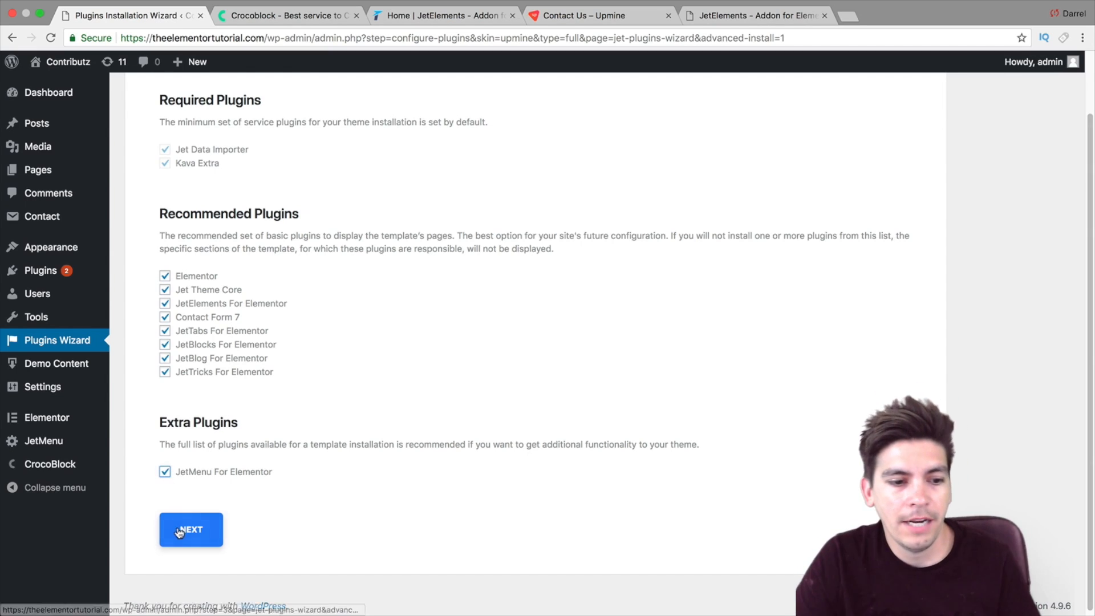
click(191, 529)
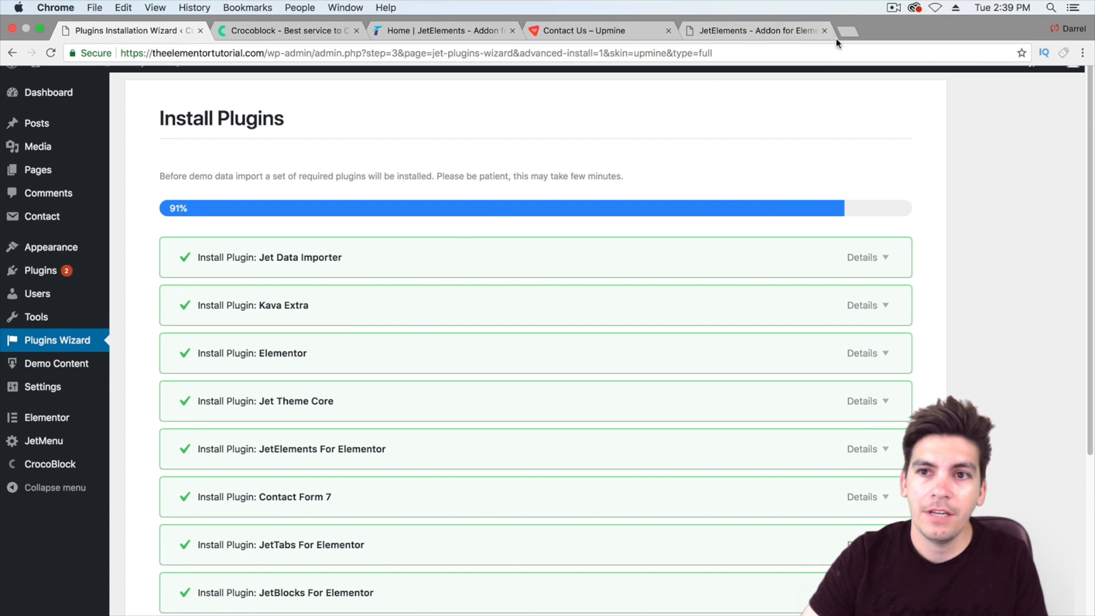
Open badenza.com in a new tab and scroll down its homepage.
click(846, 30)
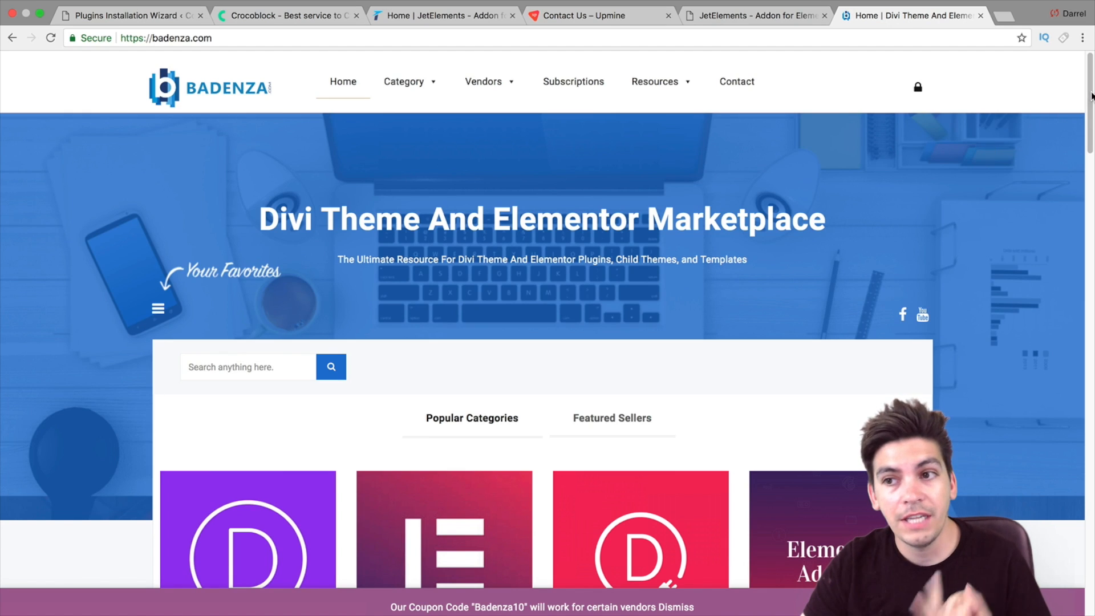
scroll(down, 3)
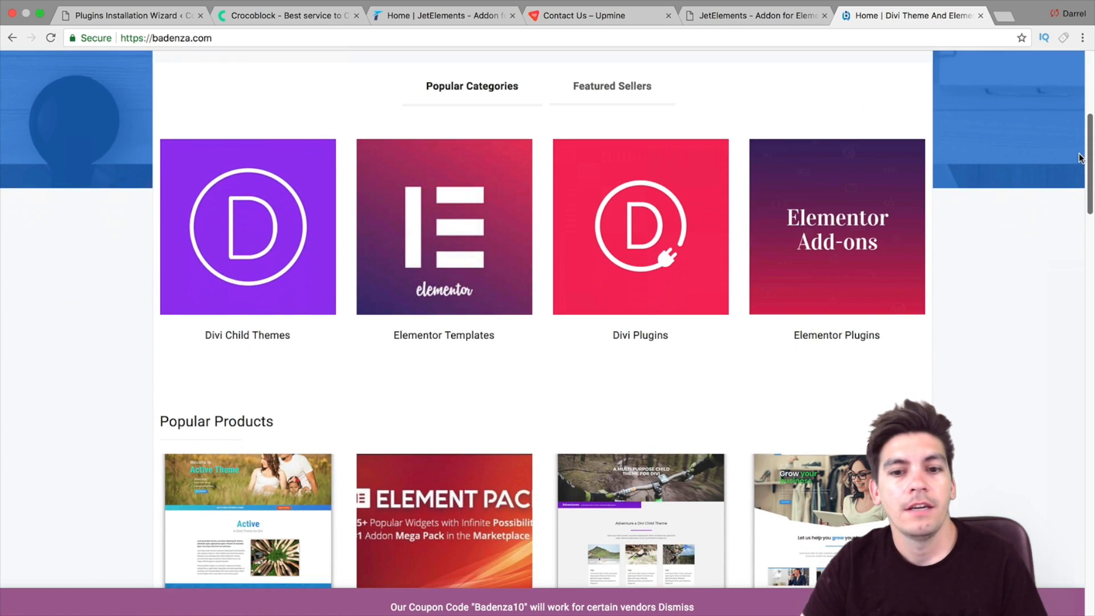
scroll(down, 3)
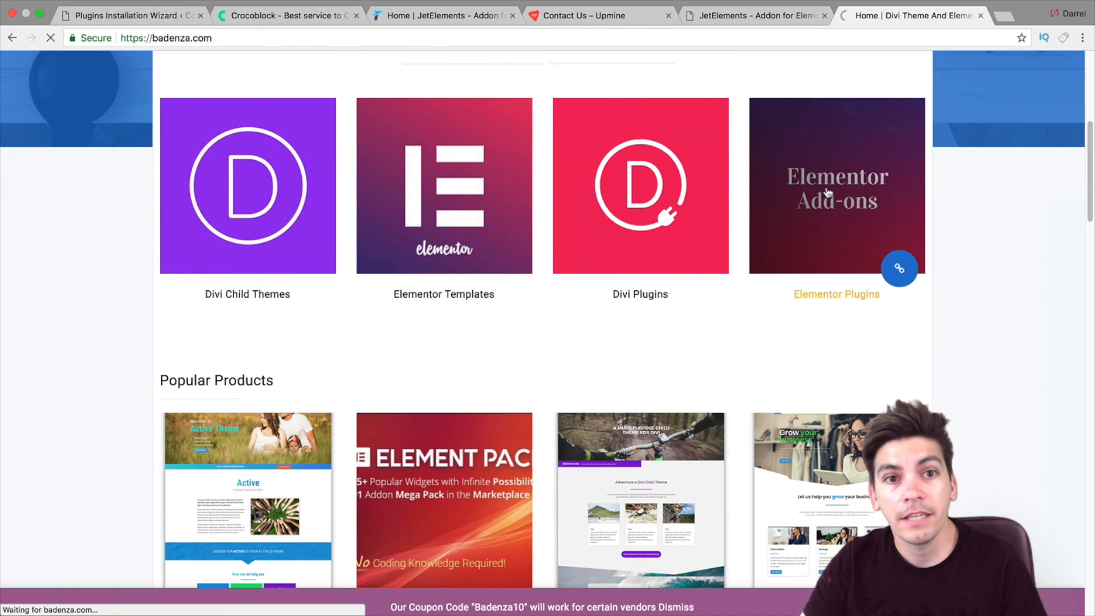
Browse the Elementor Plugins category listings, then return to the installation wizard tab.
click(836, 185)
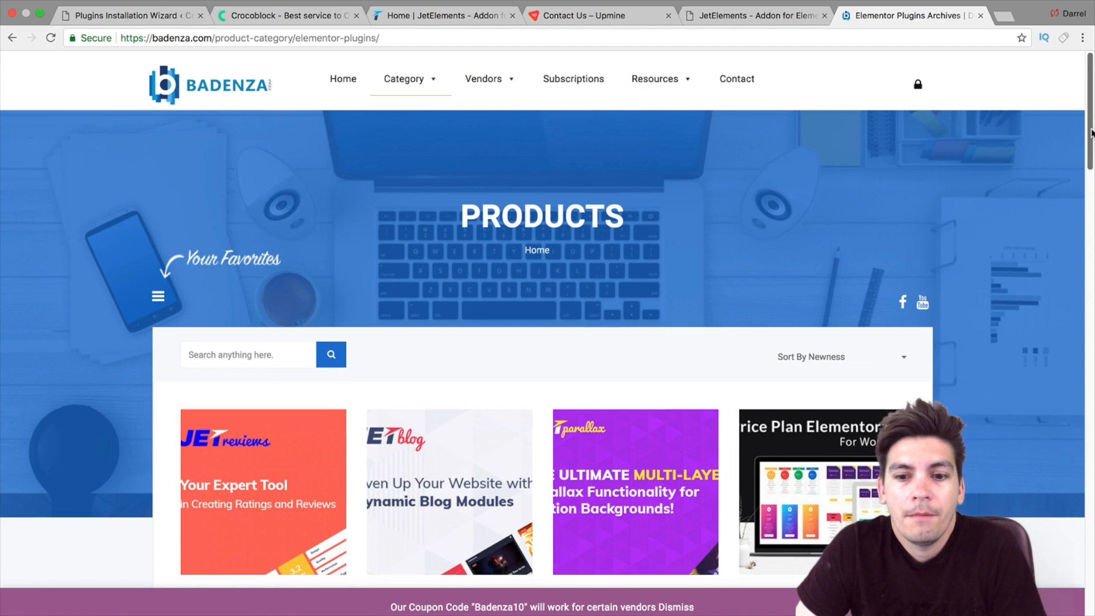
scroll(down, 3)
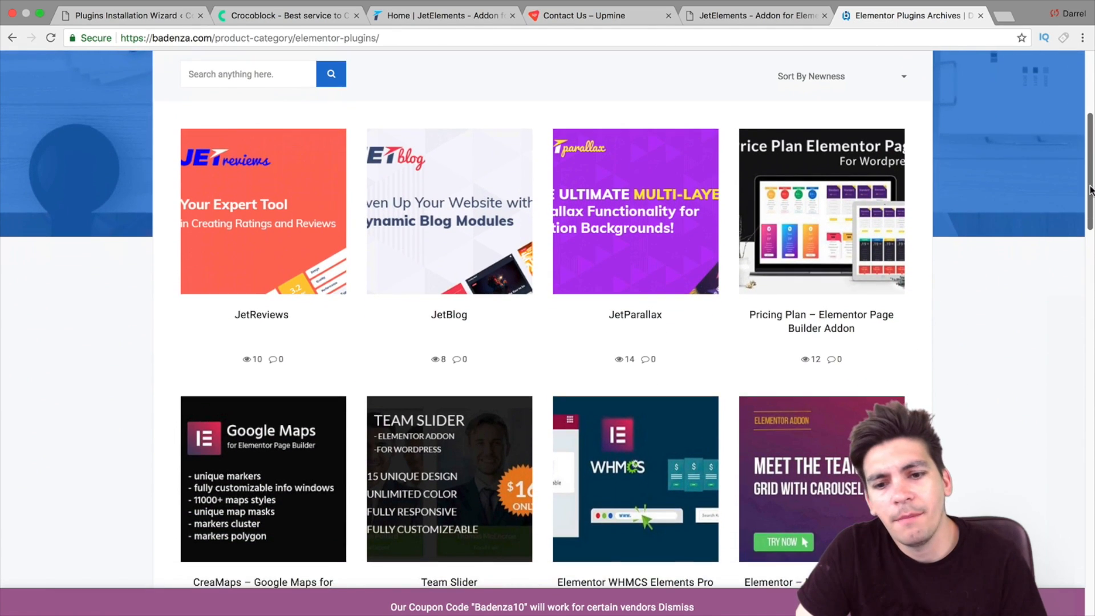
scroll(down, 3)
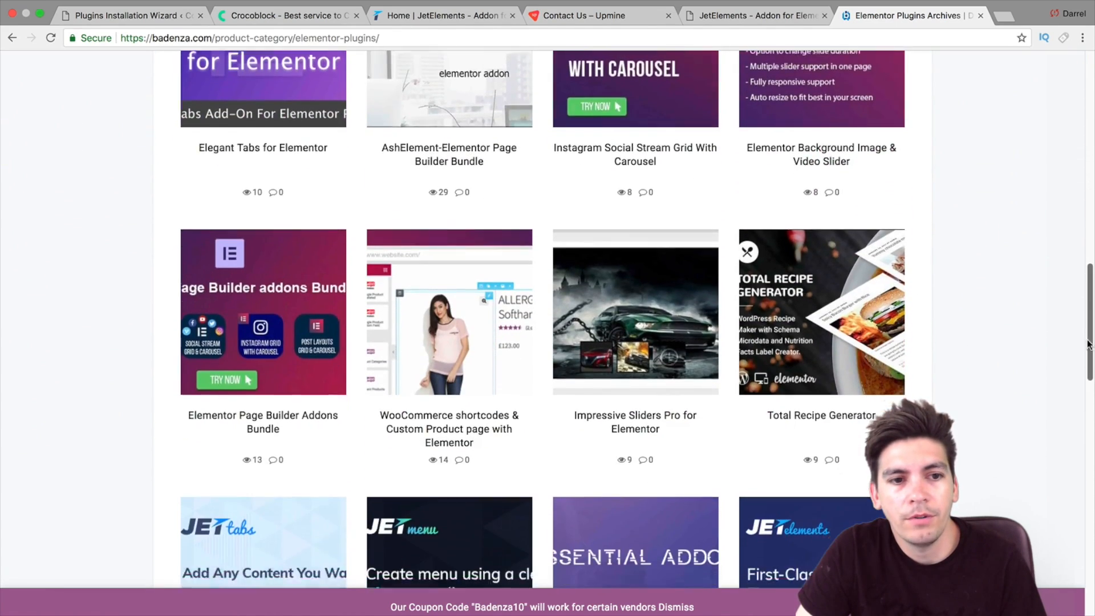
scroll(up, 3)
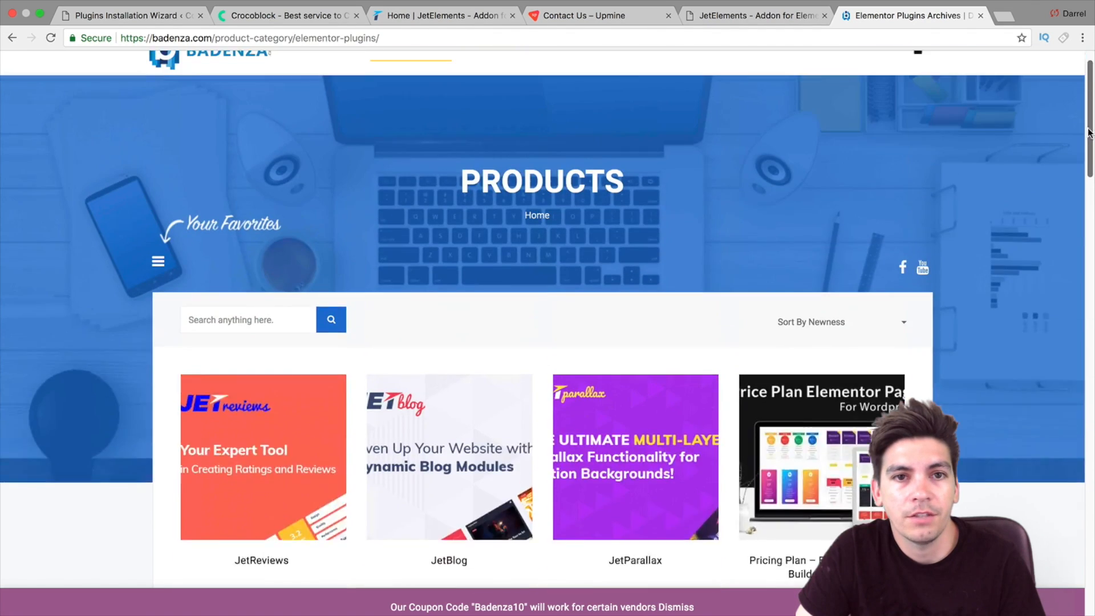
click(129, 15)
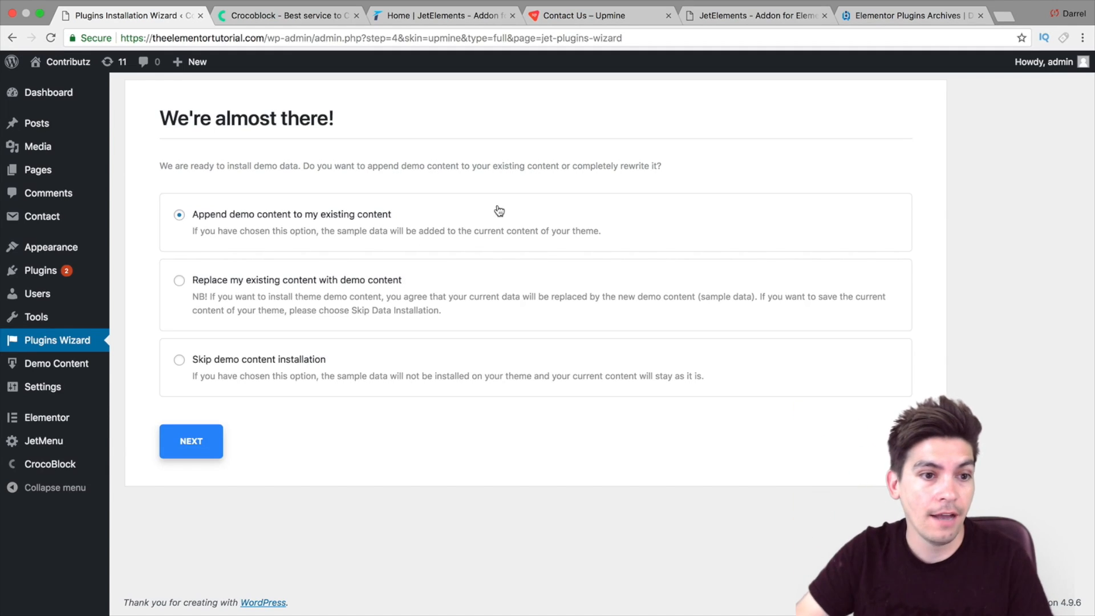
Choose 'Replace my existing content with demo content' and continue to the sample data import.
click(180, 280)
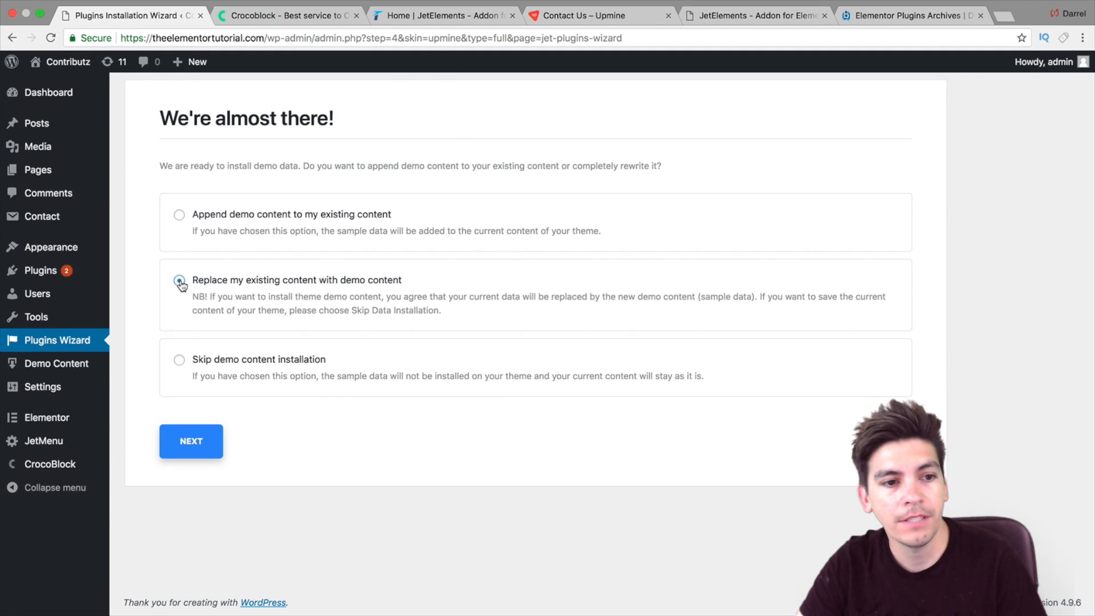
click(190, 441)
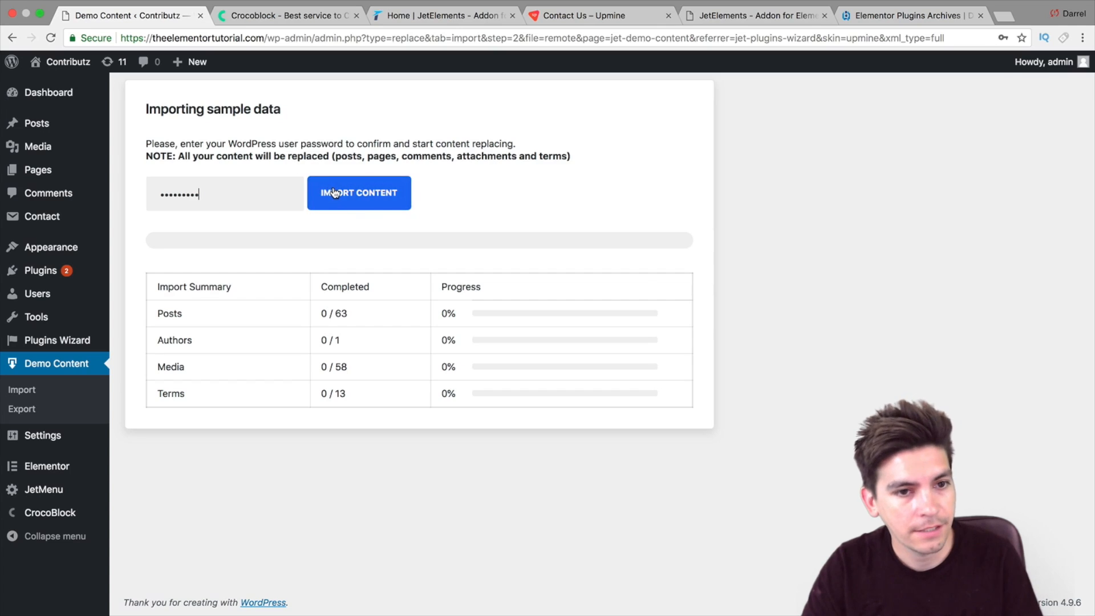
Start the Upmine demo content import and wait for it, briefly checking the pricing tab.
click(358, 193)
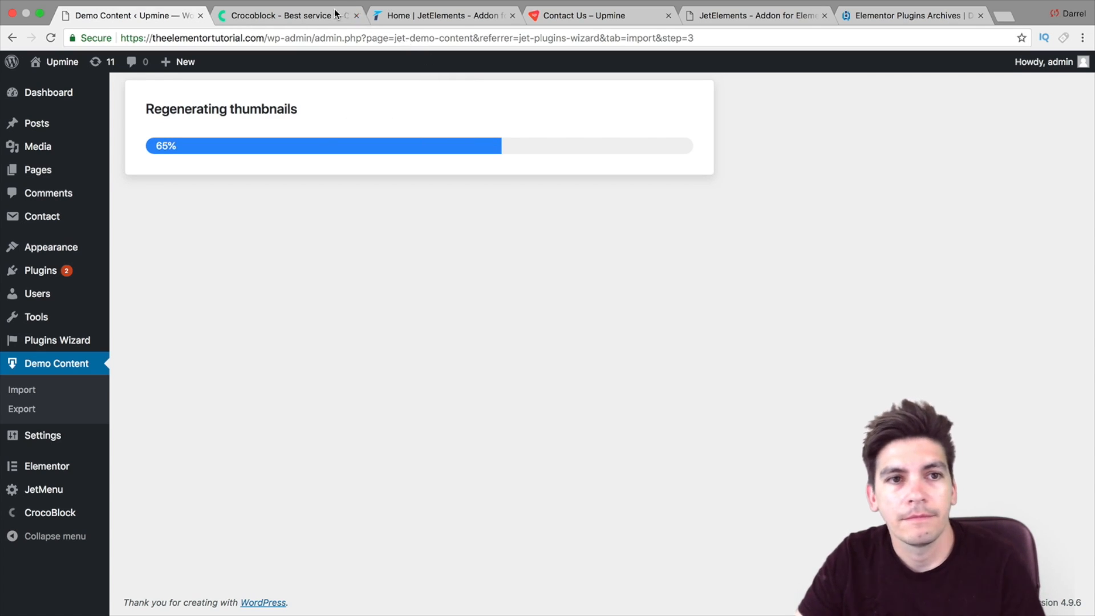
click(286, 16)
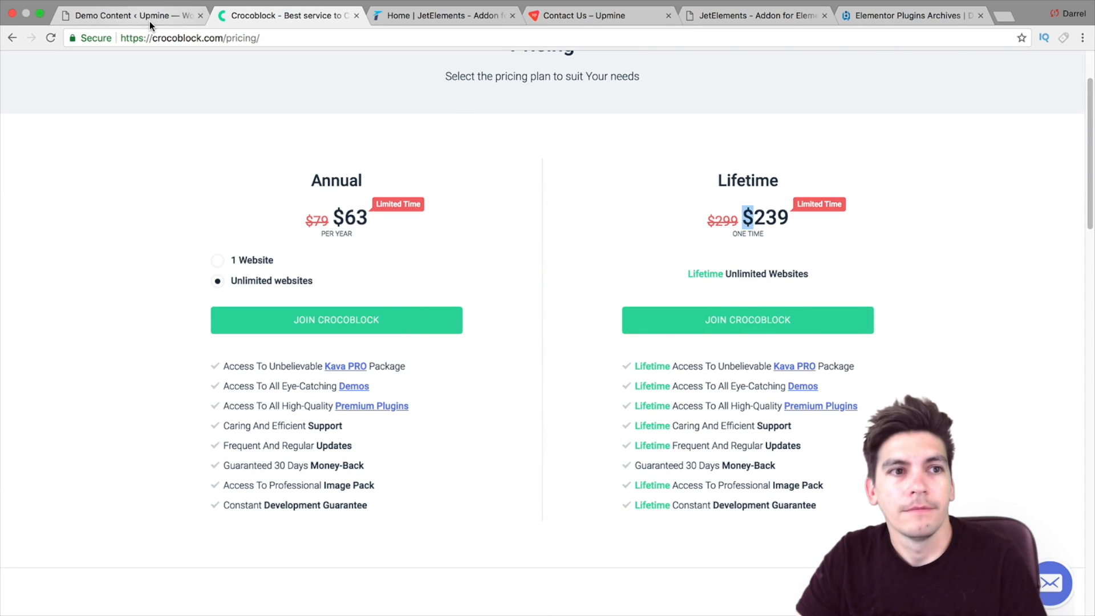
click(130, 16)
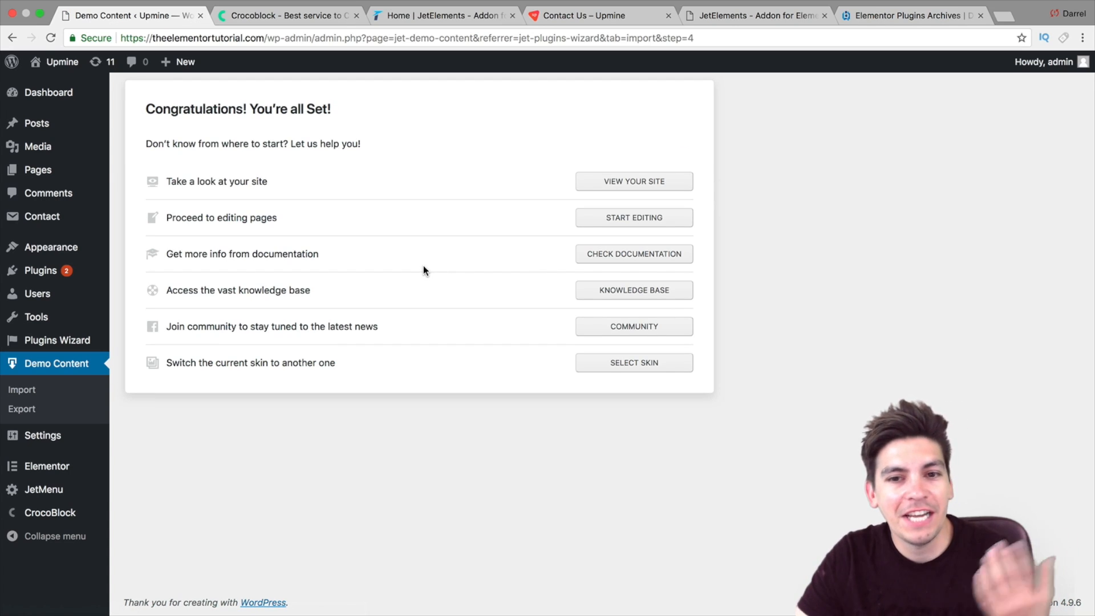
Open the newly built Upmine site and scroll through its home page.
click(633, 181)
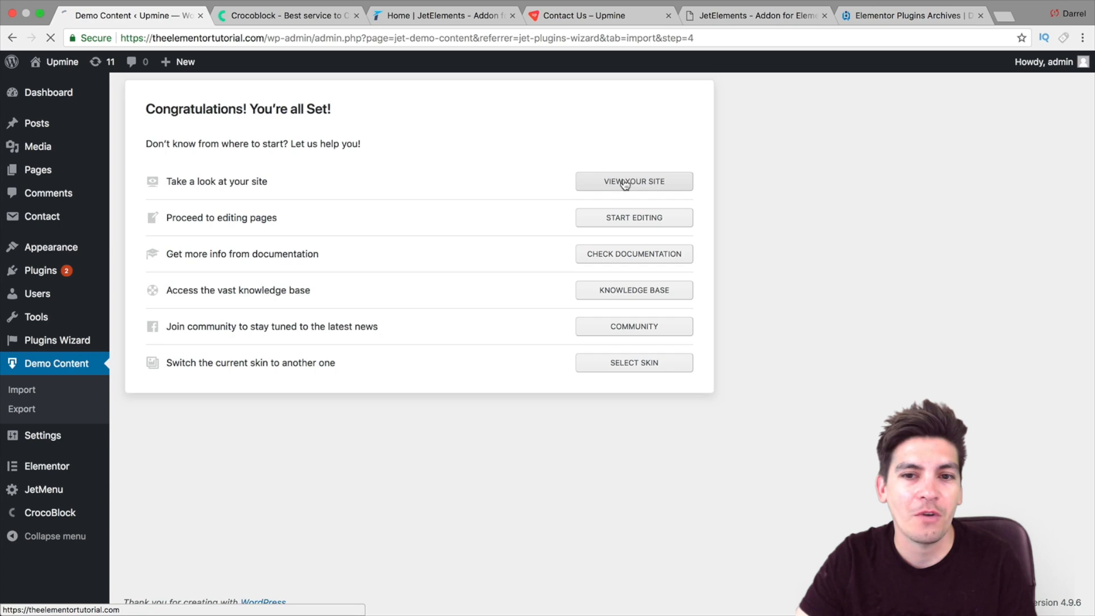
click(633, 181)
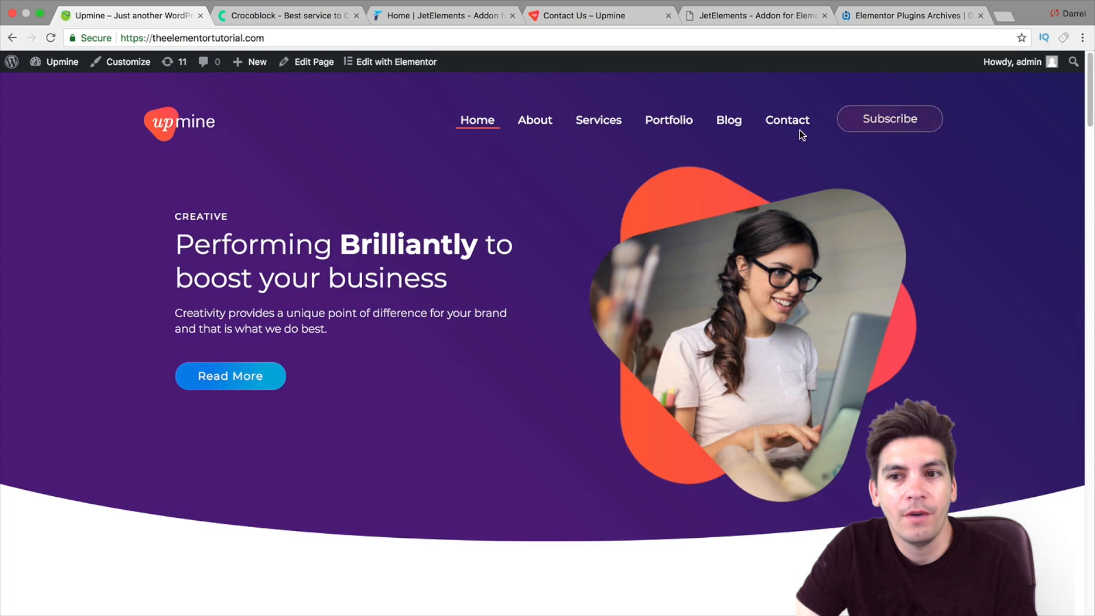
scroll(down, 3)
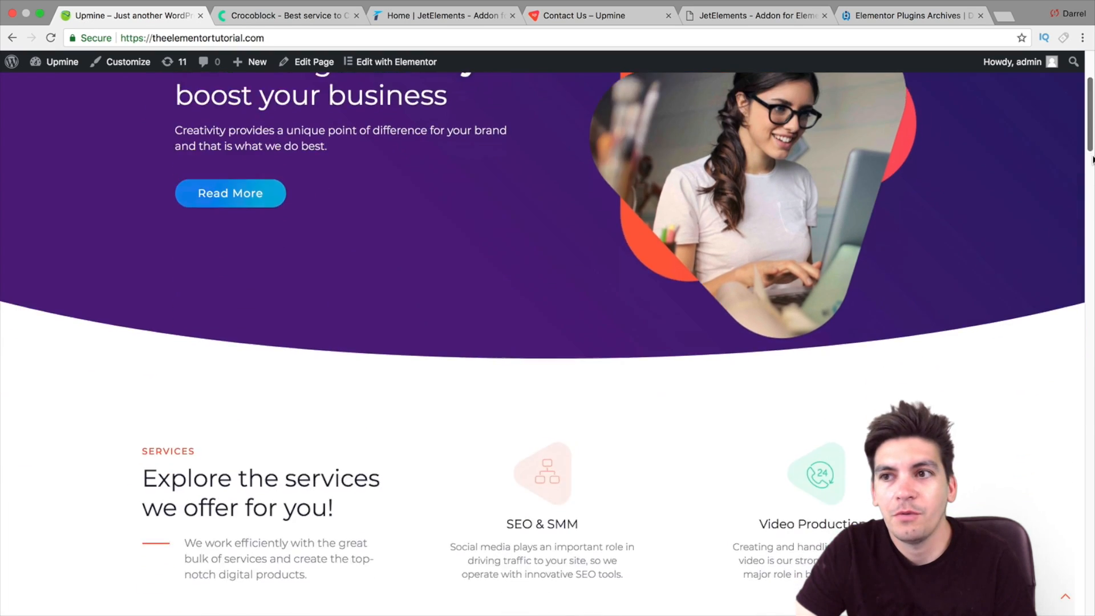
scroll(down, 3)
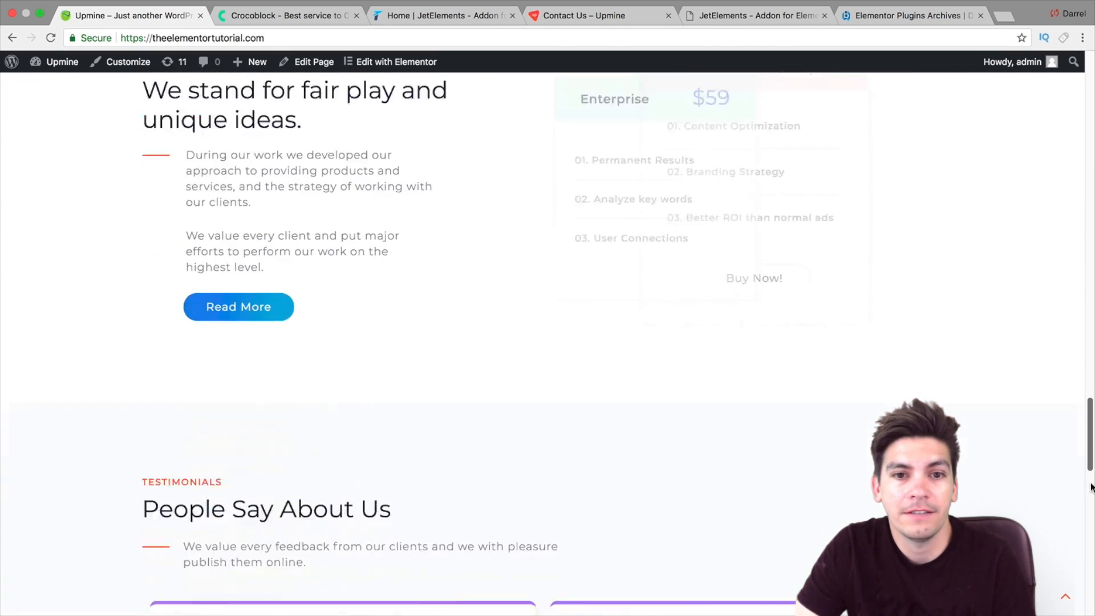
scroll(up, 3)
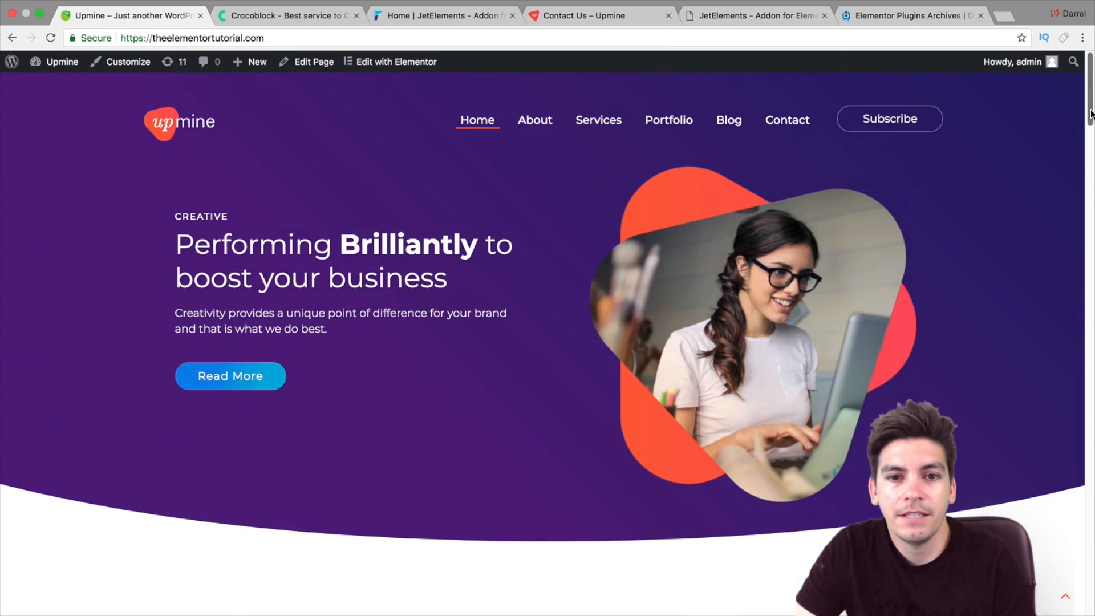
Visit the site's About, Contact and Blog pages from the menu.
click(535, 119)
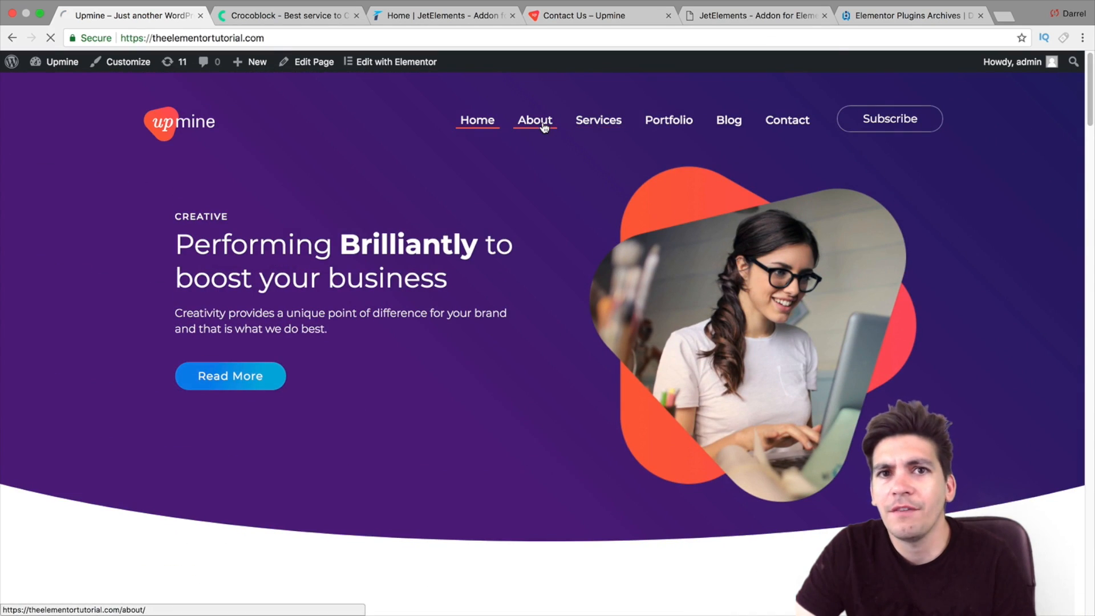
click(535, 120)
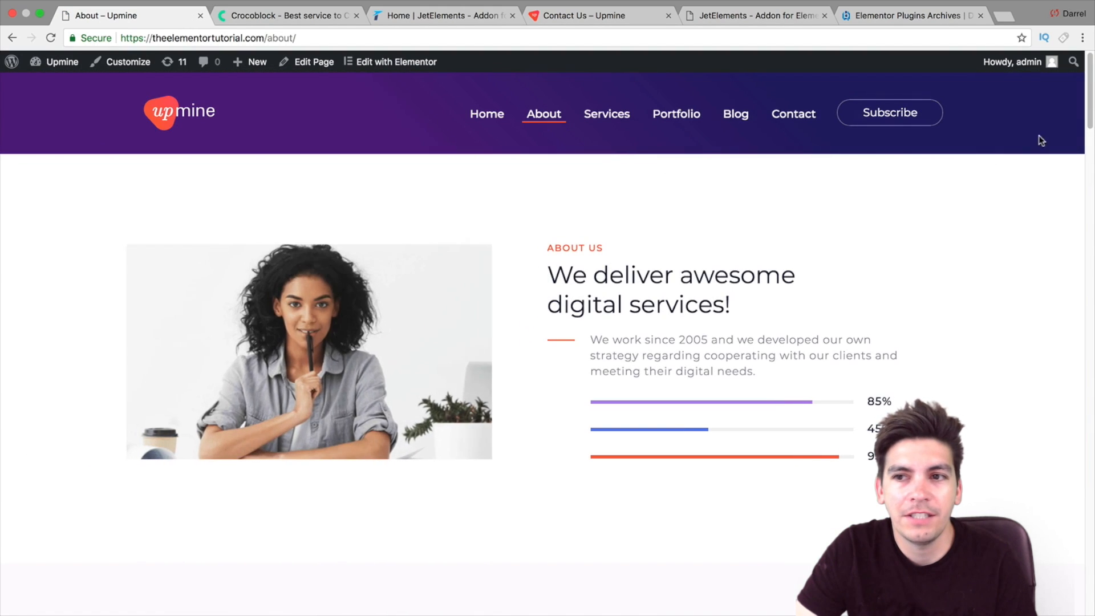
click(793, 114)
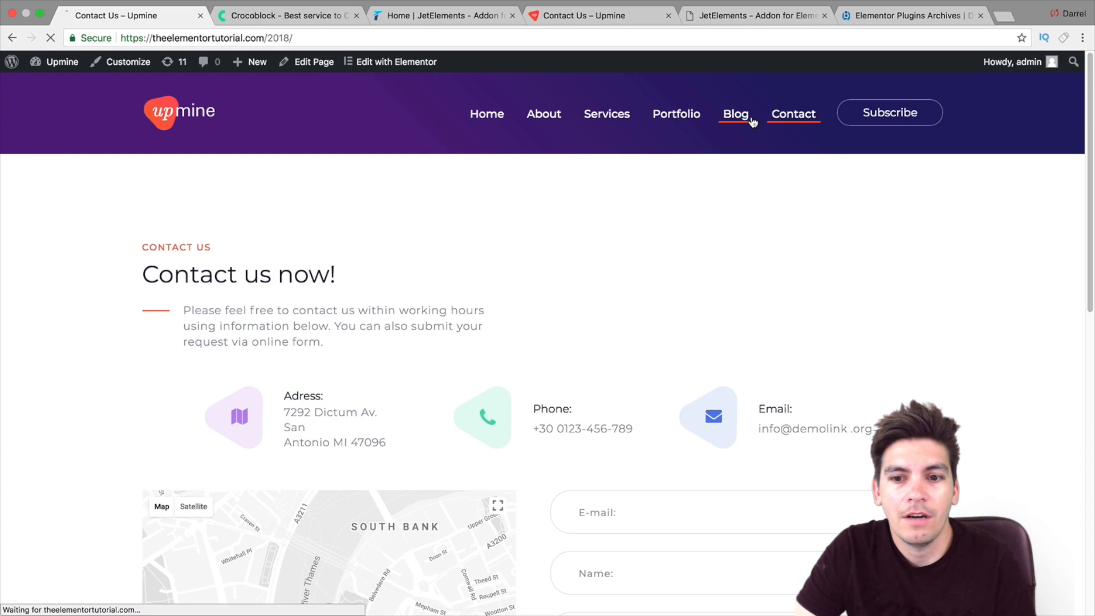
click(734, 114)
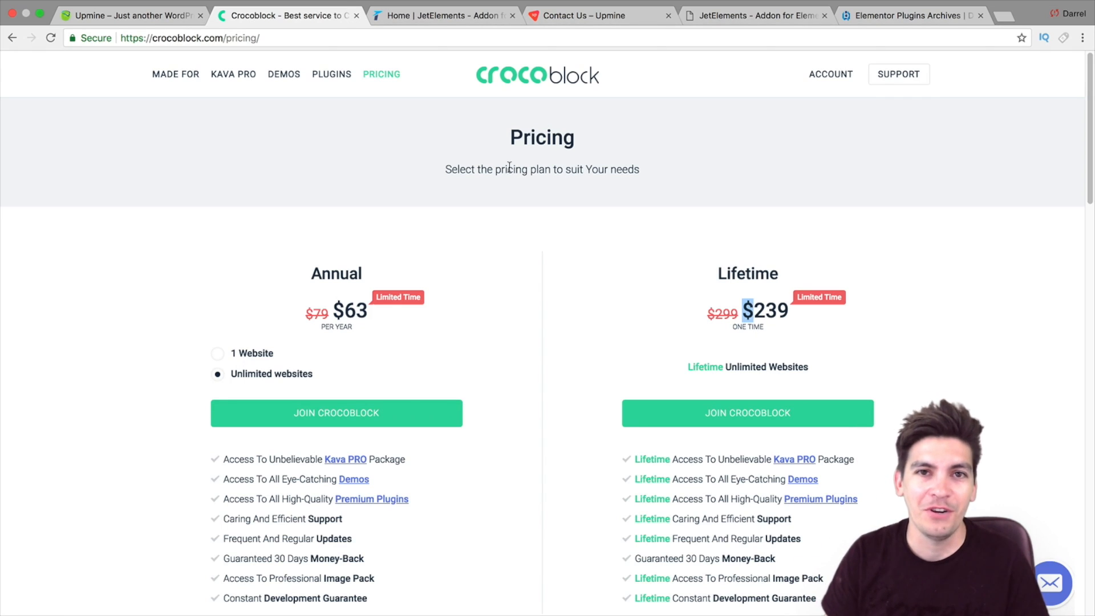
mouse_move(503, 162)
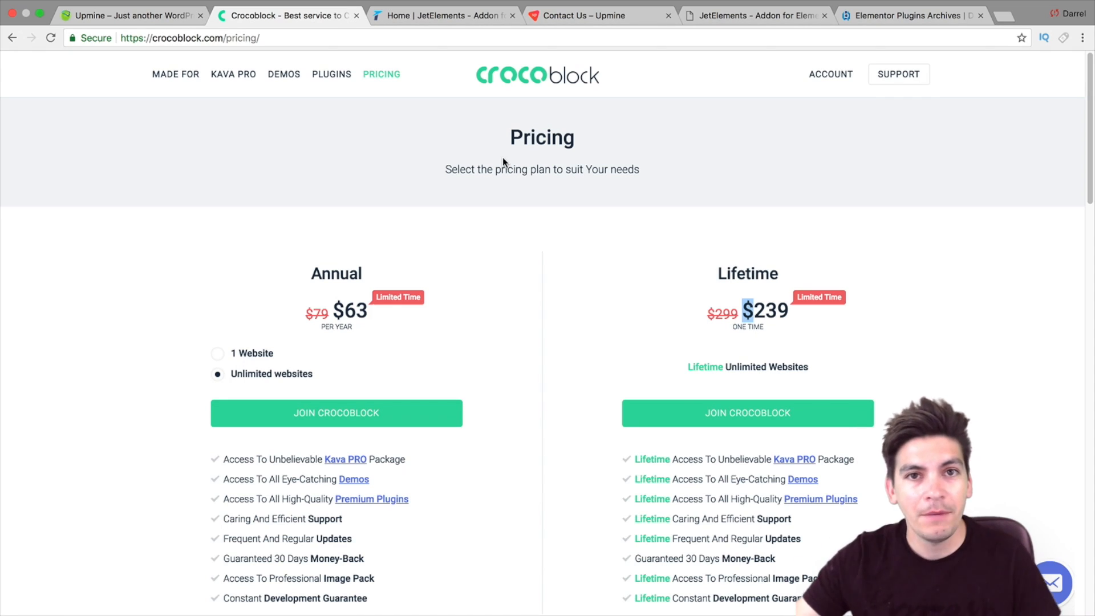